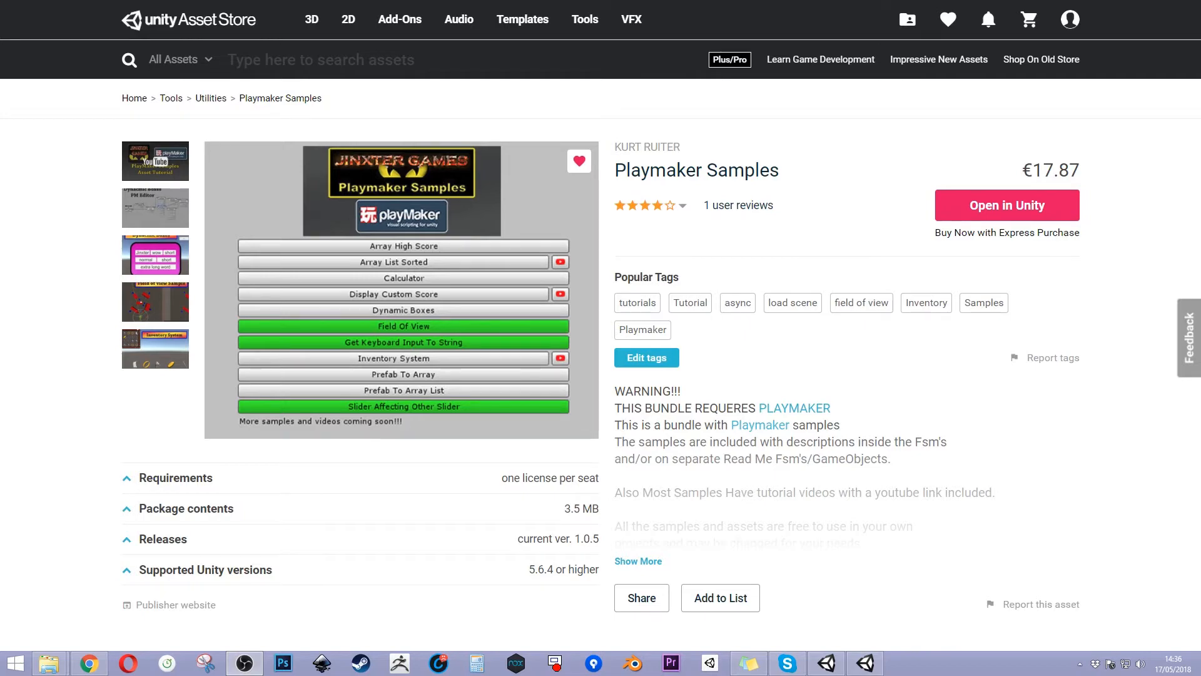
Select Mini Map Camera, then Image and RawImage in the Hierarchy to show the RawImage FSM graph.
click(1006, 205)
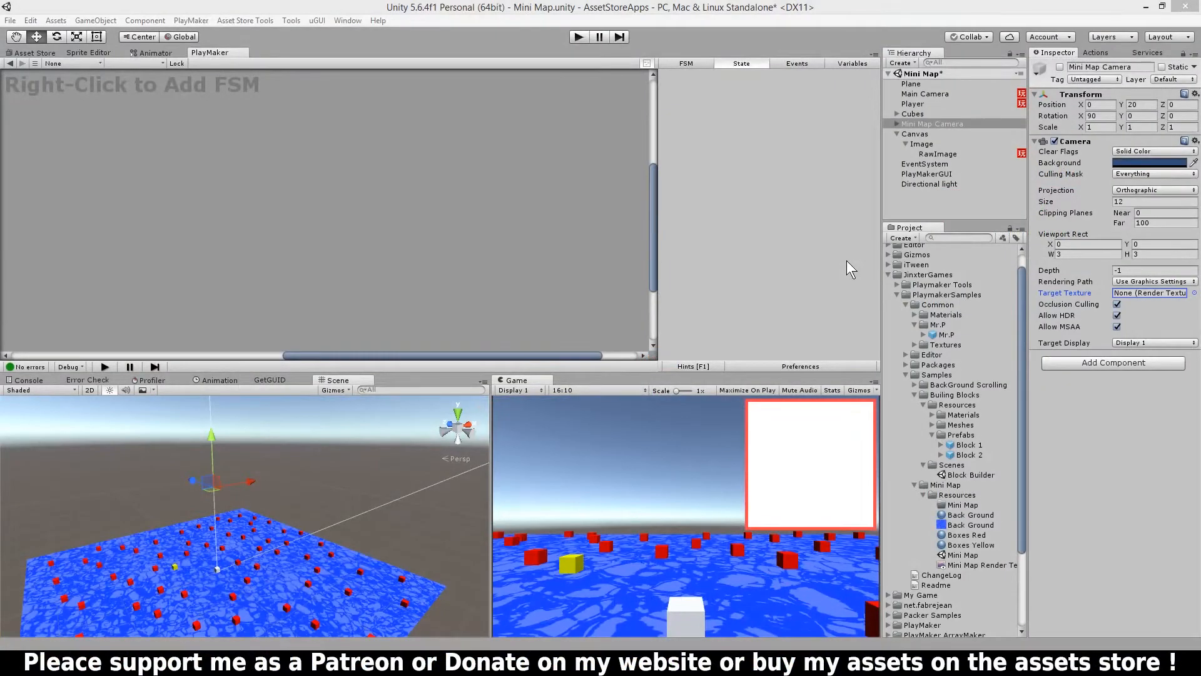
mouse_move(717, 498)
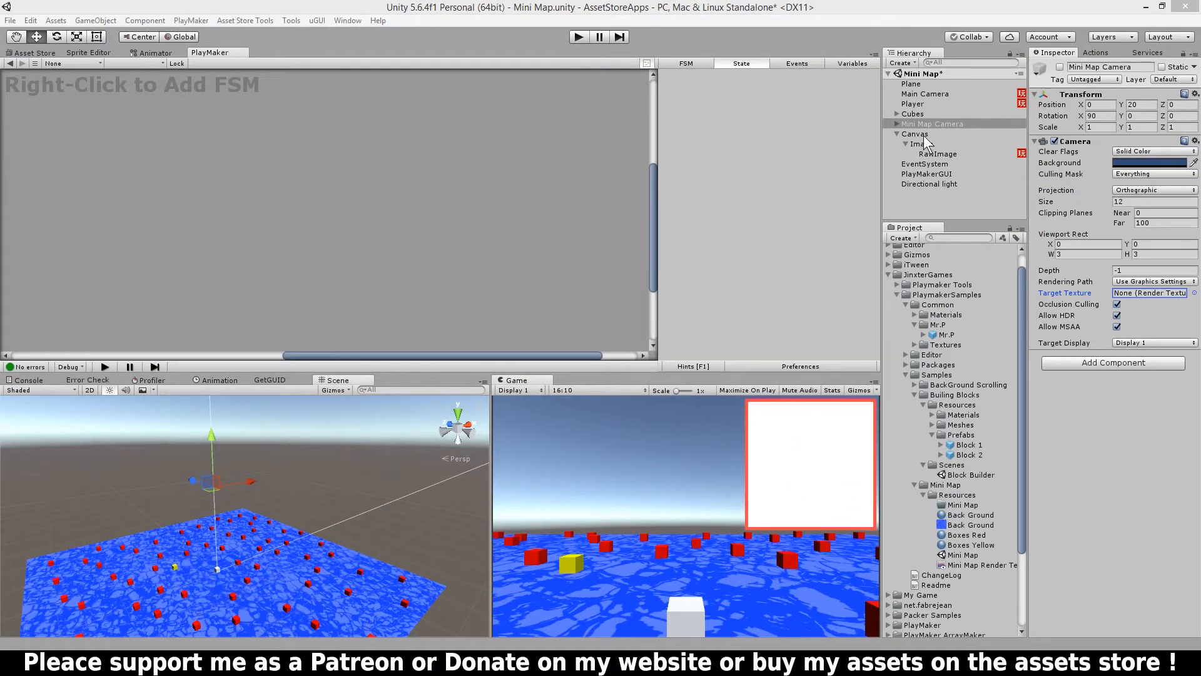
click(921, 144)
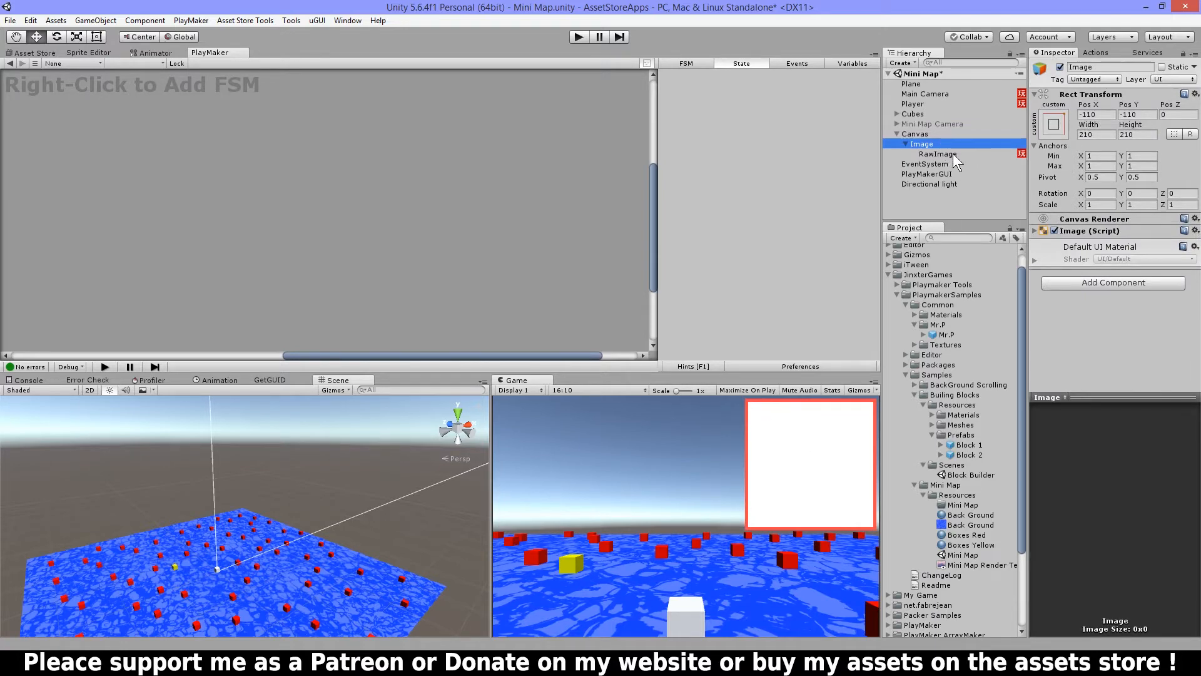
click(939, 154)
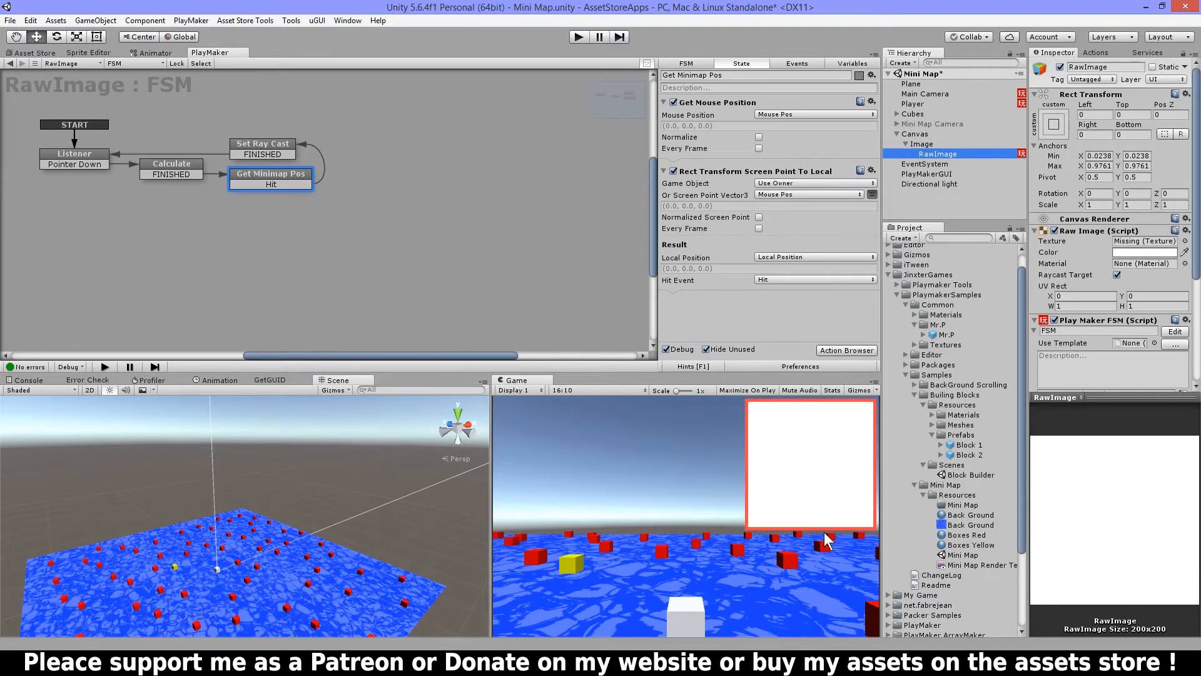
mouse_move(1114, 243)
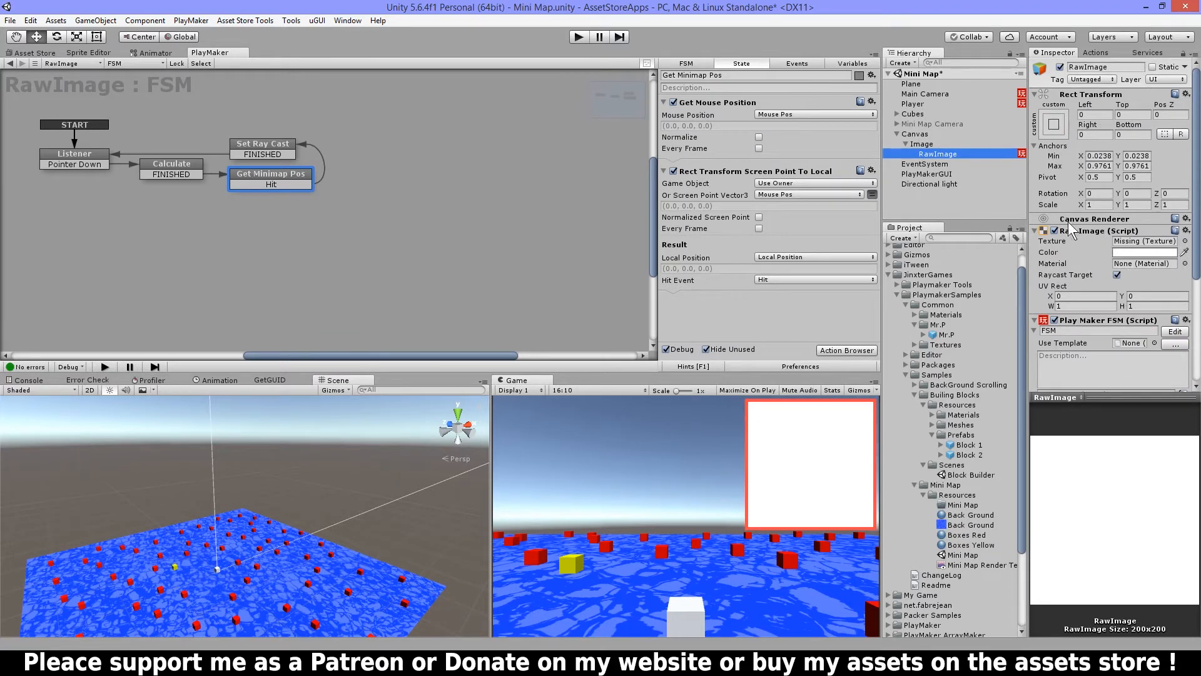
click(933, 122)
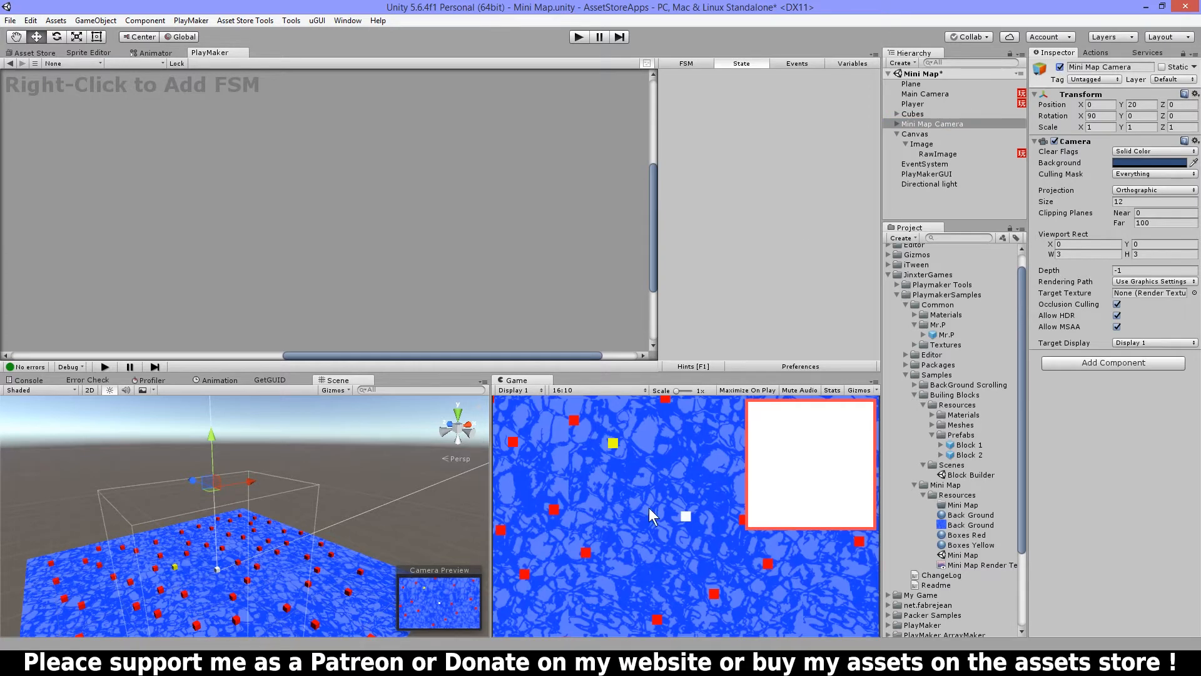
mouse_move(718, 462)
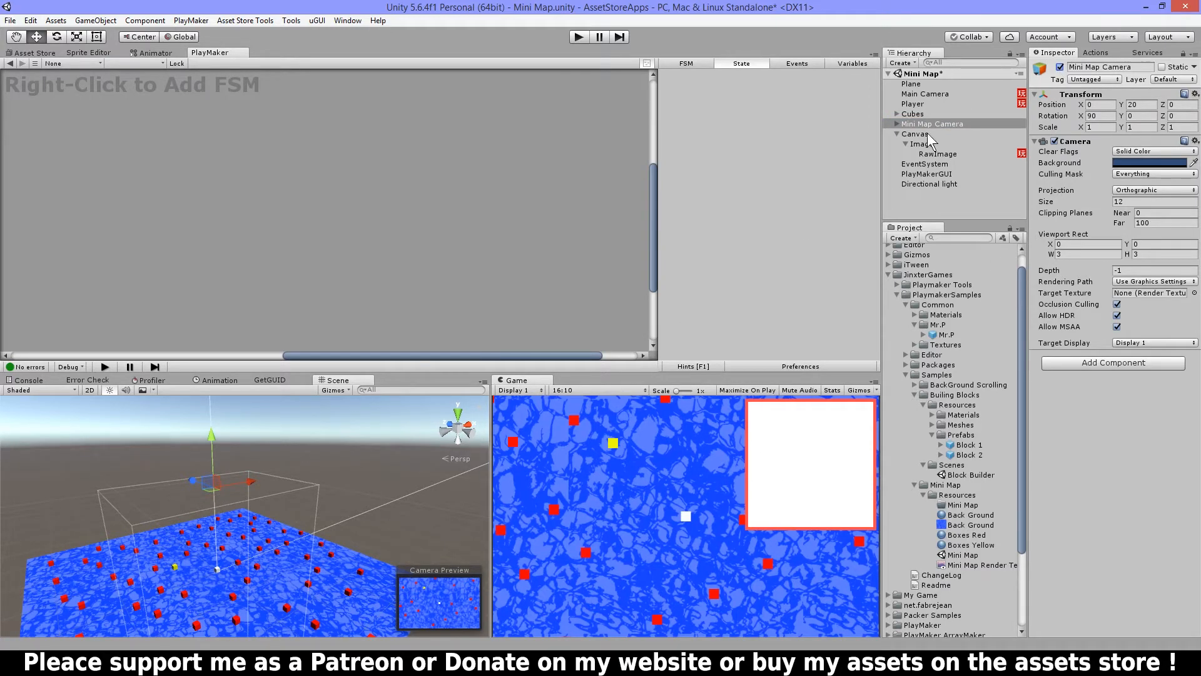
mouse_move(223, 456)
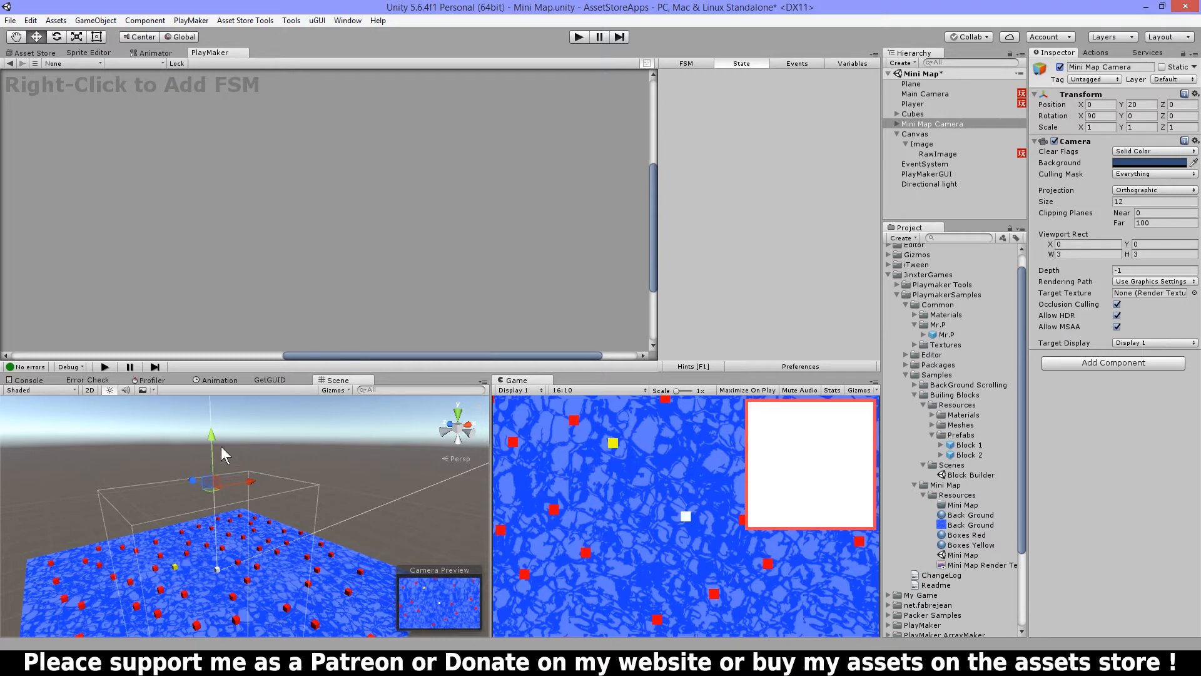
mouse_move(822, 426)
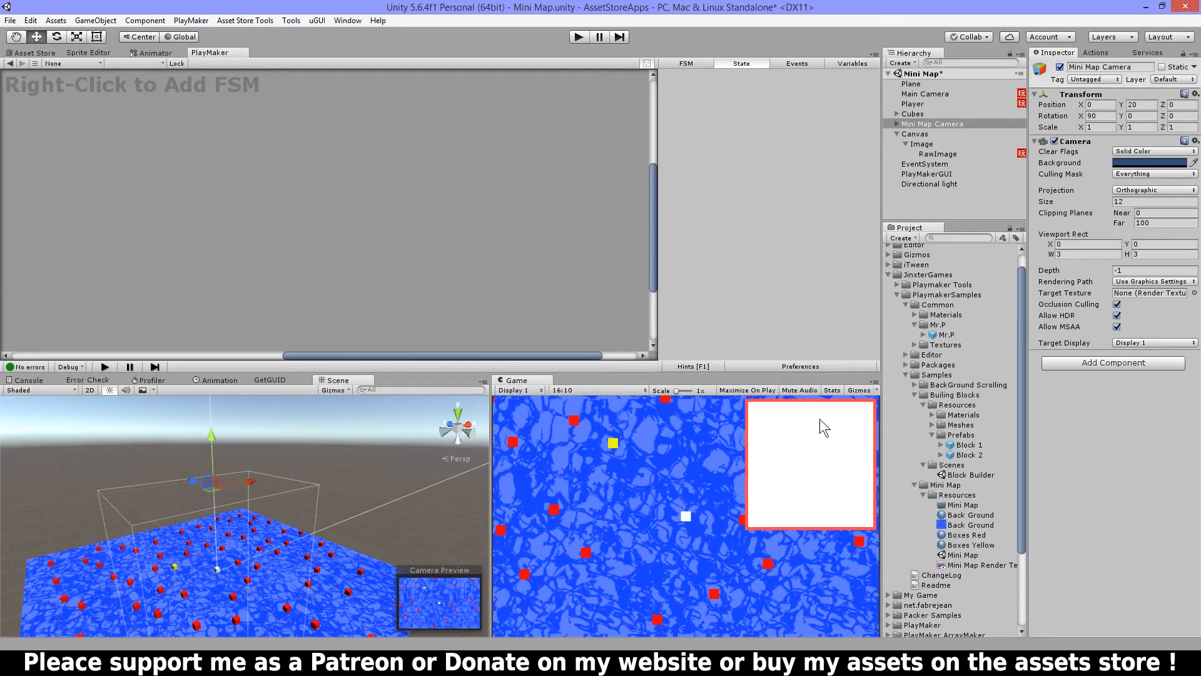
mouse_move(1098, 190)
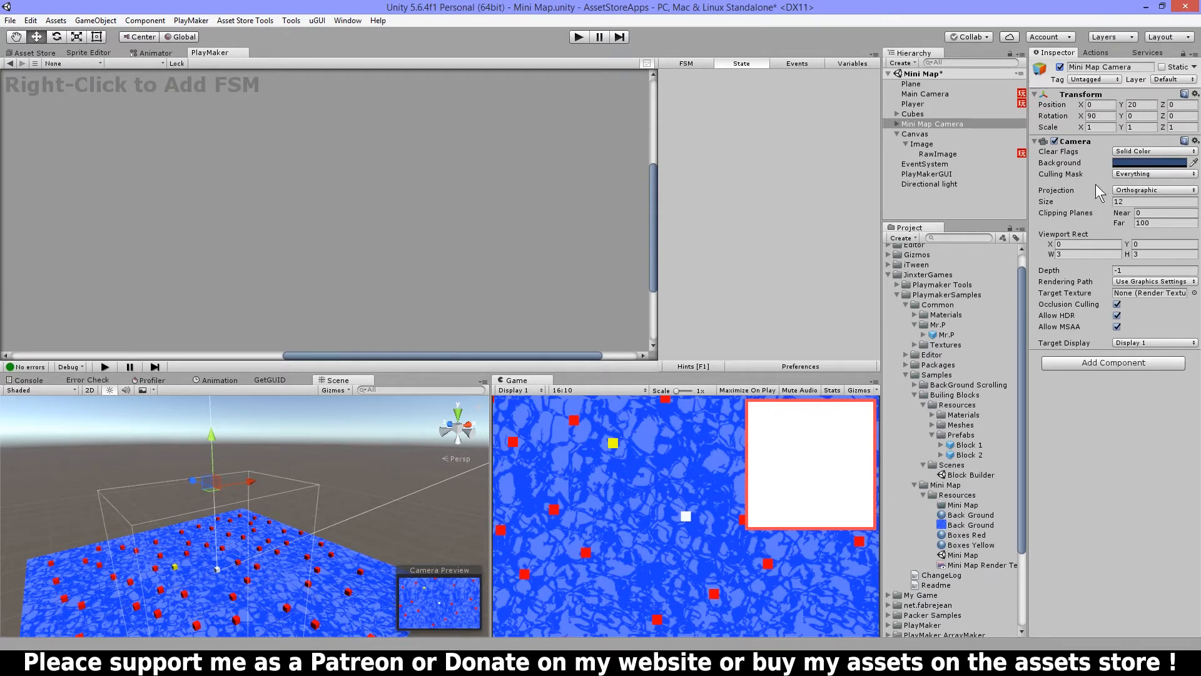
Inspect the Mini Map Camera's orthographic projection with Size 12 and no target texture.
click(1154, 201)
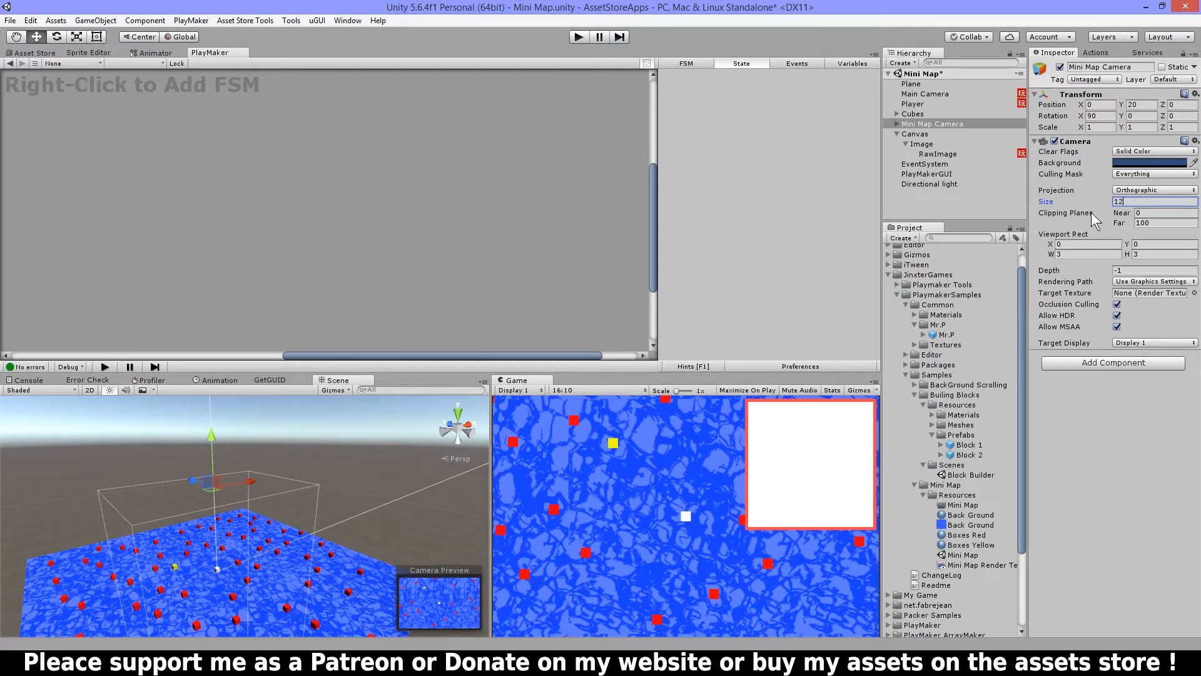
mouse_move(964, 298)
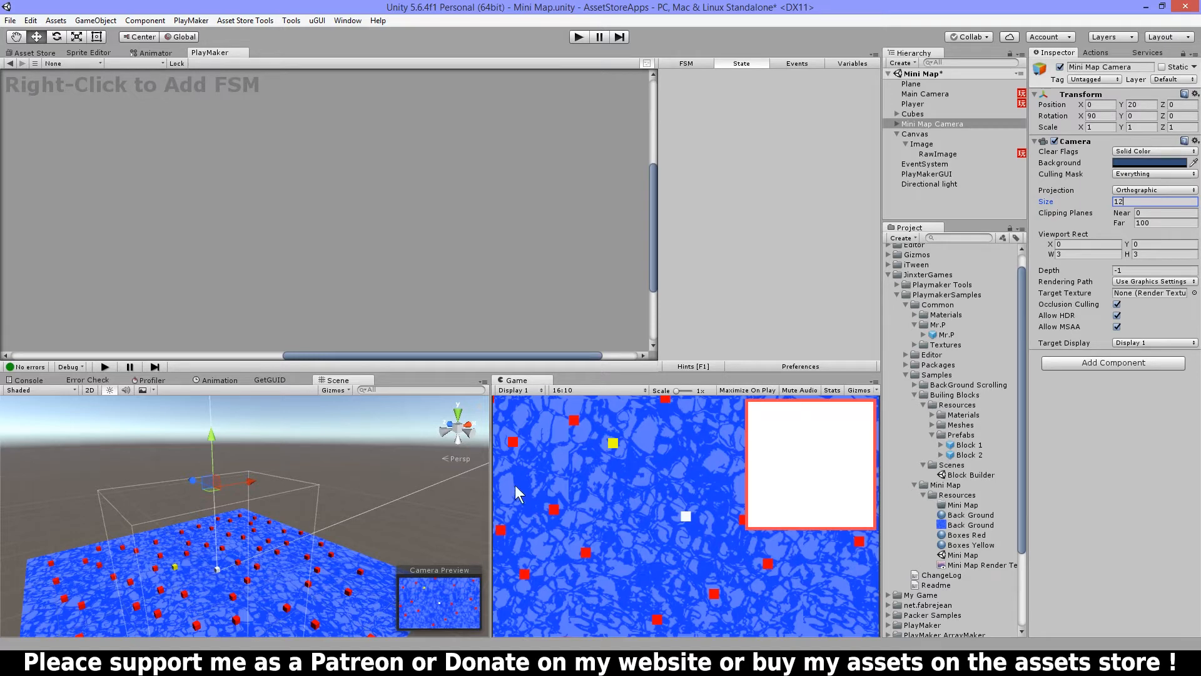
mouse_move(868, 545)
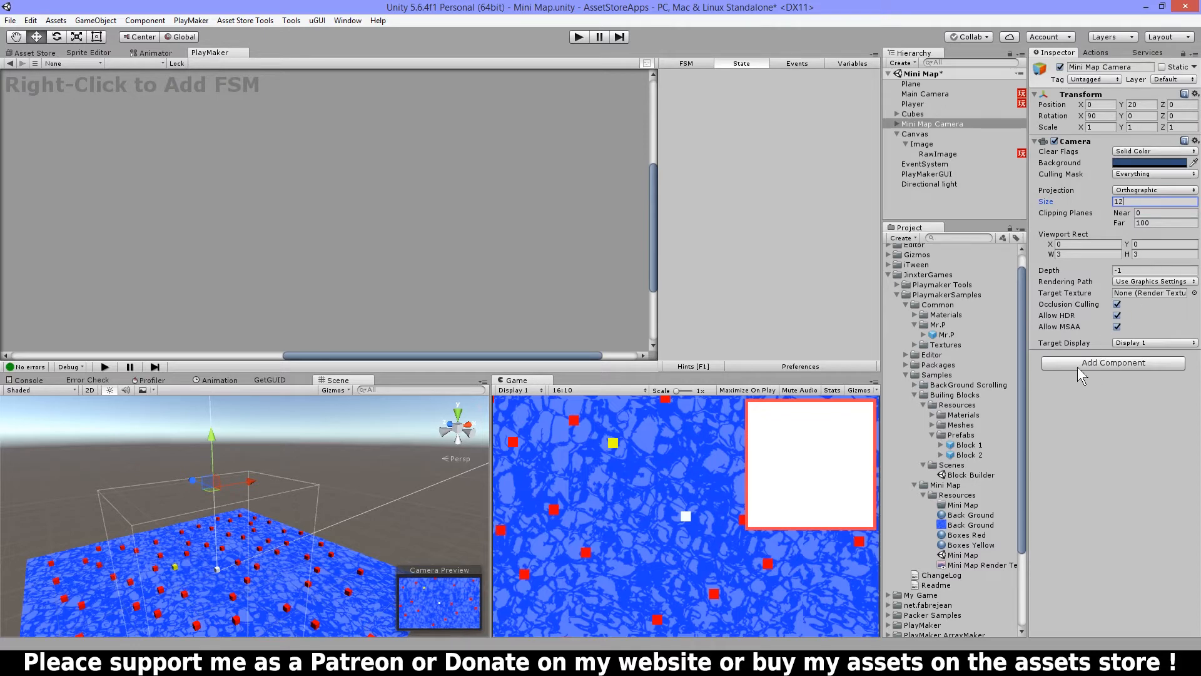
mouse_move(1113, 301)
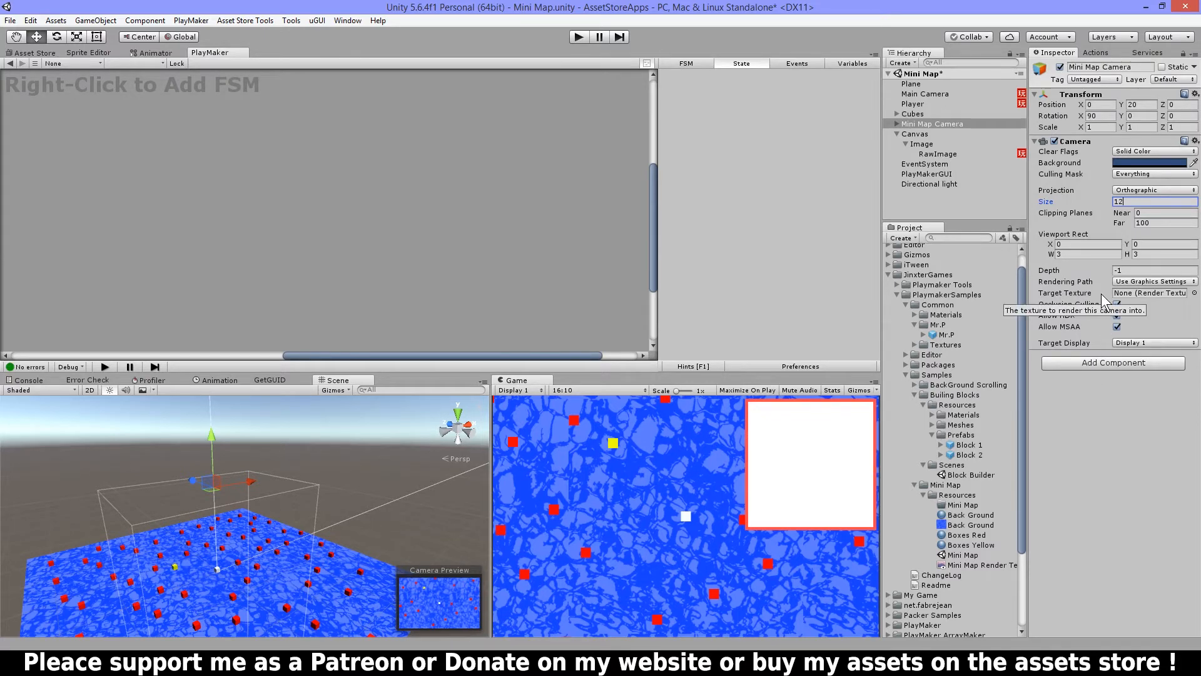
mouse_move(1142, 298)
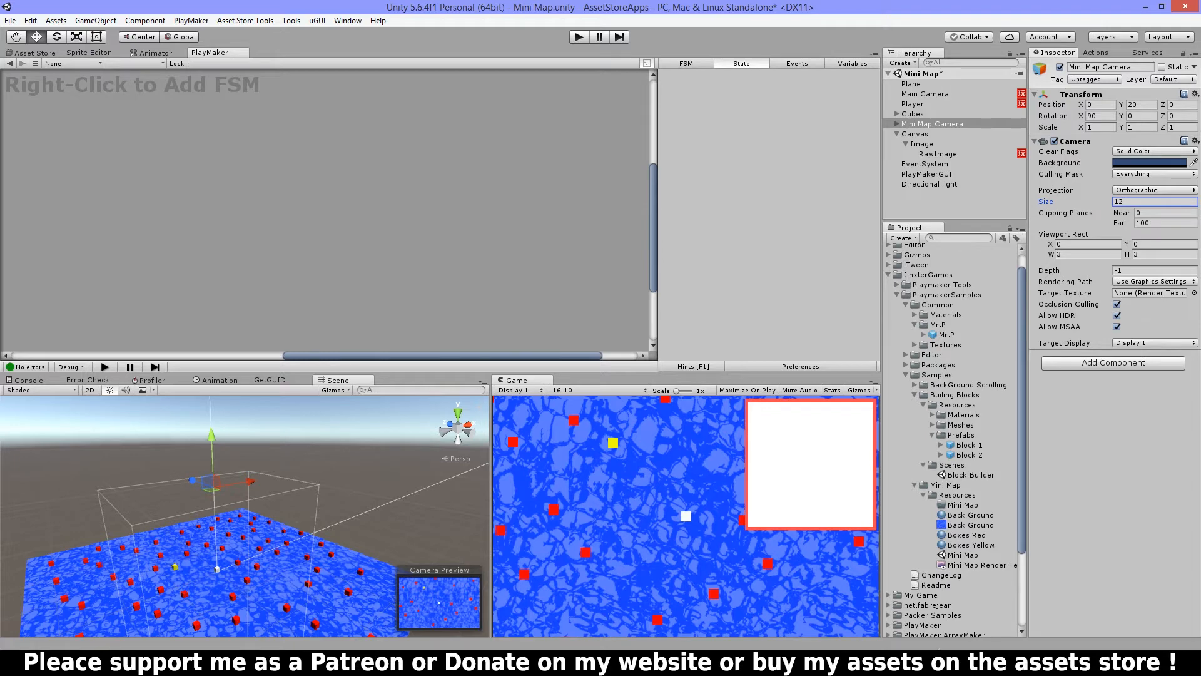
Create a Render Texture in the Mini Map folder and name it Test Minimap.
click(964, 504)
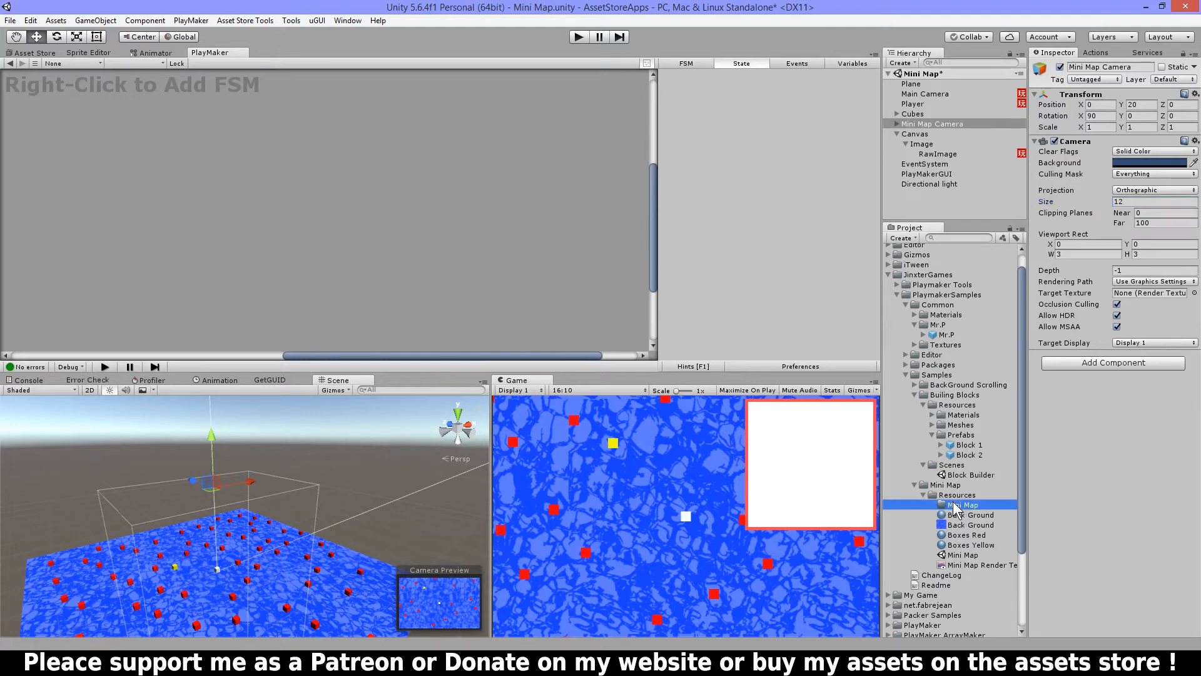
right_click(963, 504)
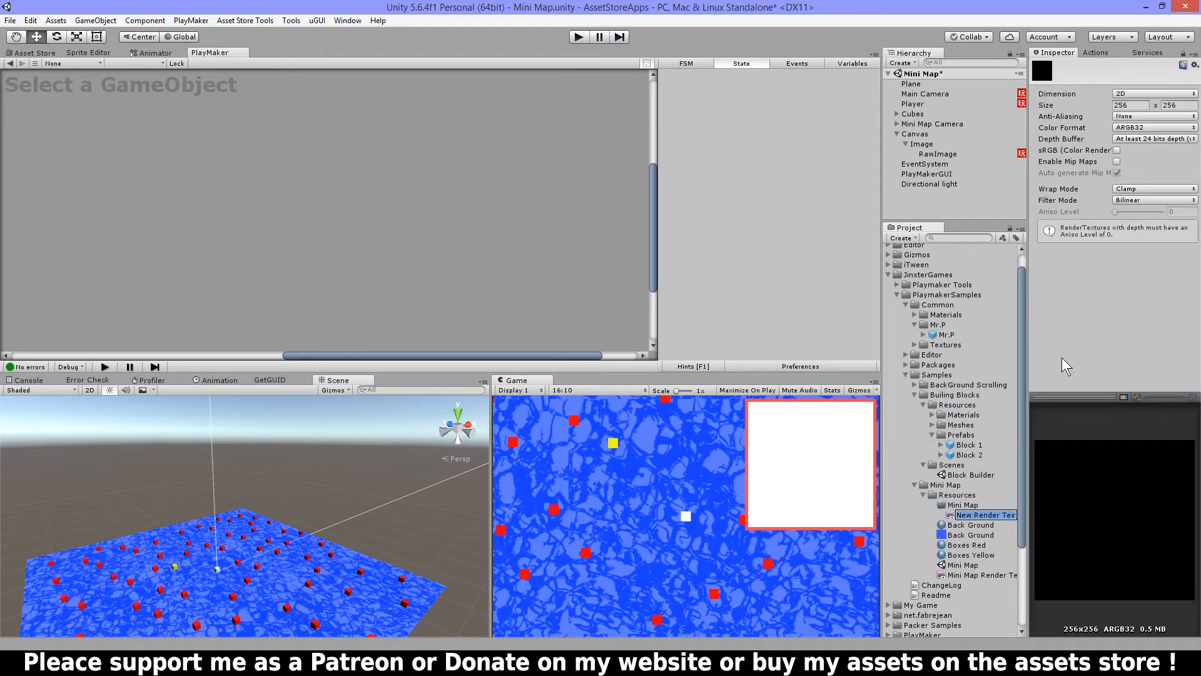
mouse_move(1019, 465)
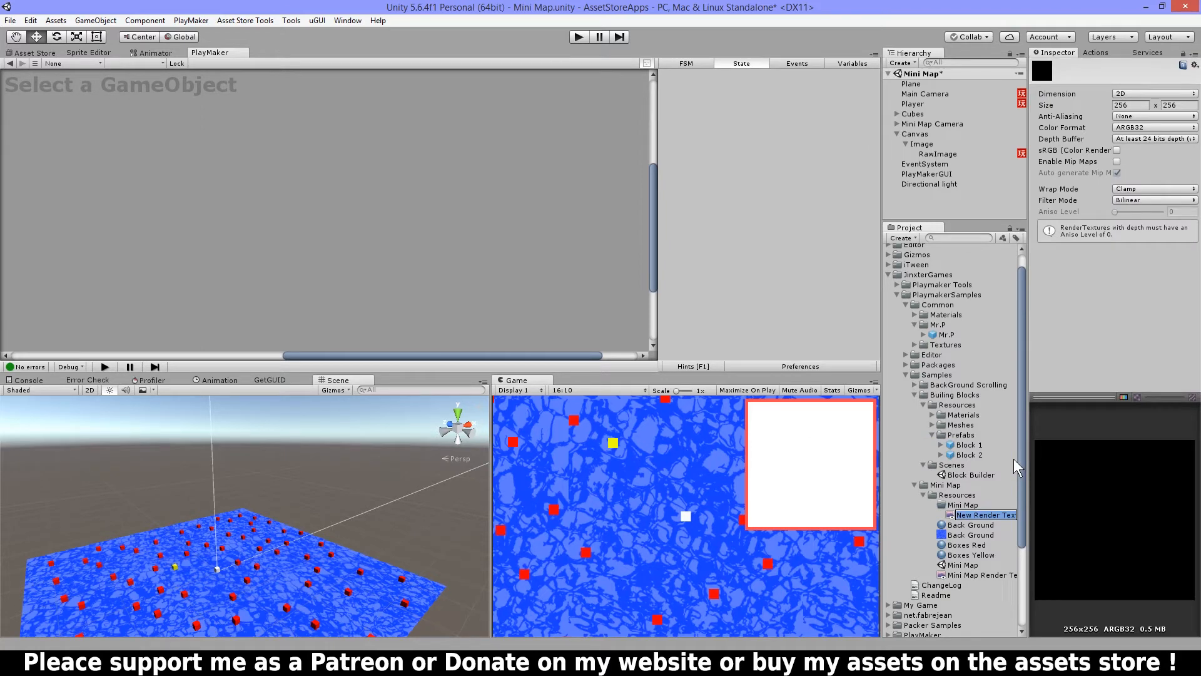
text(Test Minimap)
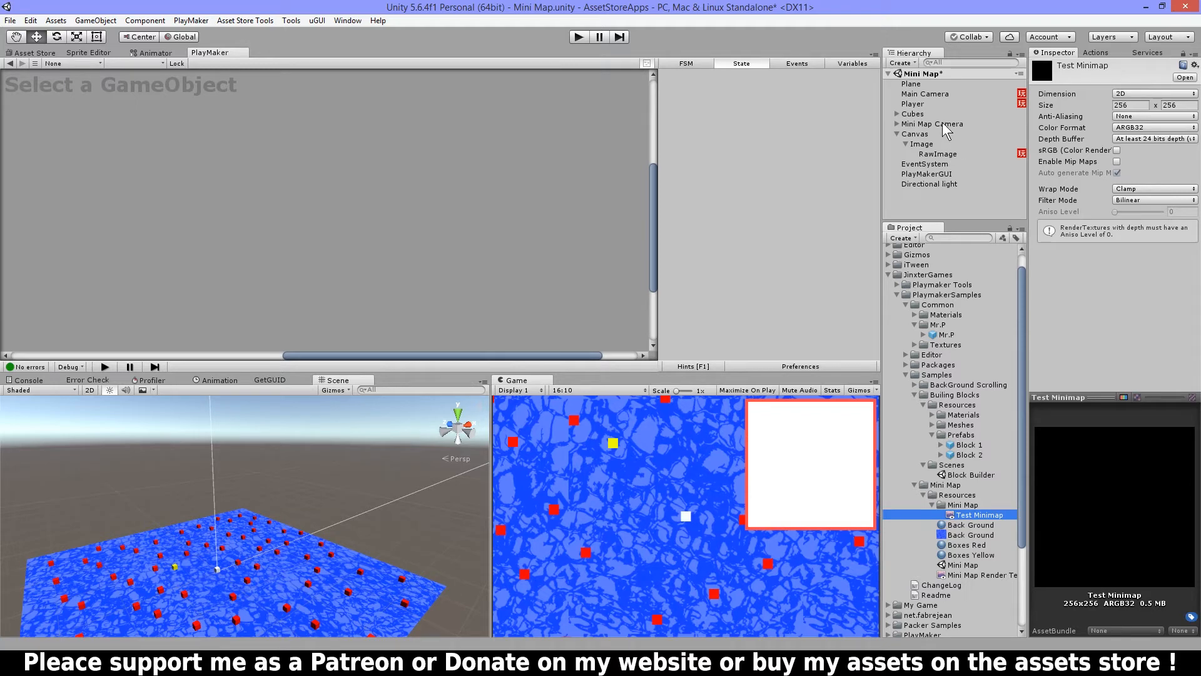
Assign Test Minimap as the Mini Map Camera's Target Texture and preview its top-down render.
click(933, 123)
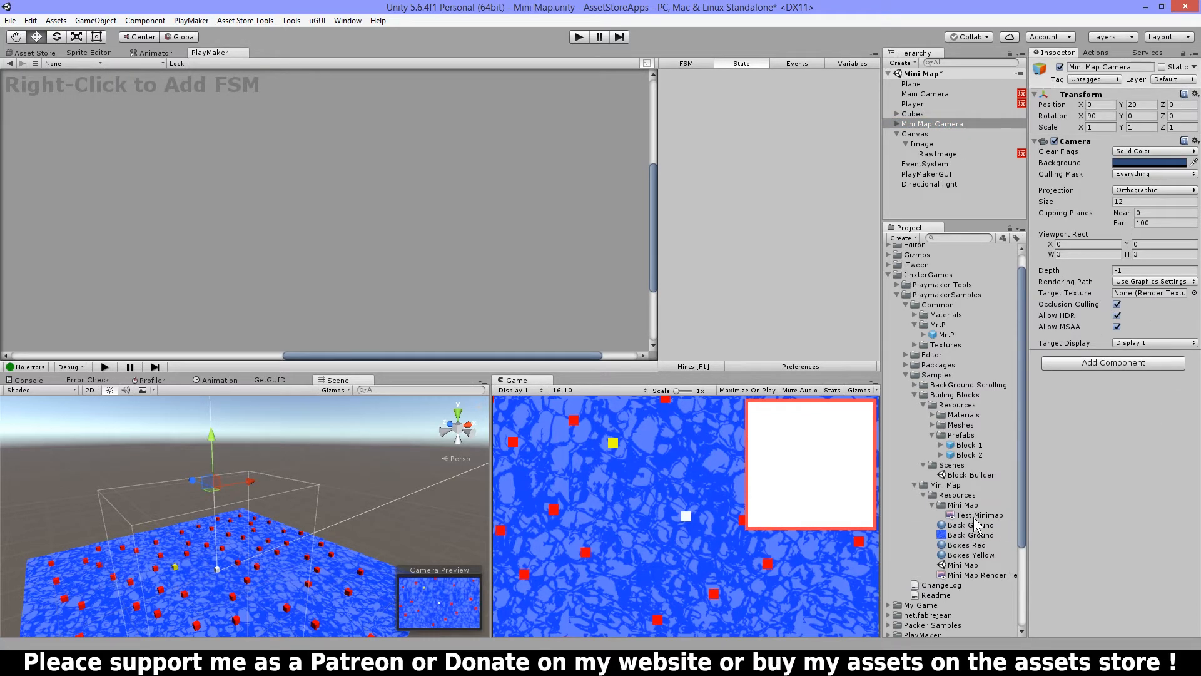
click(979, 515)
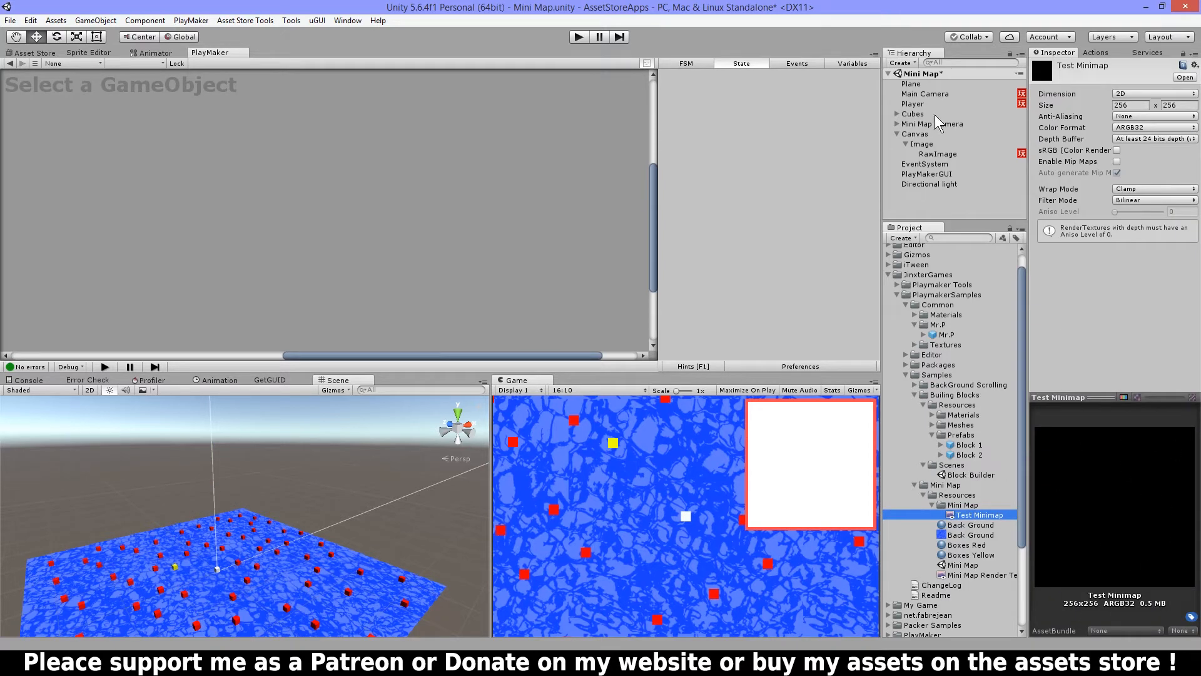
click(931, 122)
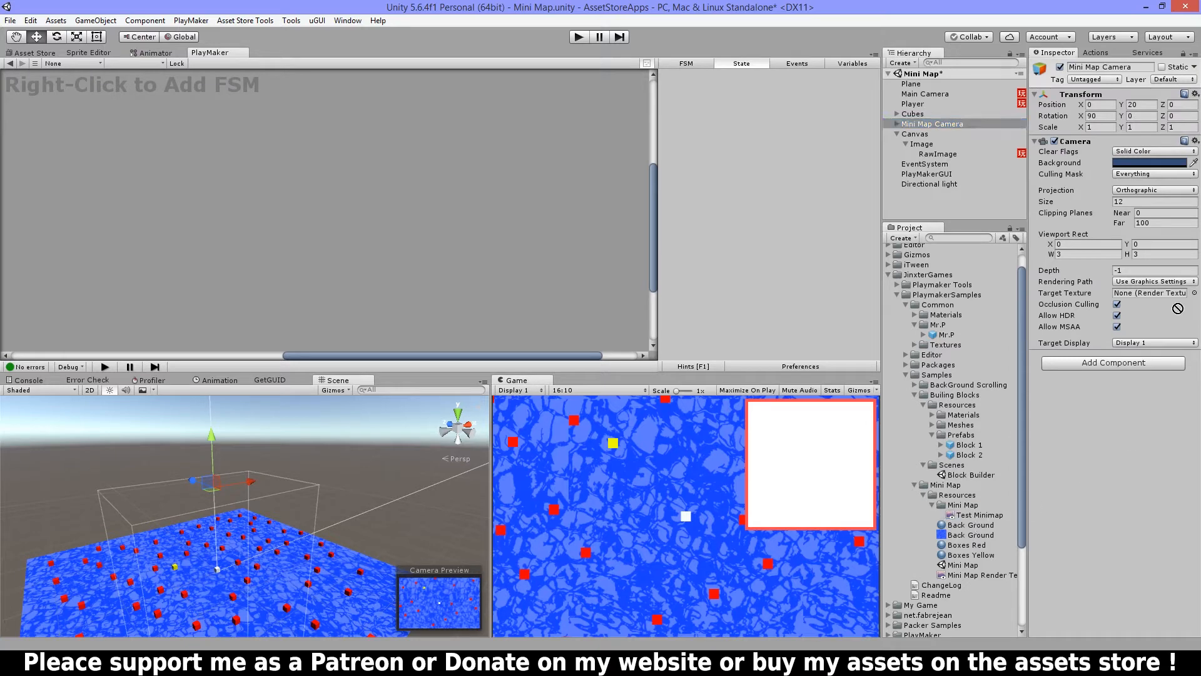
click(1152, 293)
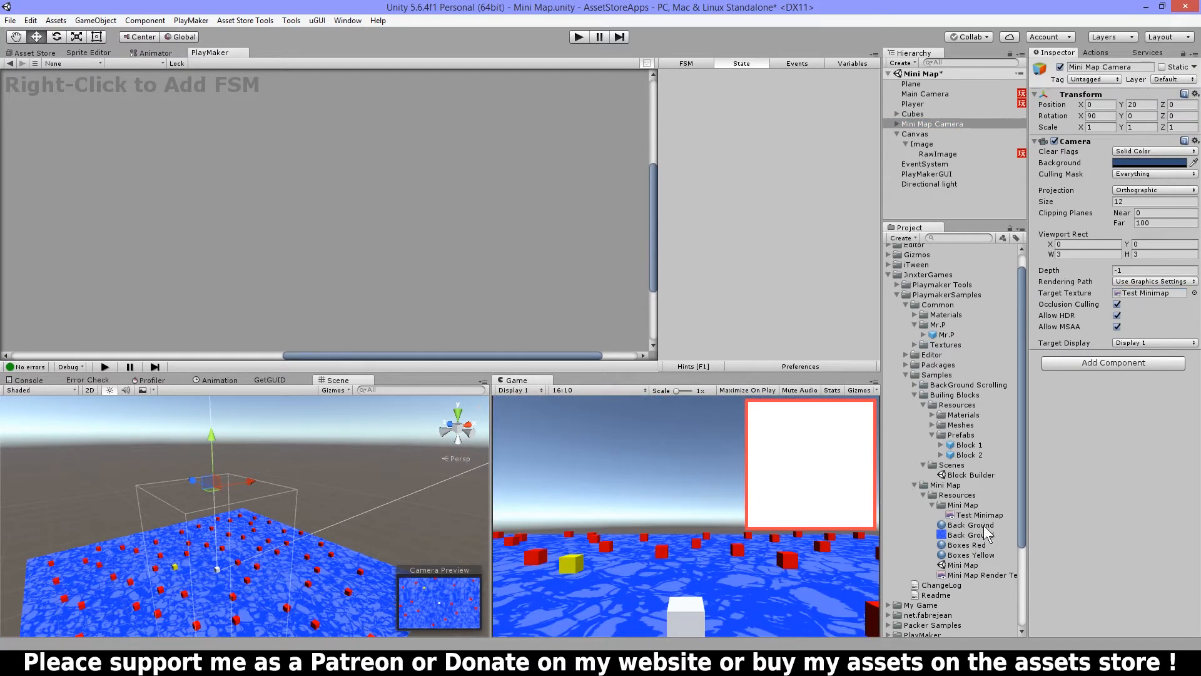
click(978, 514)
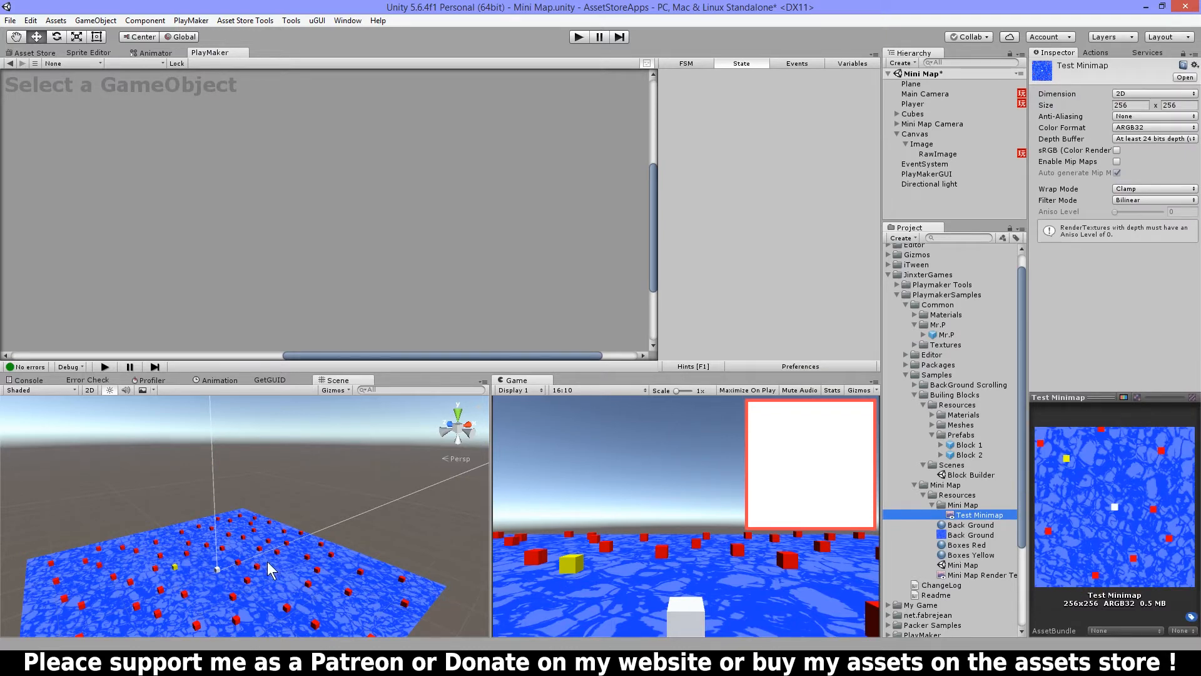
mouse_move(984, 646)
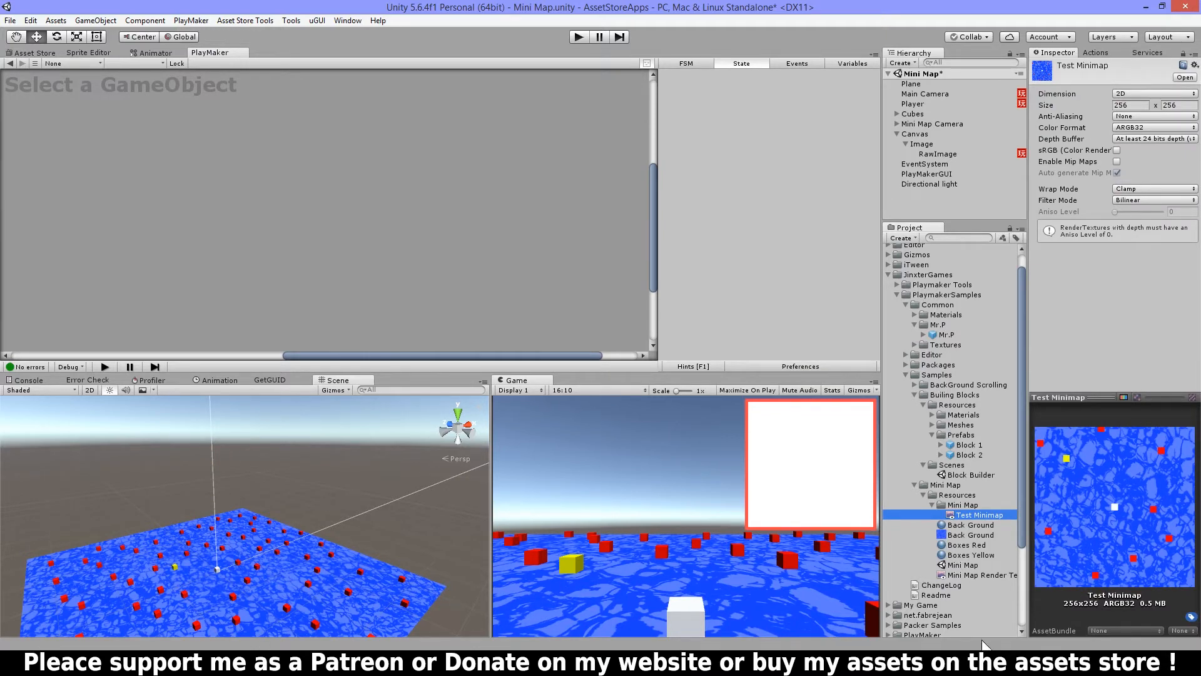
mouse_move(1019, 133)
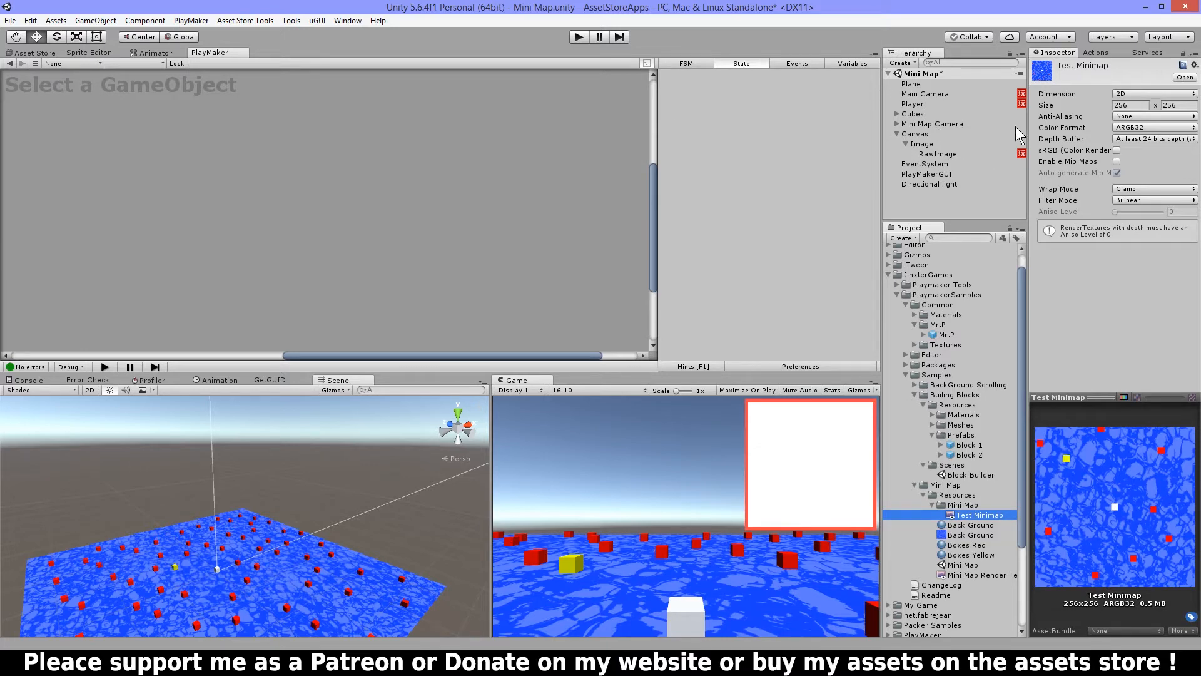
mouse_move(545, 495)
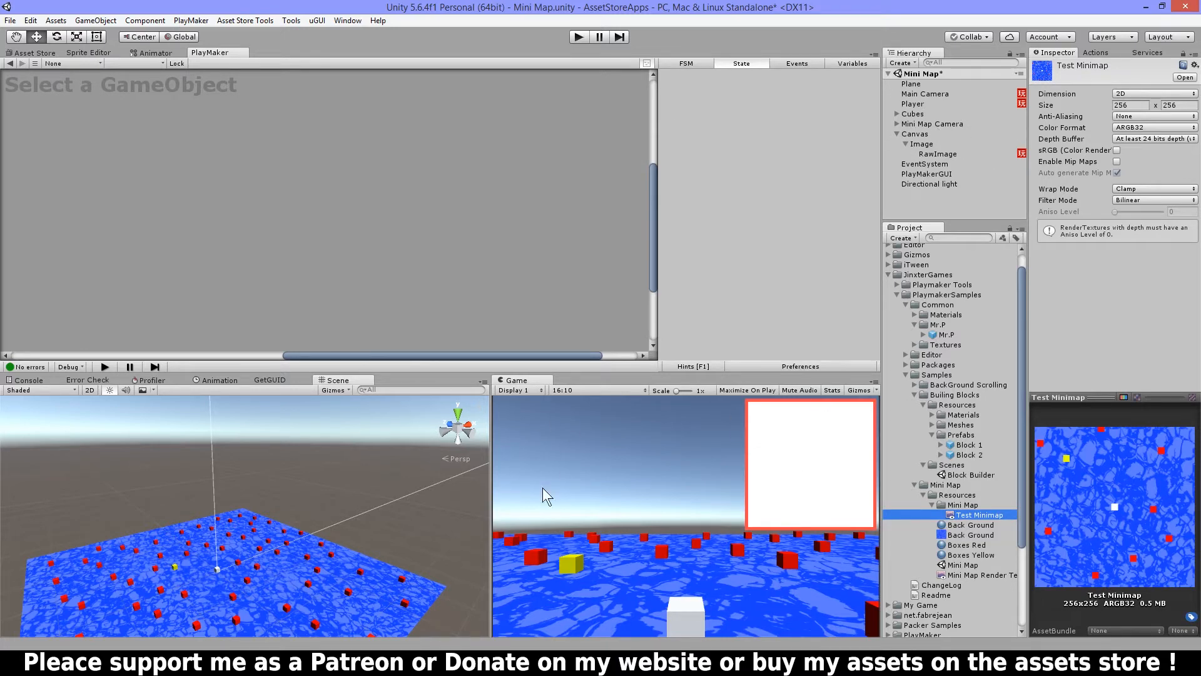
mouse_move(1068, 509)
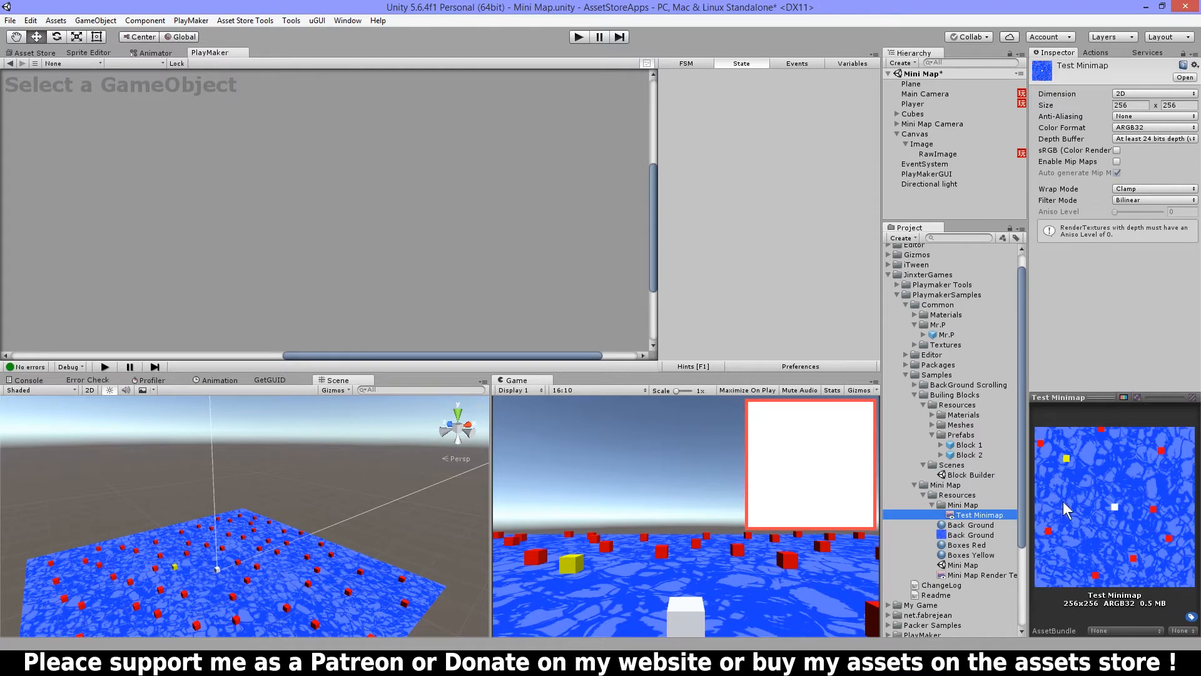
mouse_move(1161, 381)
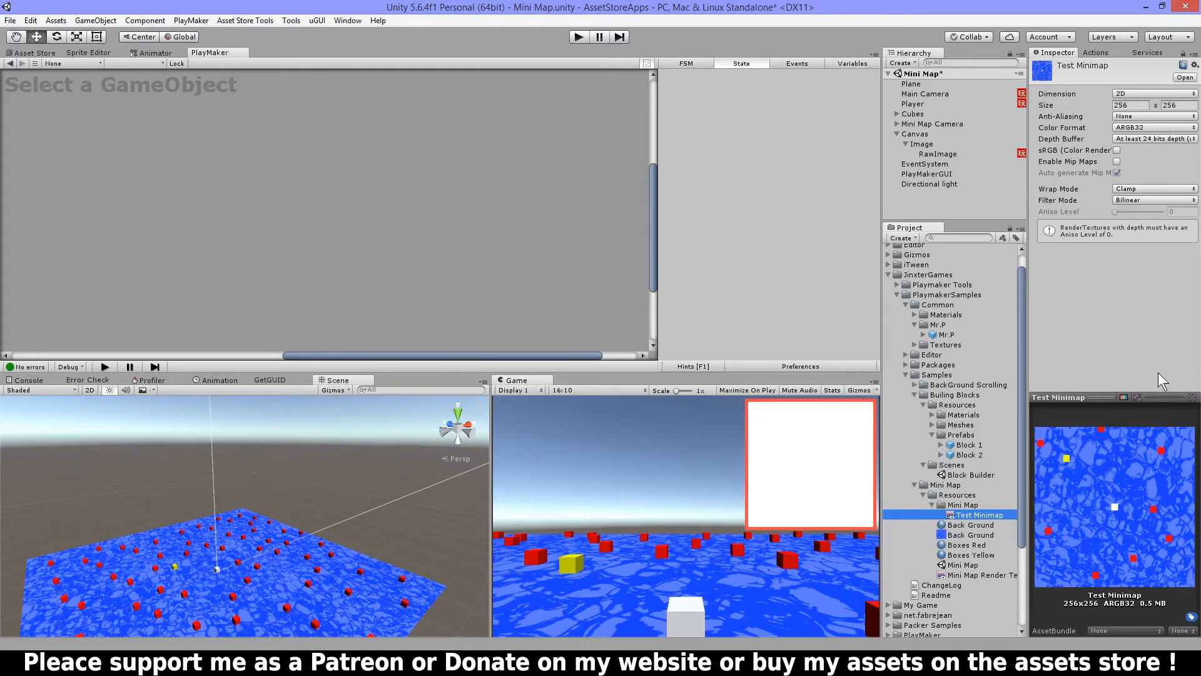
mouse_move(938, 160)
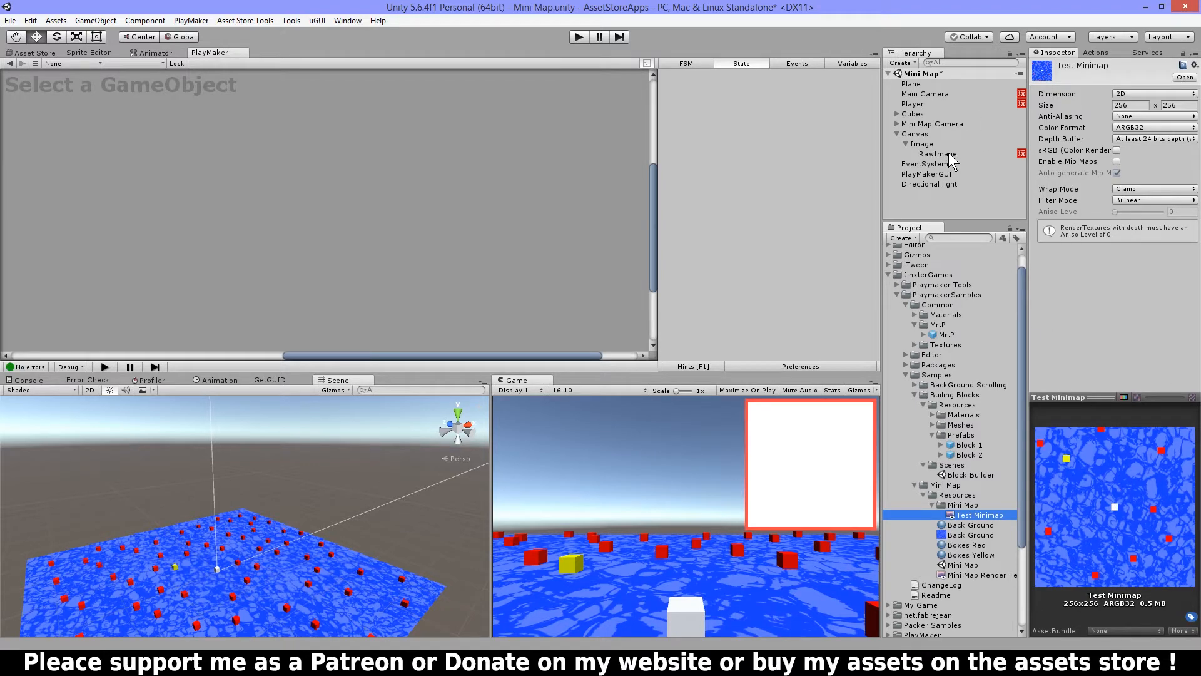
click(932, 123)
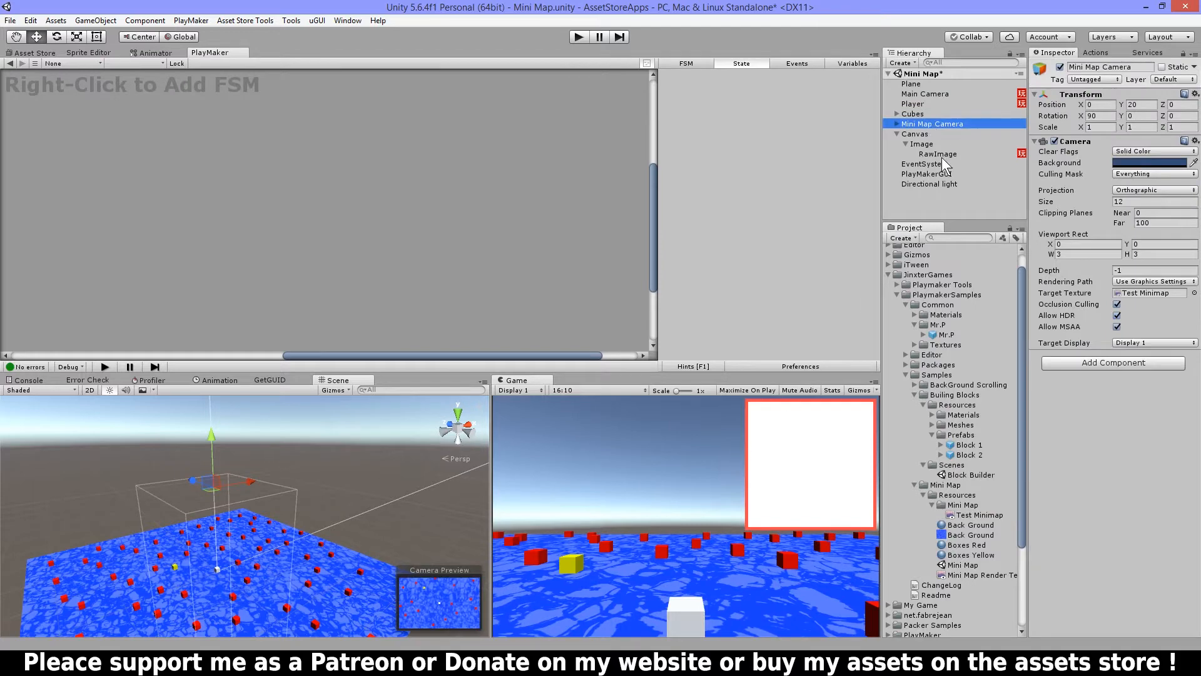
mouse_move(957, 166)
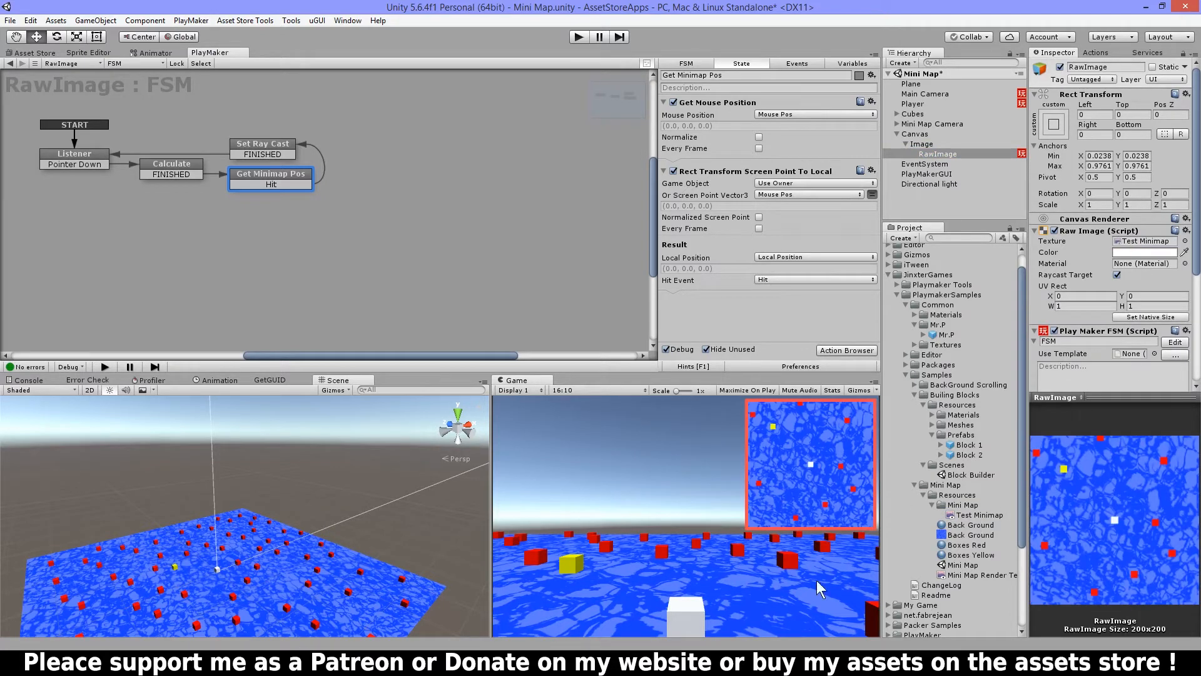
mouse_move(740, 455)
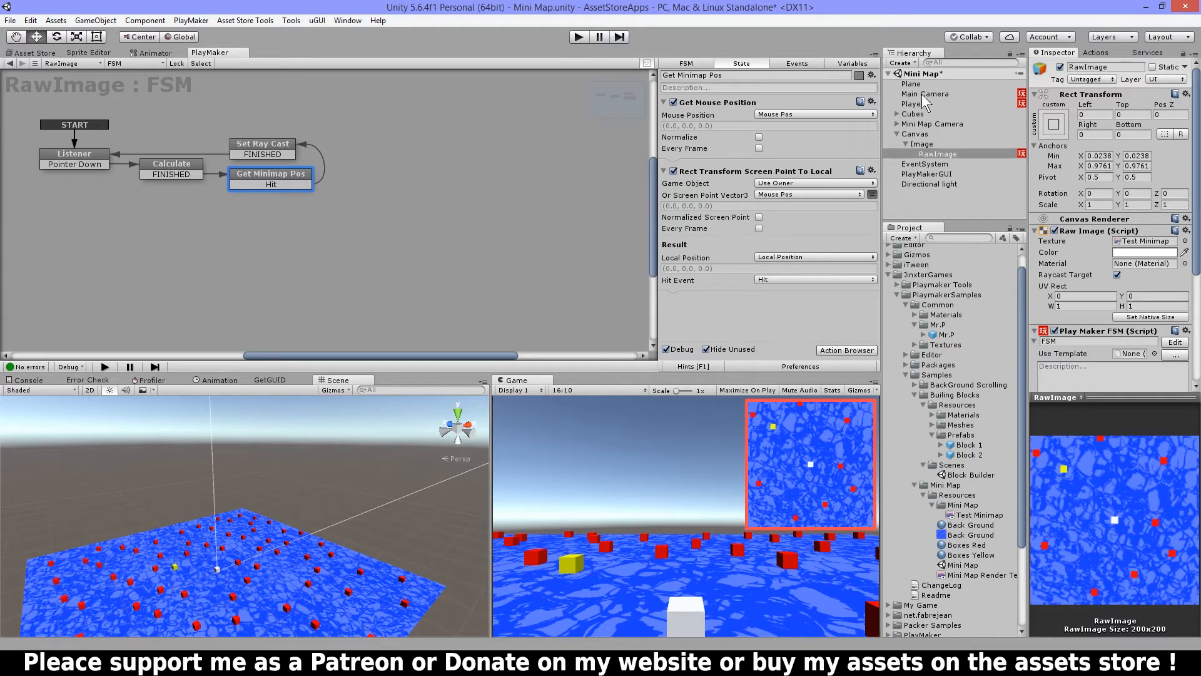
mouse_move(931, 188)
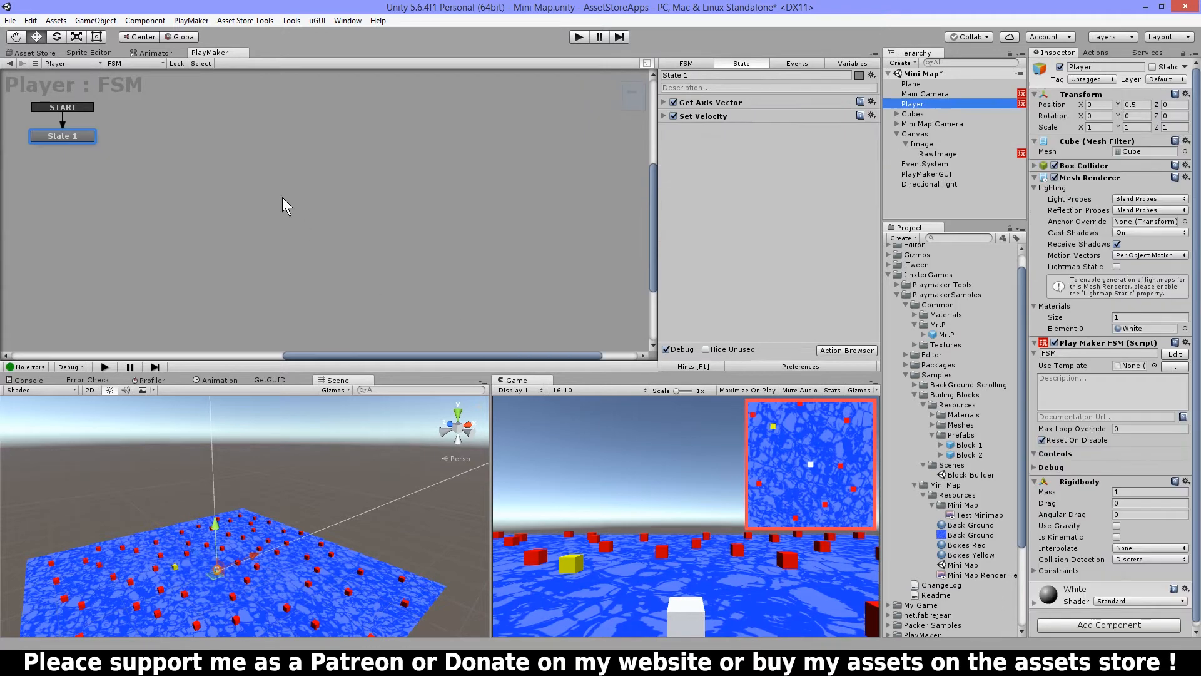
Select RawImage, then the Mini Map Camera's Raycast child to show its Cast Ray / Move To Pos / Change Color FSM.
click(939, 153)
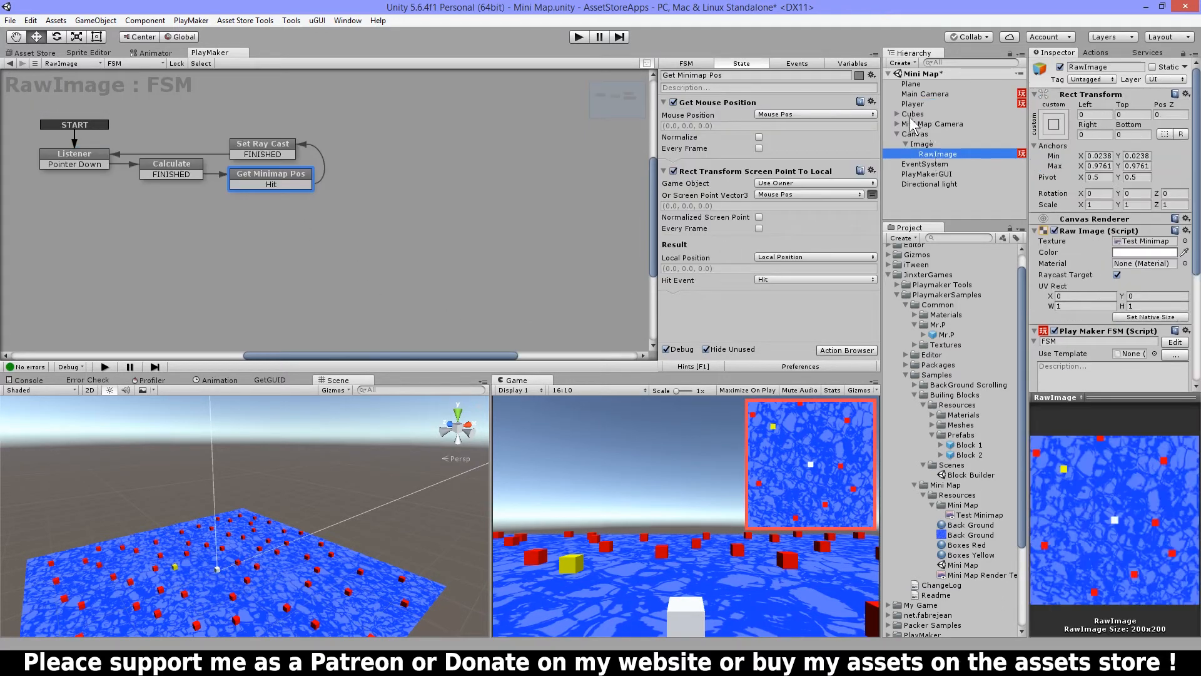
click(932, 122)
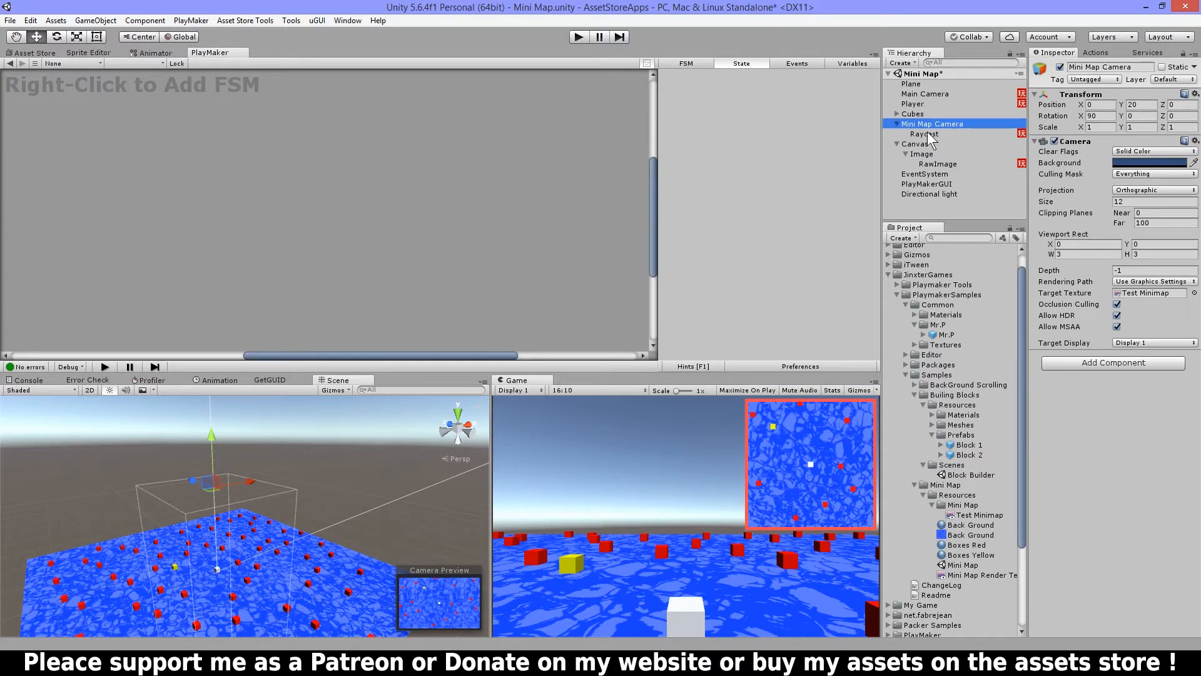
click(923, 132)
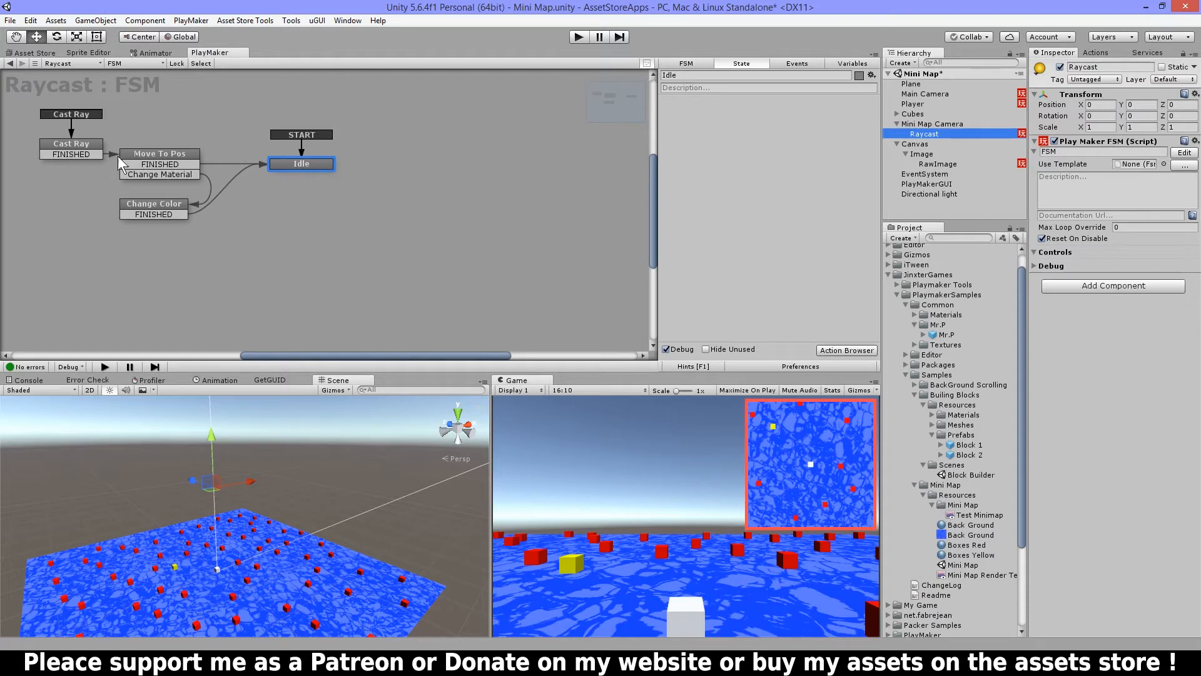
mouse_move(286, 641)
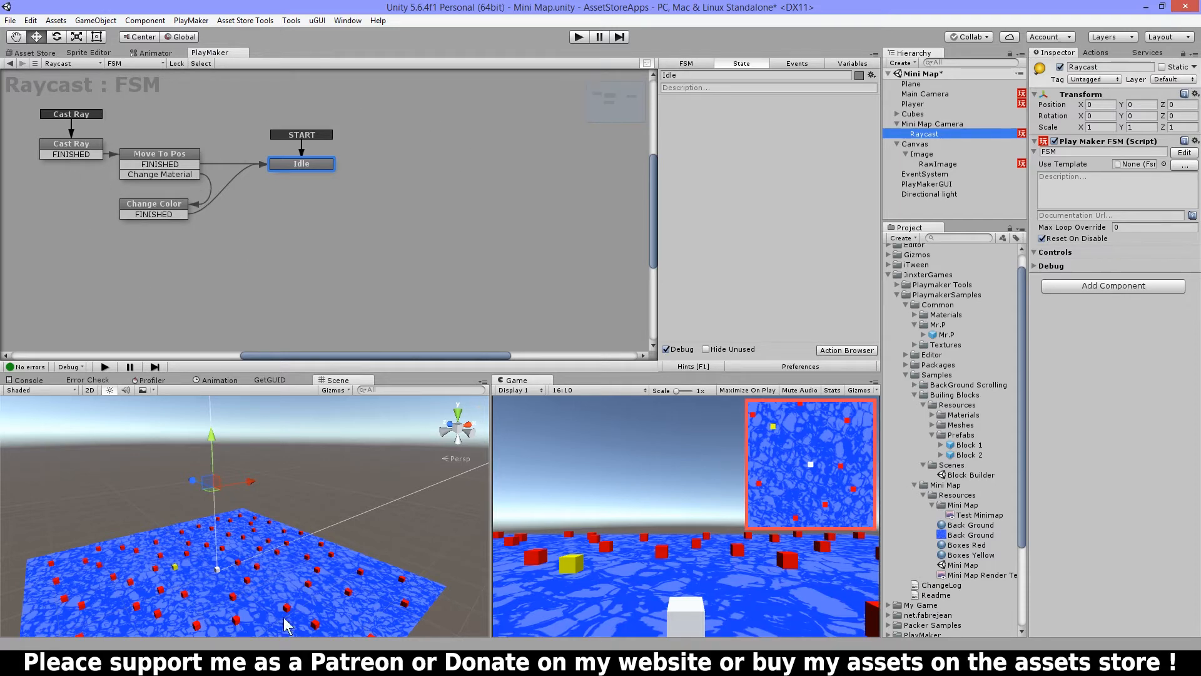
mouse_move(946, 121)
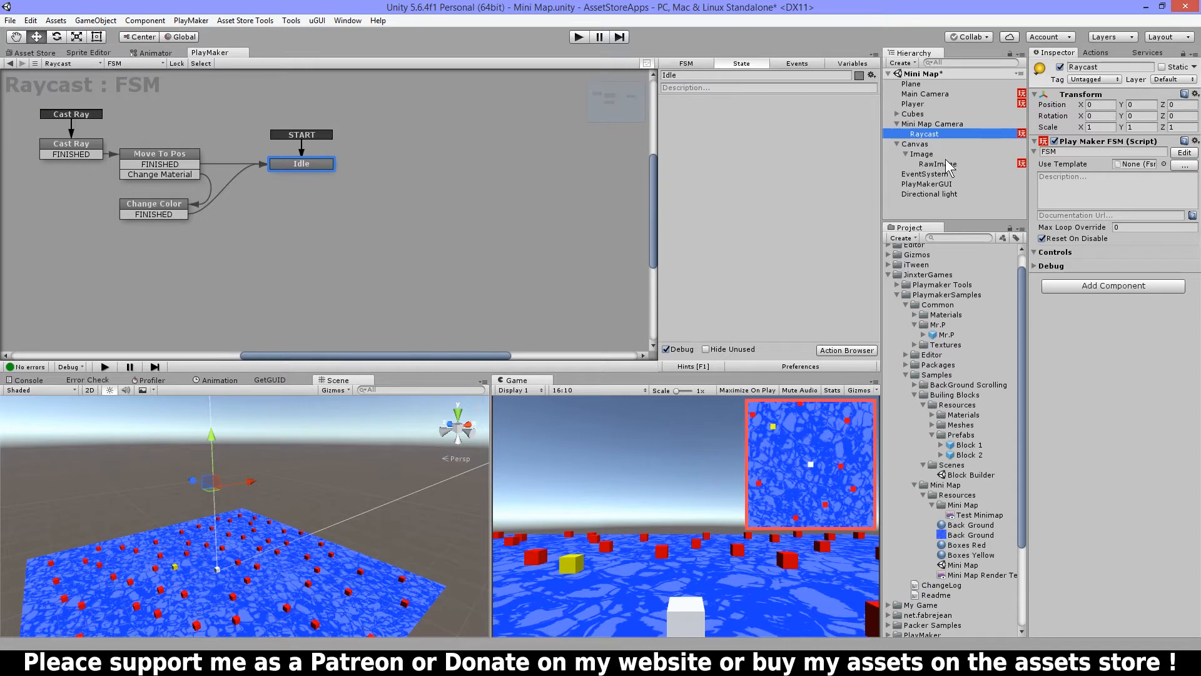
Show the RawImage FSM's Listener state with its UGui On Pointer Down Event action.
click(927, 163)
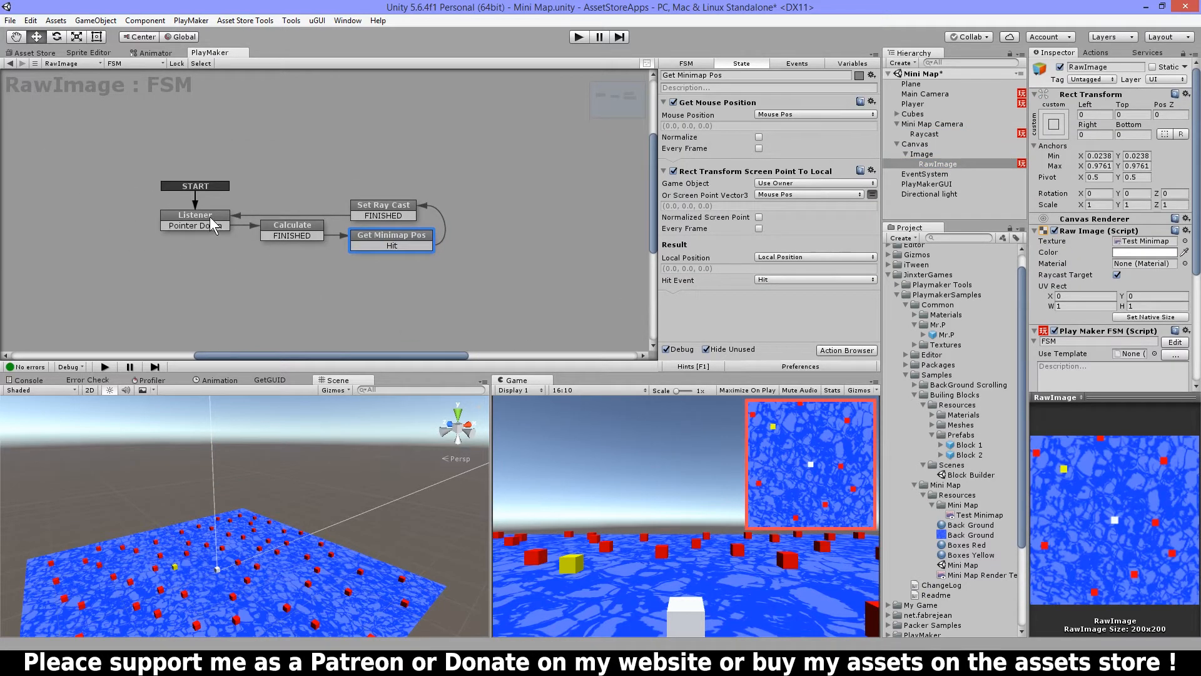
click(194, 215)
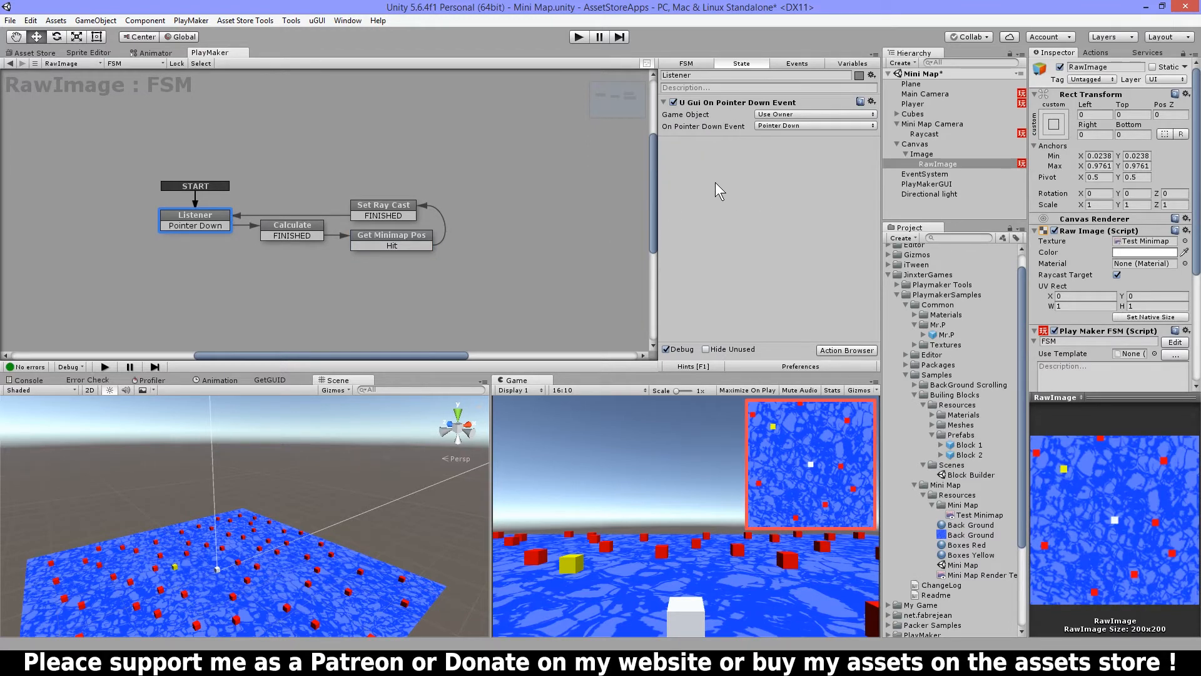
mouse_move(794, 119)
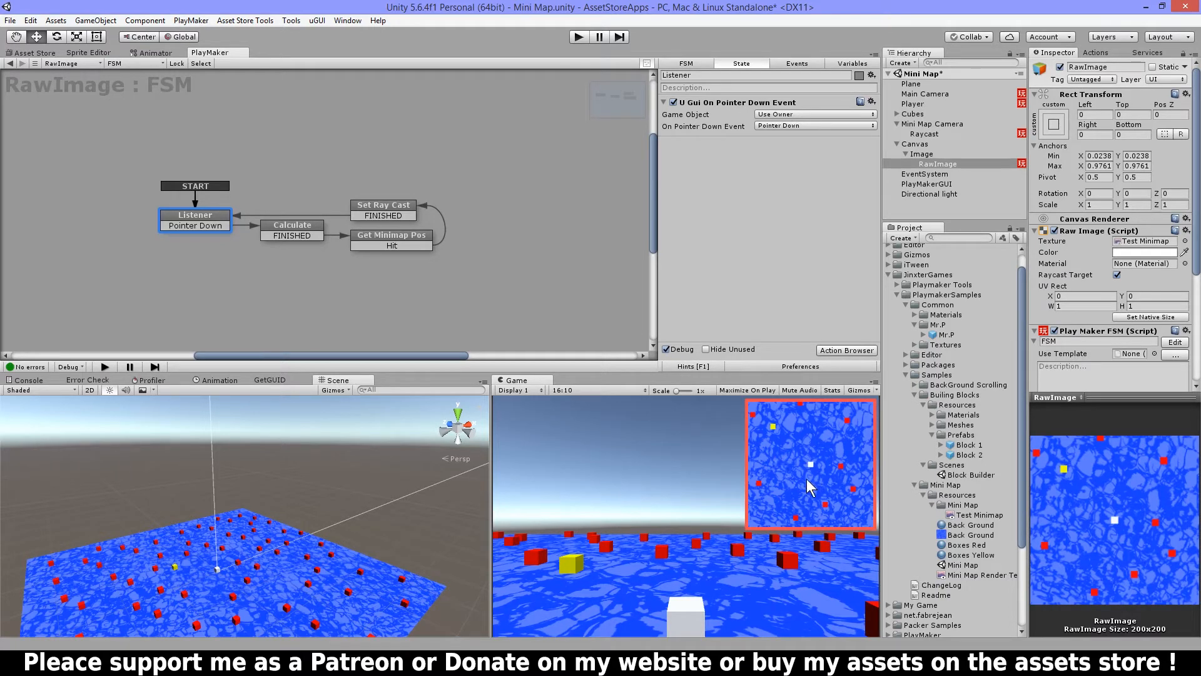
mouse_move(606, 478)
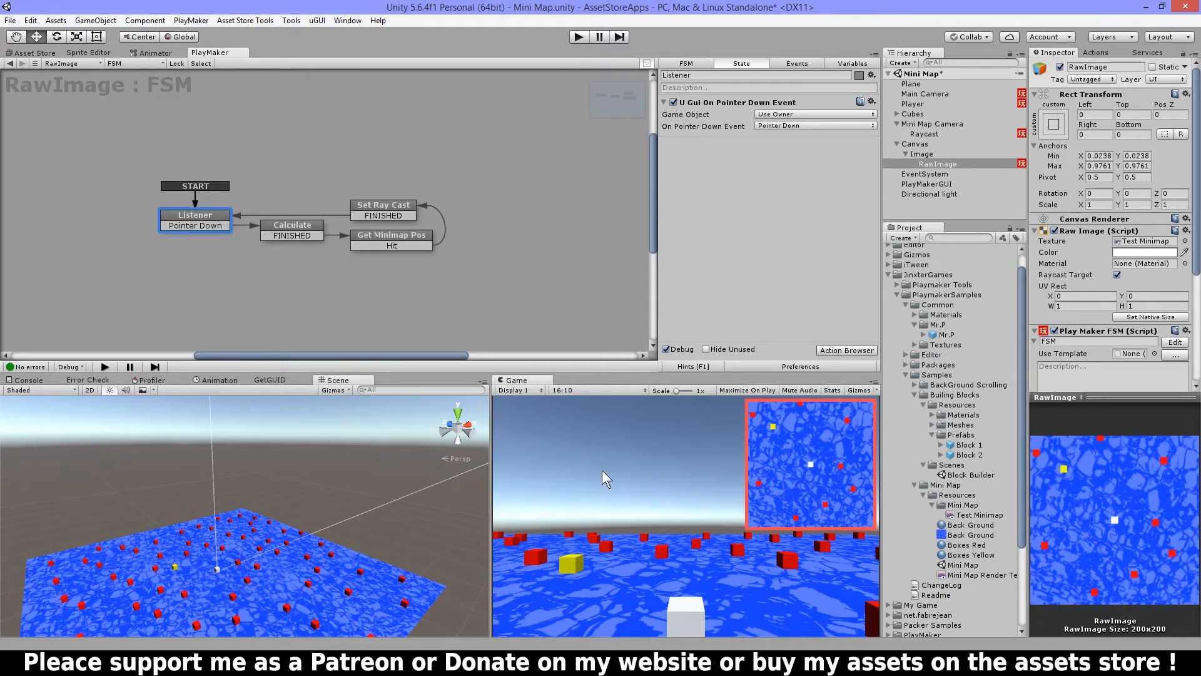
mouse_move(846, 441)
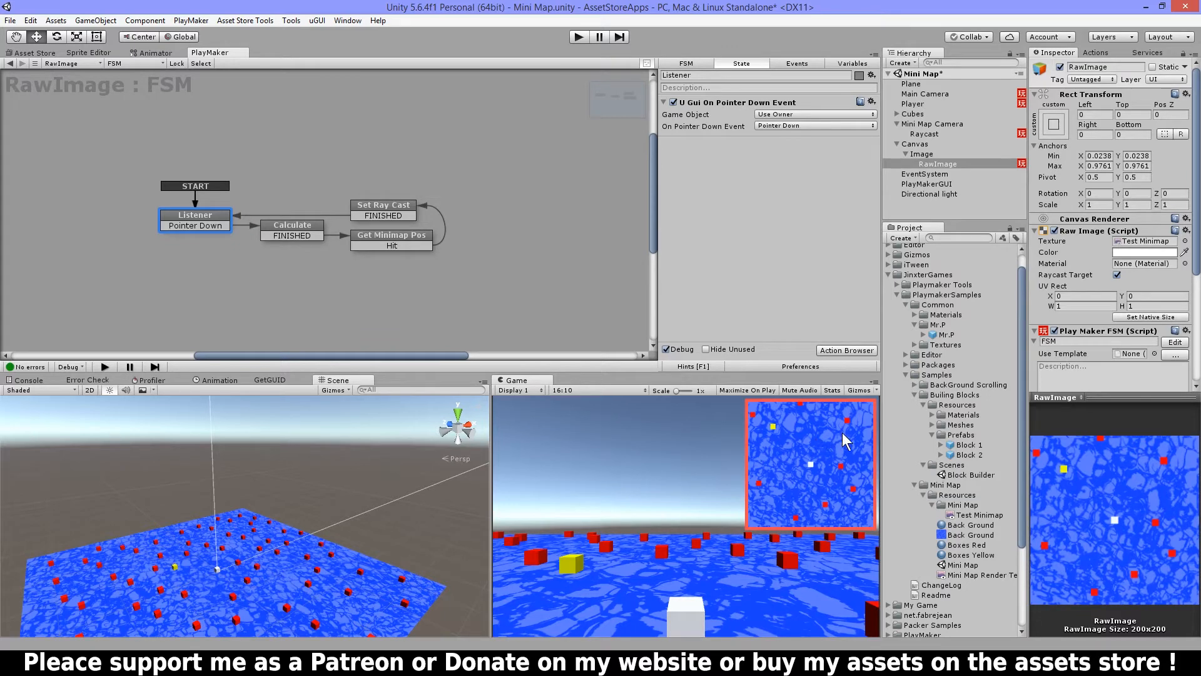
mouse_move(329, 248)
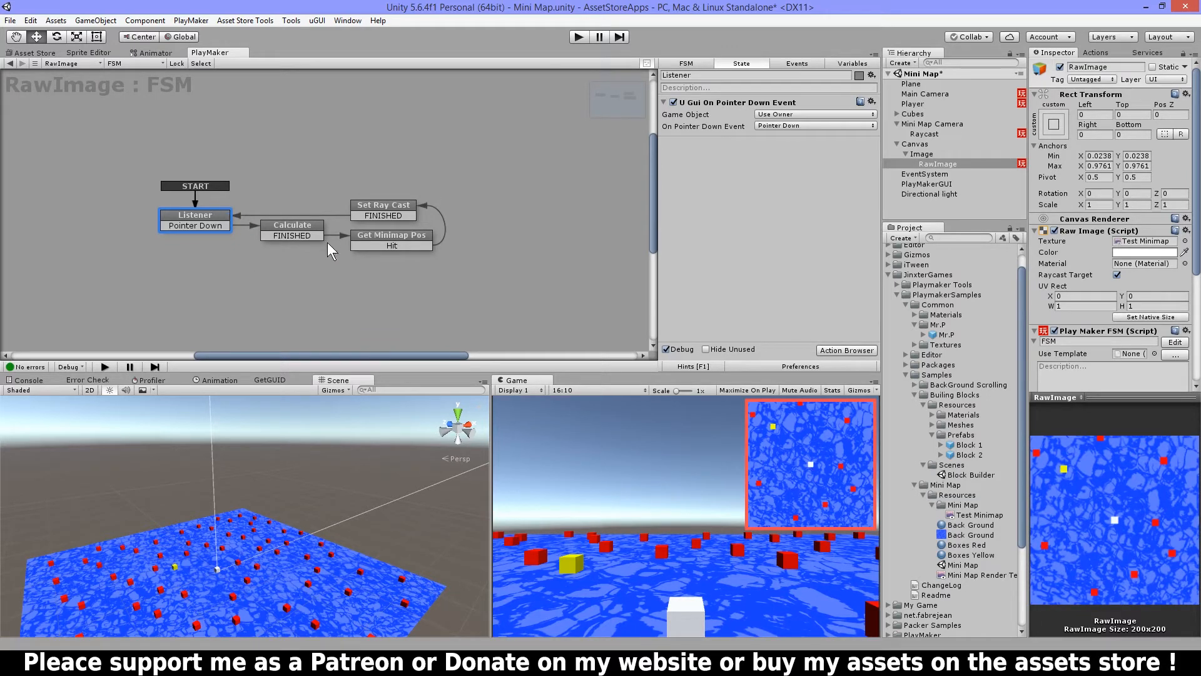
Show the Calculate state's Get Rect, Get Camera Ortho Size and Float Divide actions.
click(292, 225)
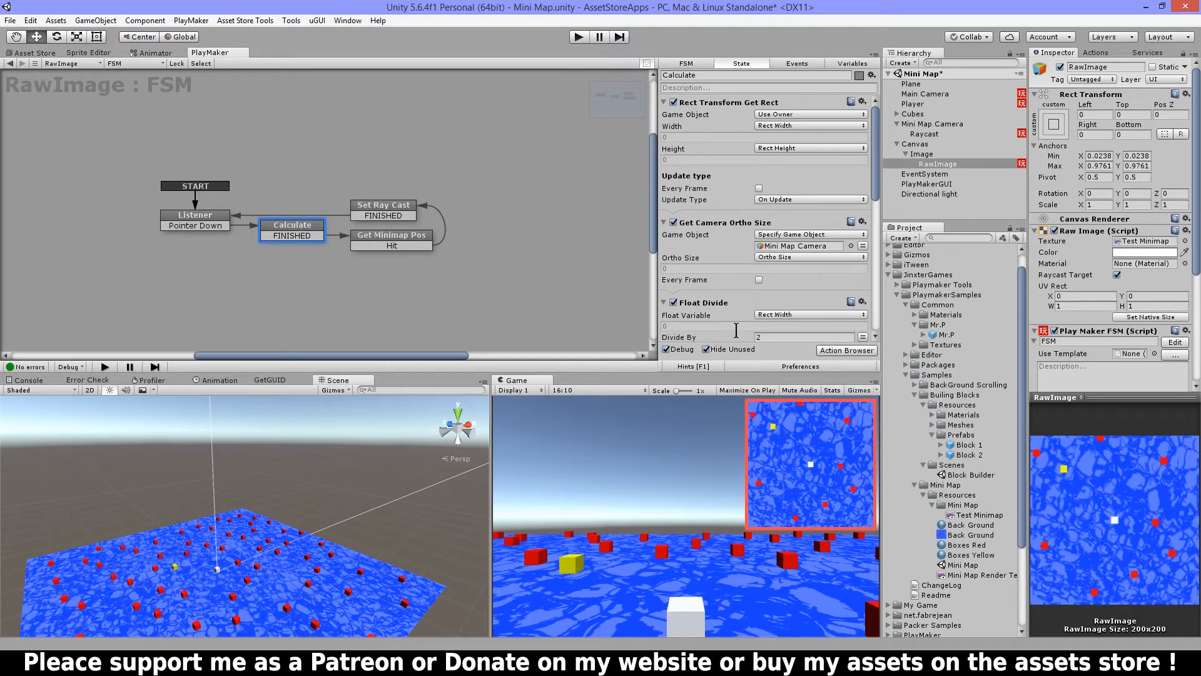
scroll(down, 3)
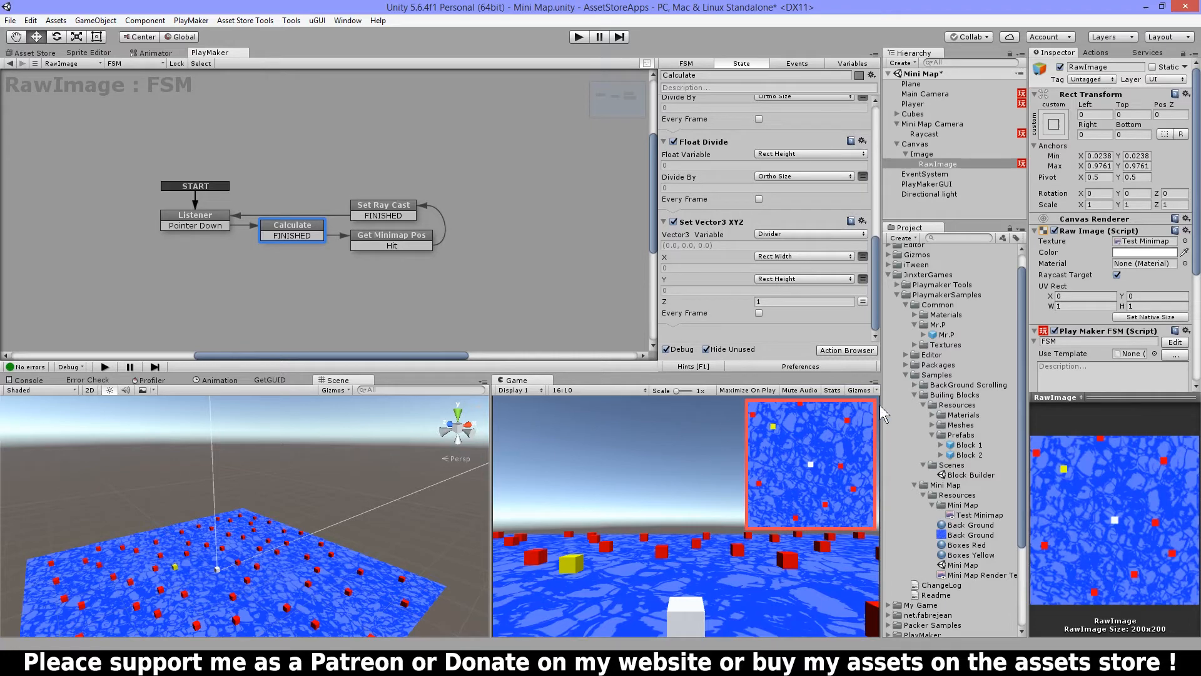
mouse_move(748, 200)
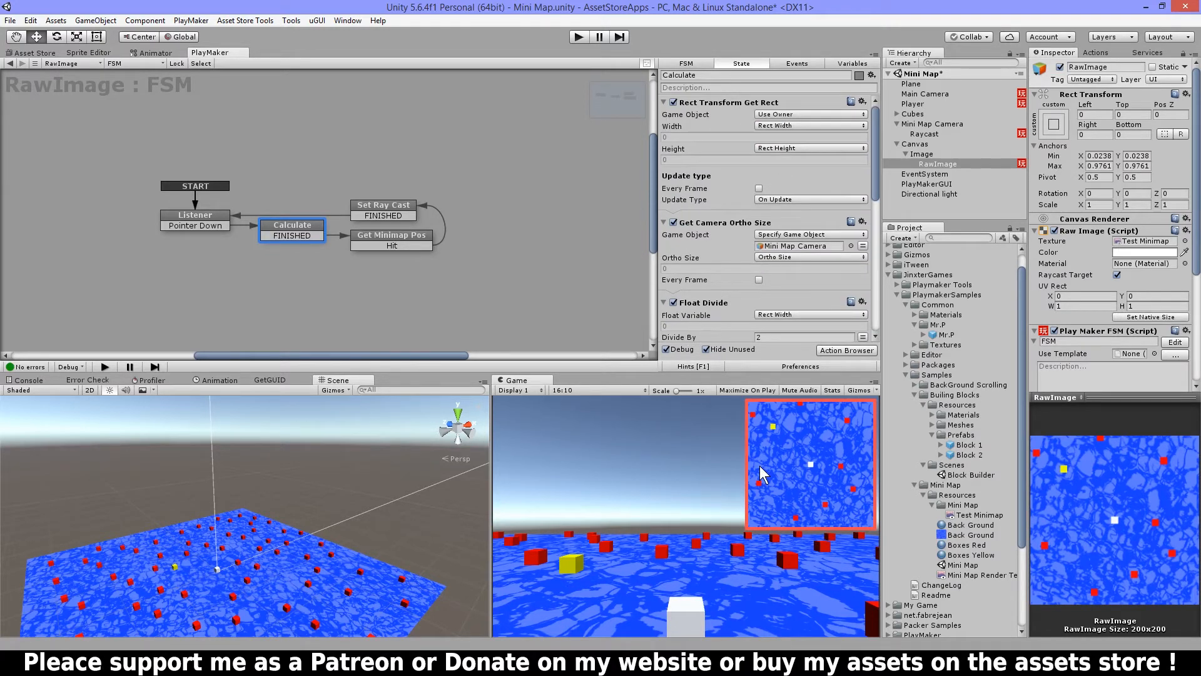
mouse_move(788, 613)
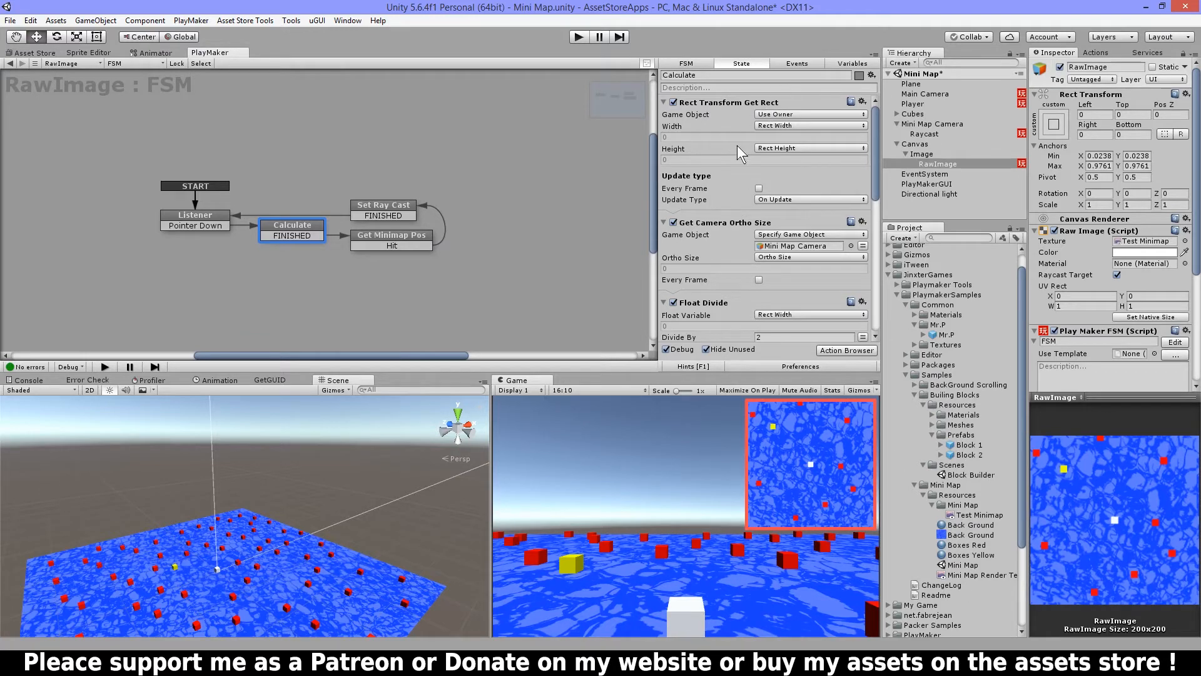
mouse_move(776, 204)
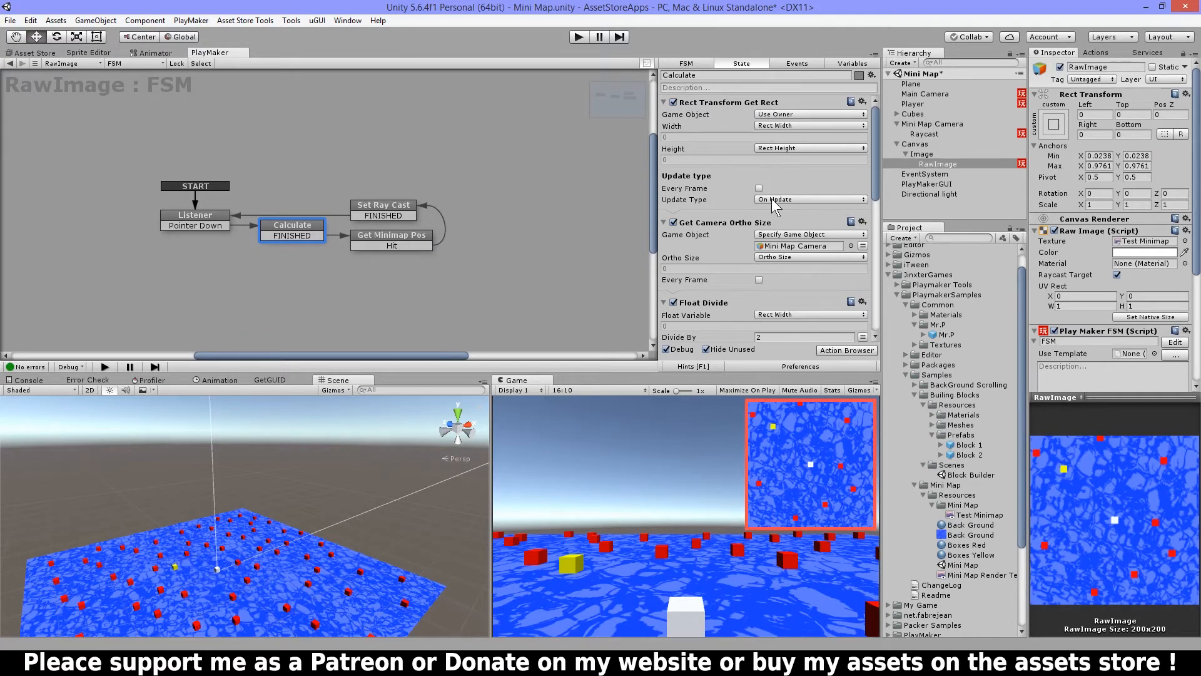
mouse_move(777, 261)
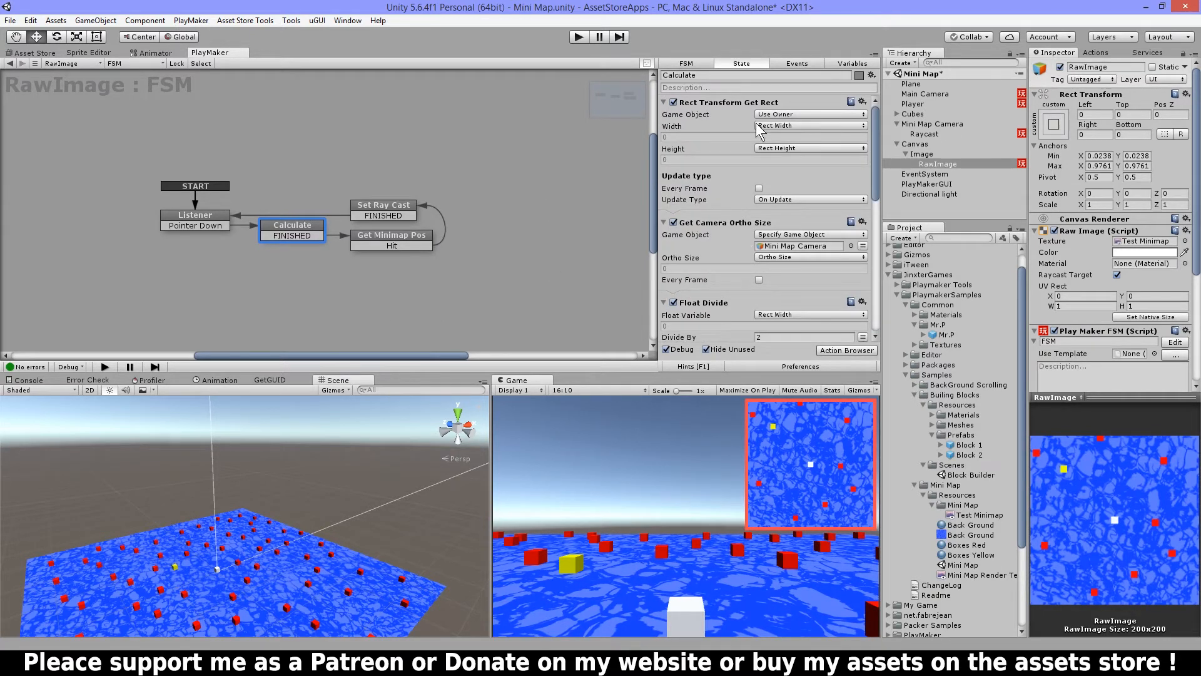
mouse_move(721, 114)
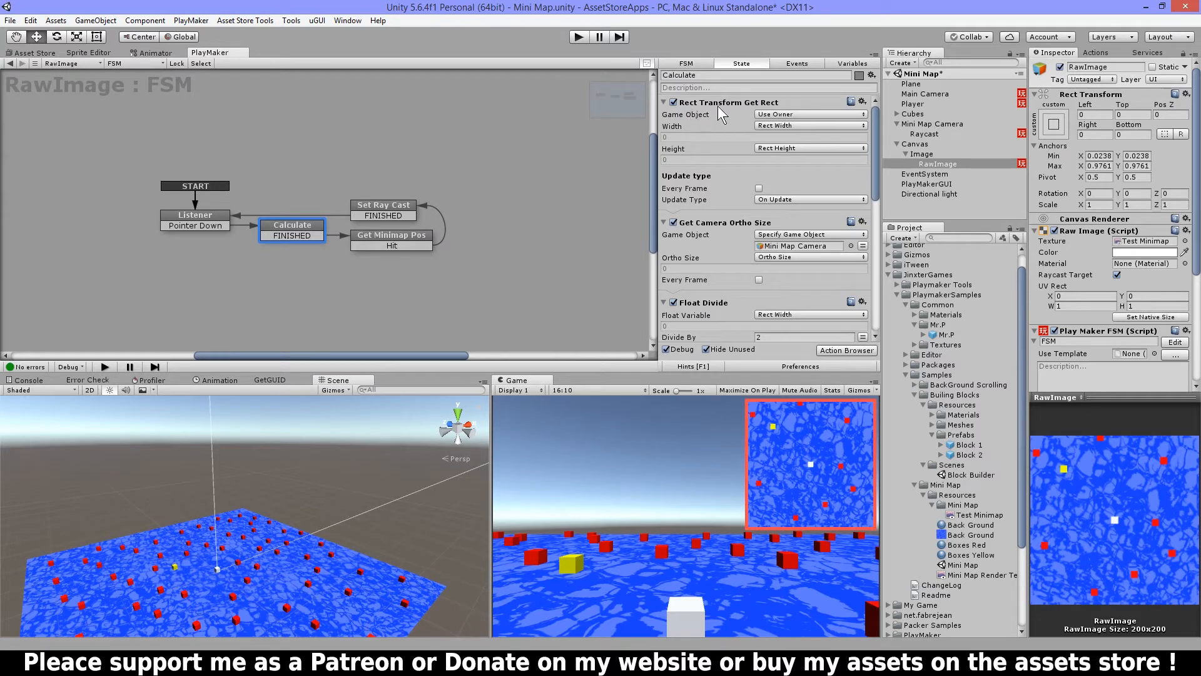
mouse_move(761, 125)
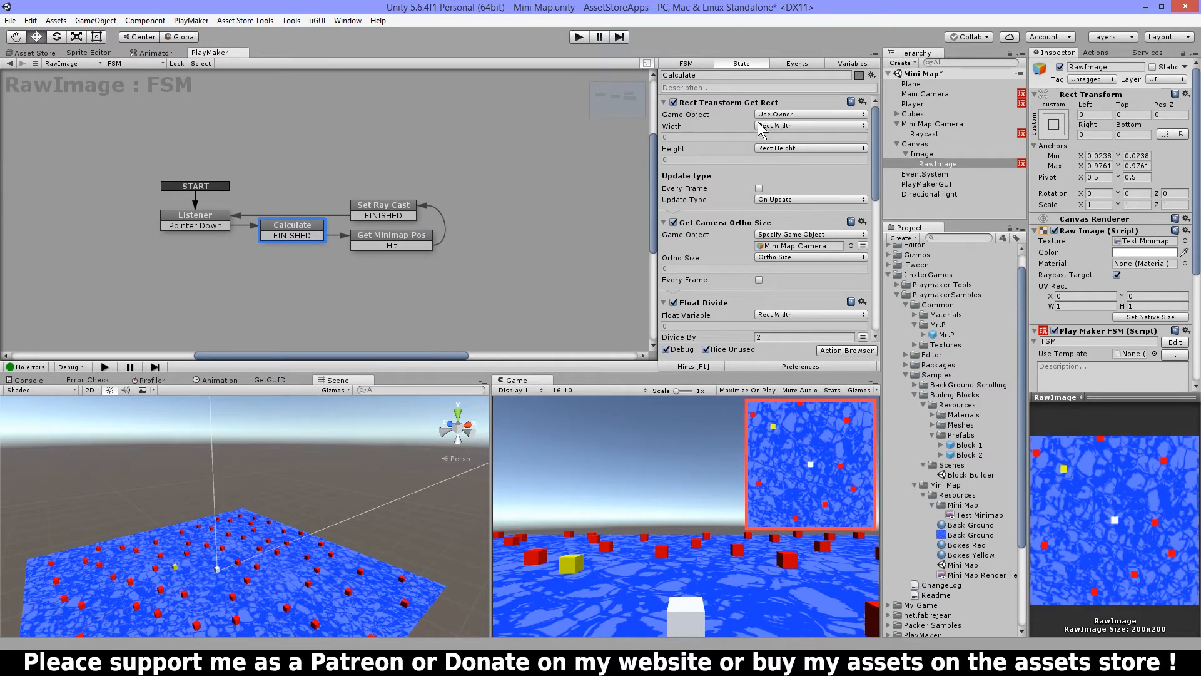
mouse_move(773, 154)
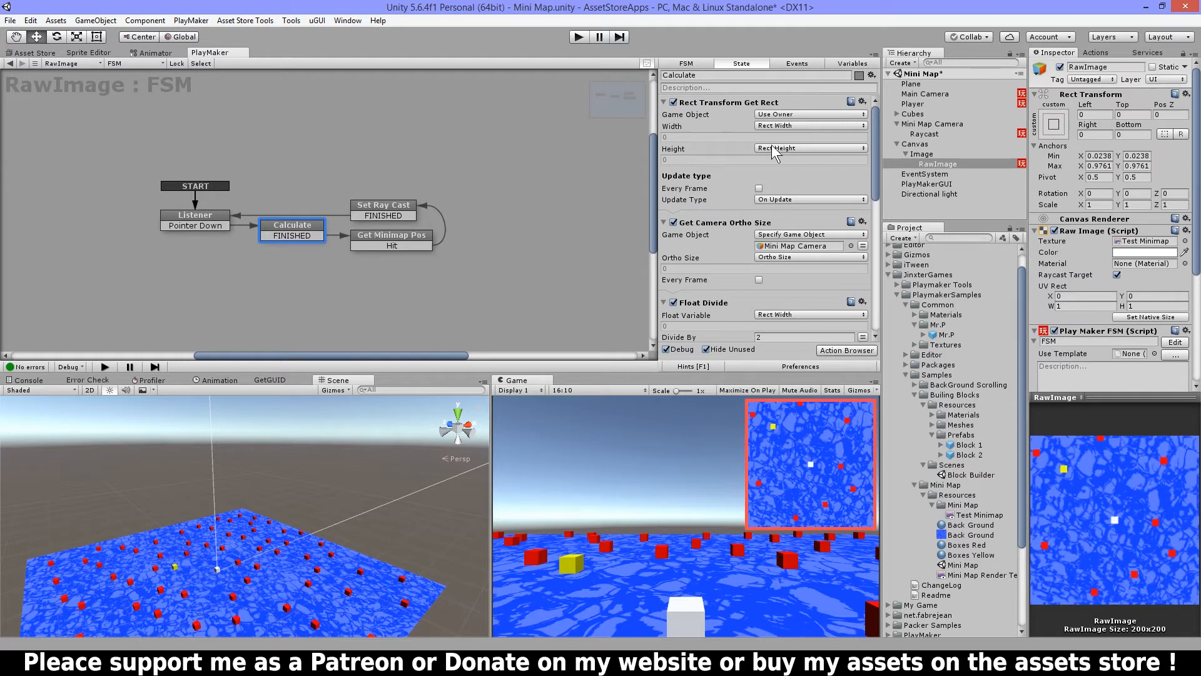
mouse_move(771, 470)
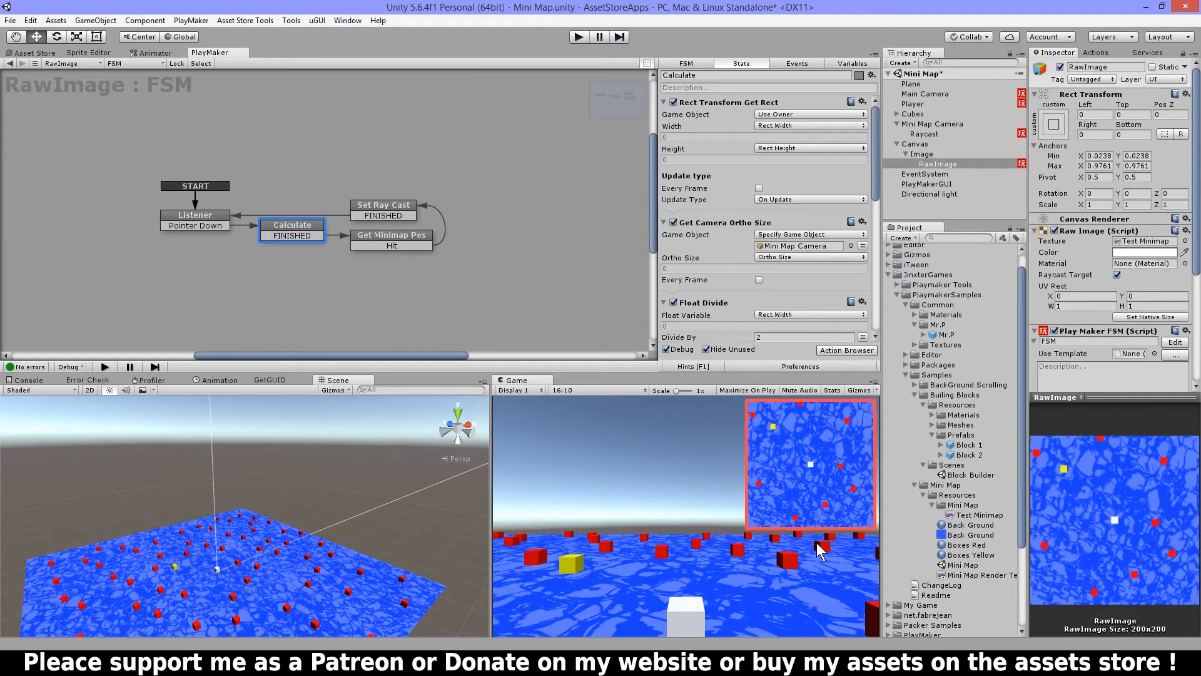
mouse_move(805, 220)
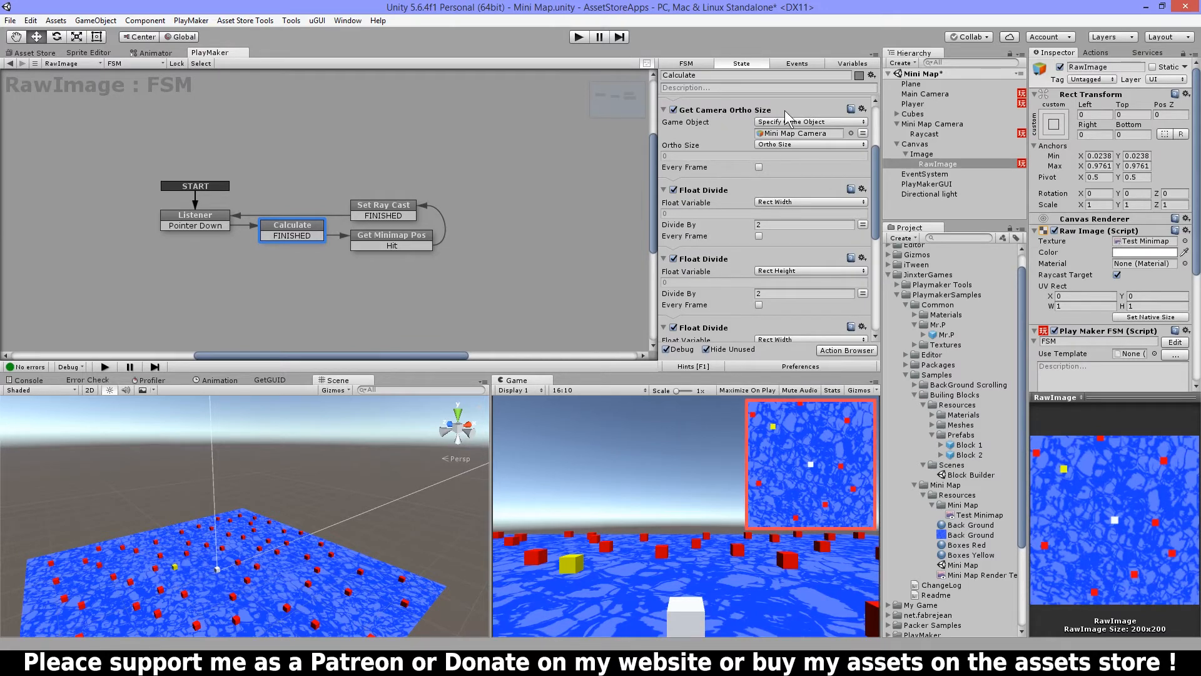
click(932, 124)
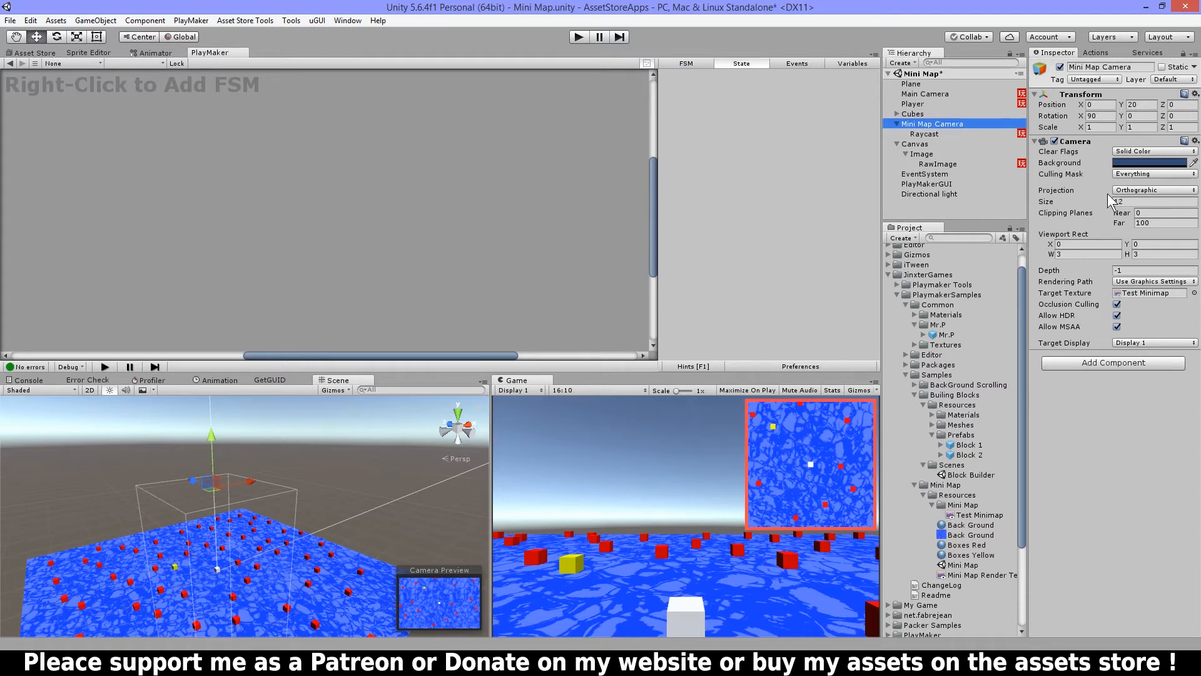
click(924, 133)
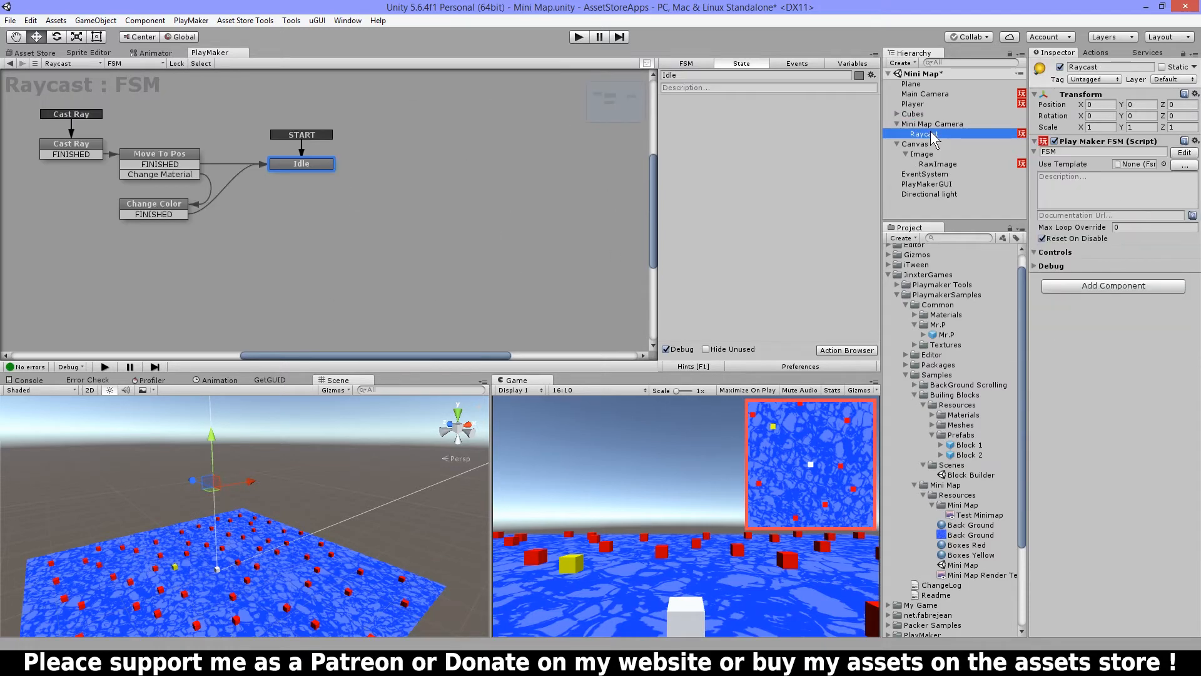
click(938, 164)
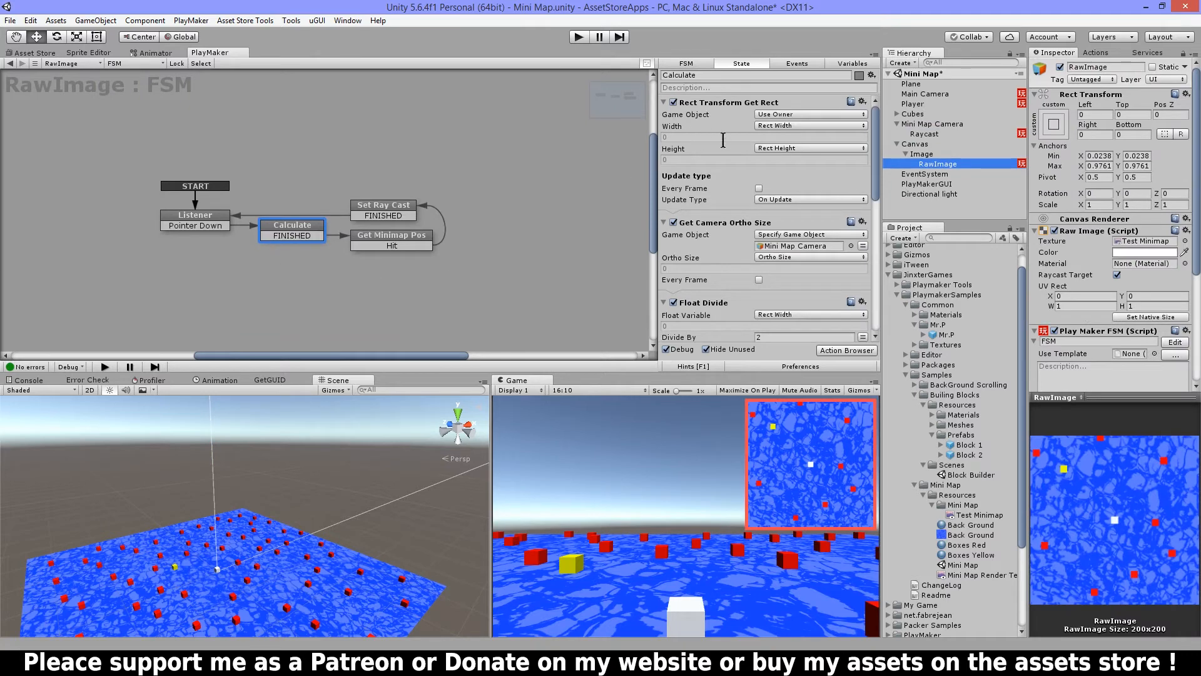
scroll(down, 3)
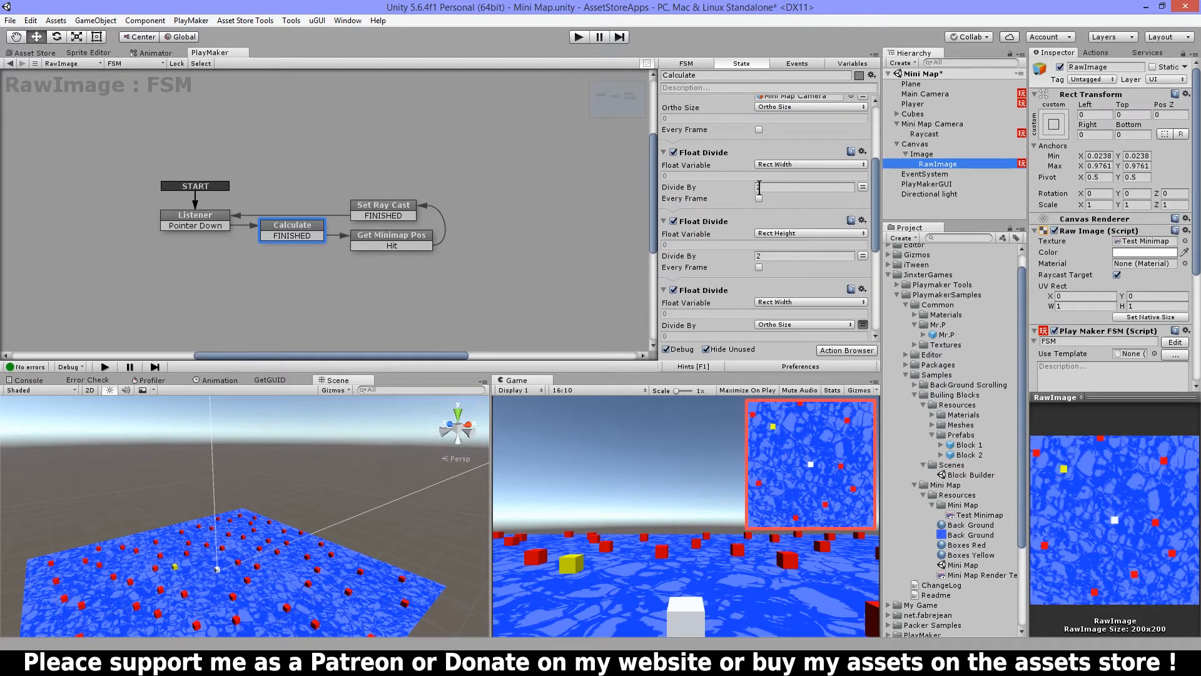
scroll(down, 3)
text(2)
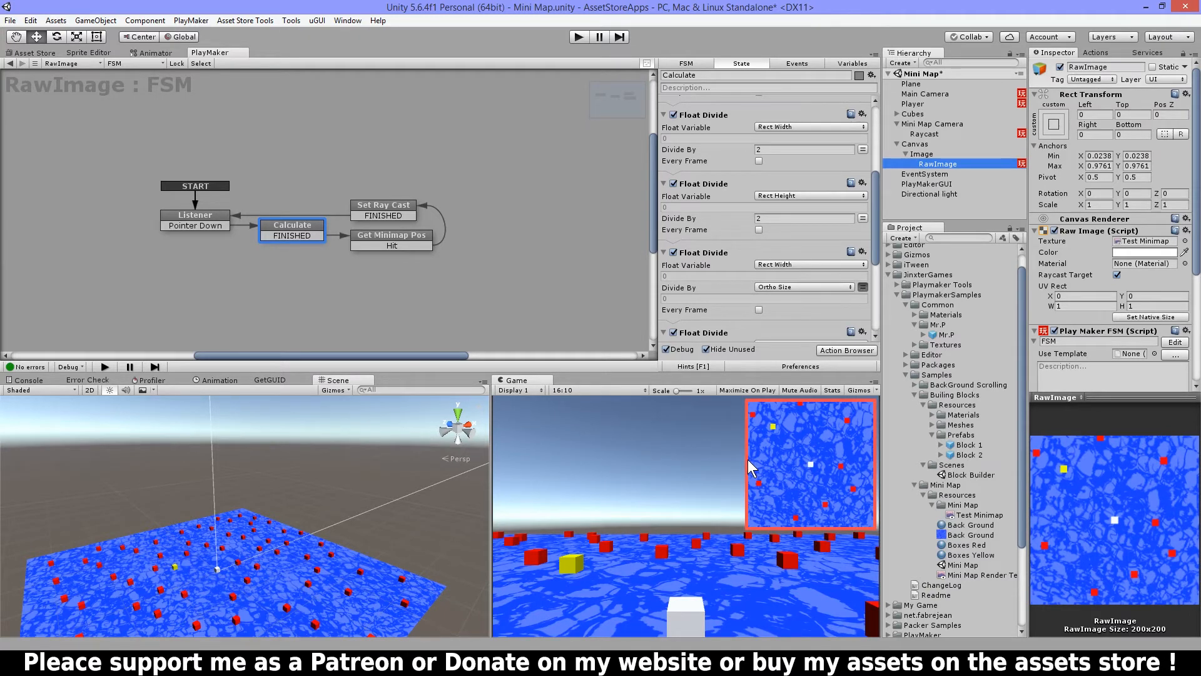
mouse_move(876, 470)
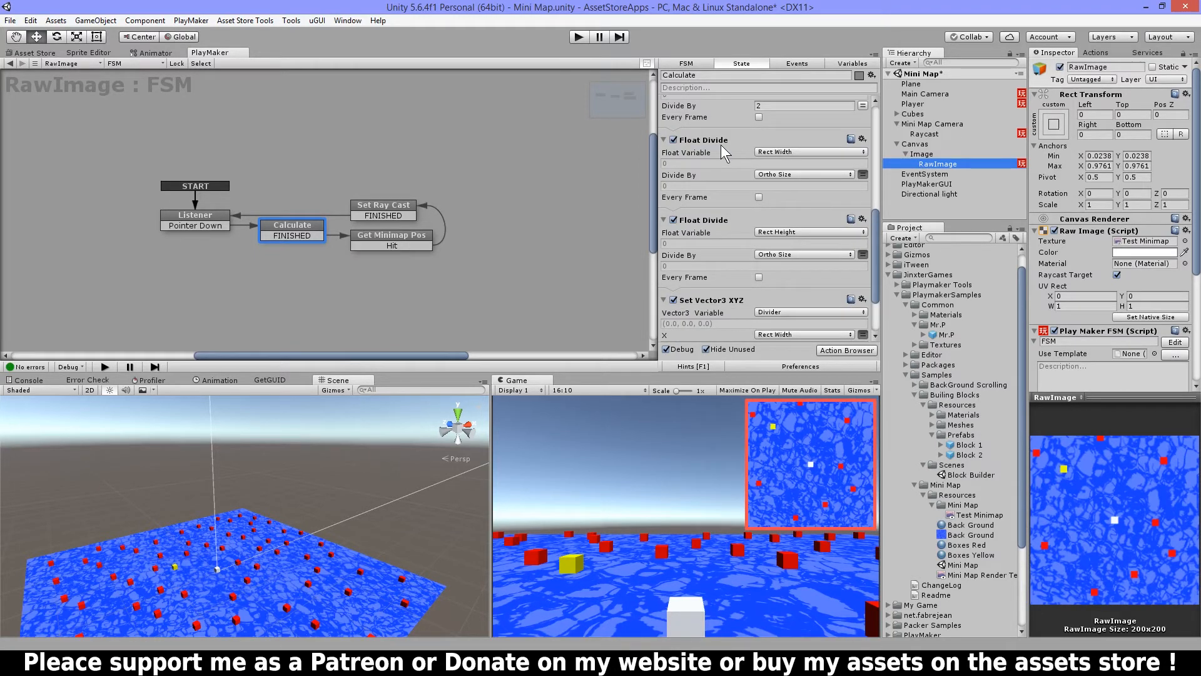
scroll(down, 3)
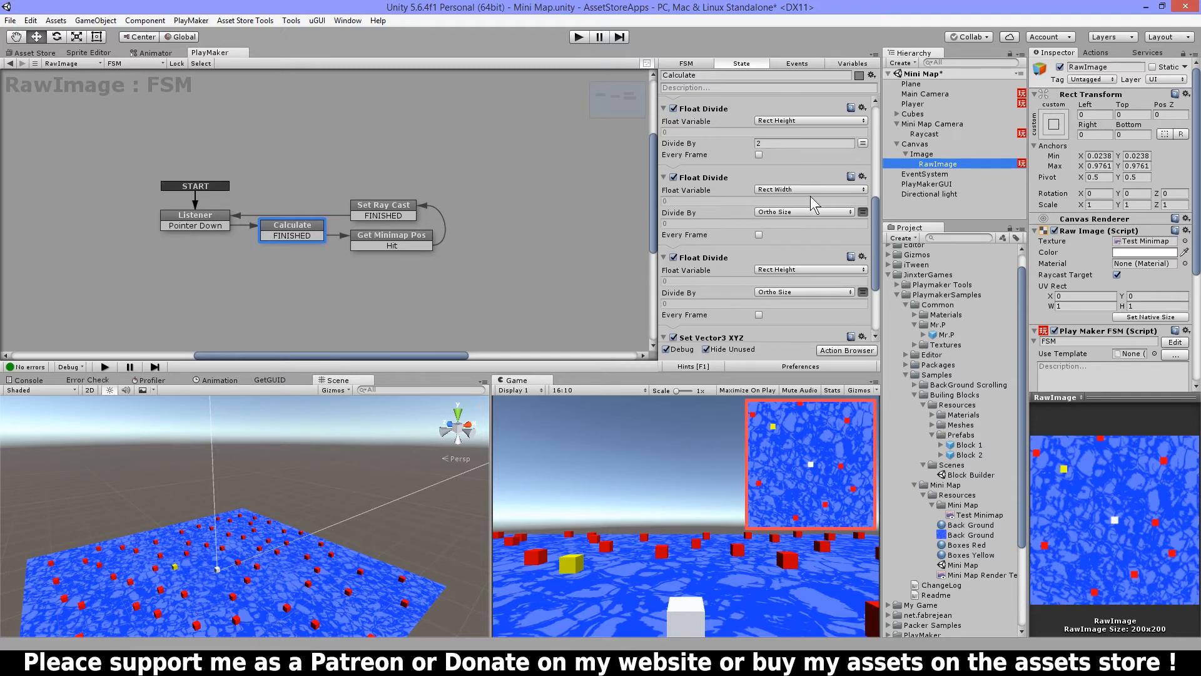
scroll(down, 3)
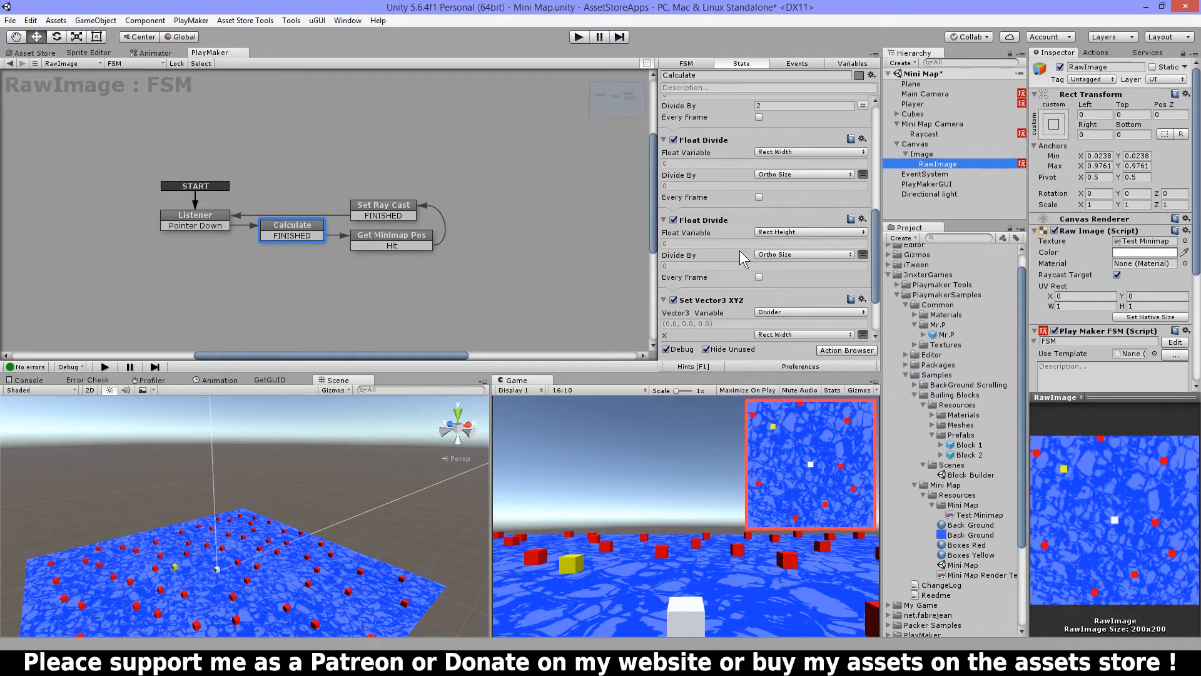
scroll(down, 3)
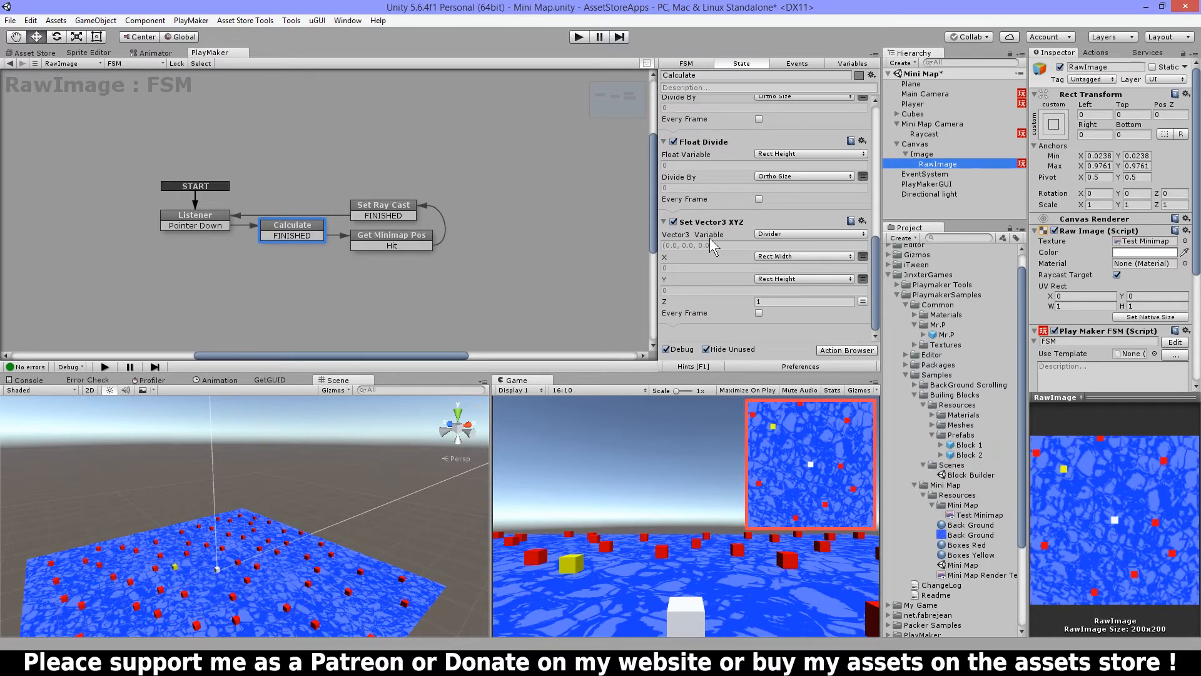
mouse_move(819, 235)
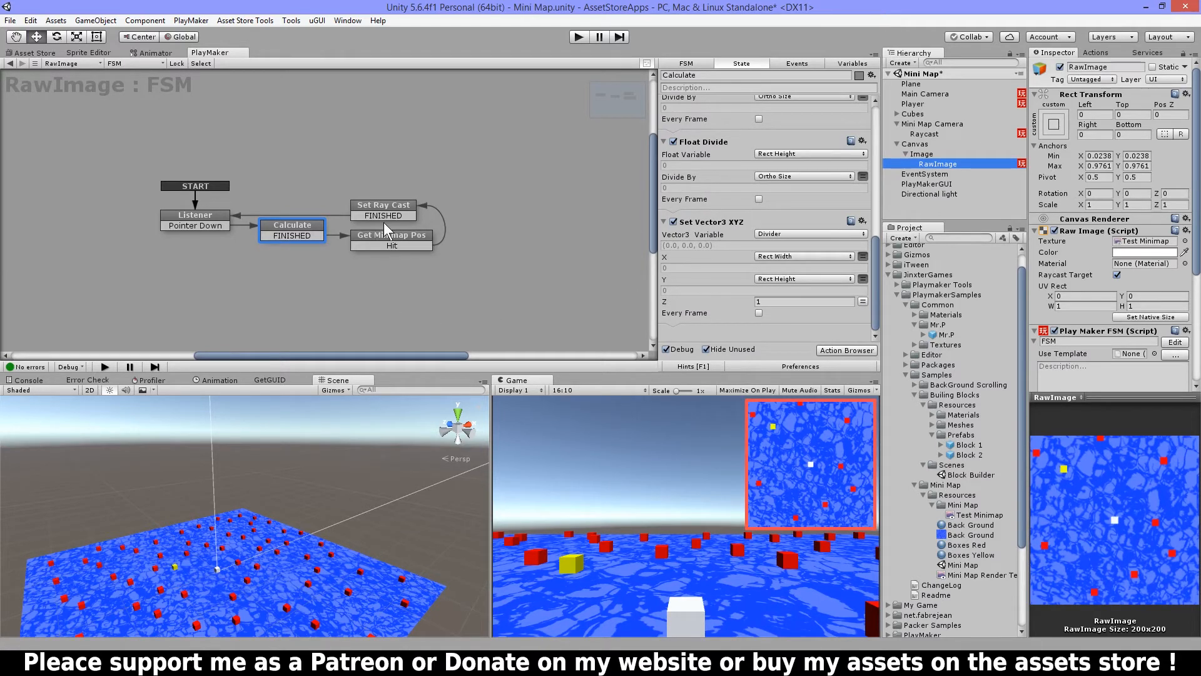
mouse_move(421, 273)
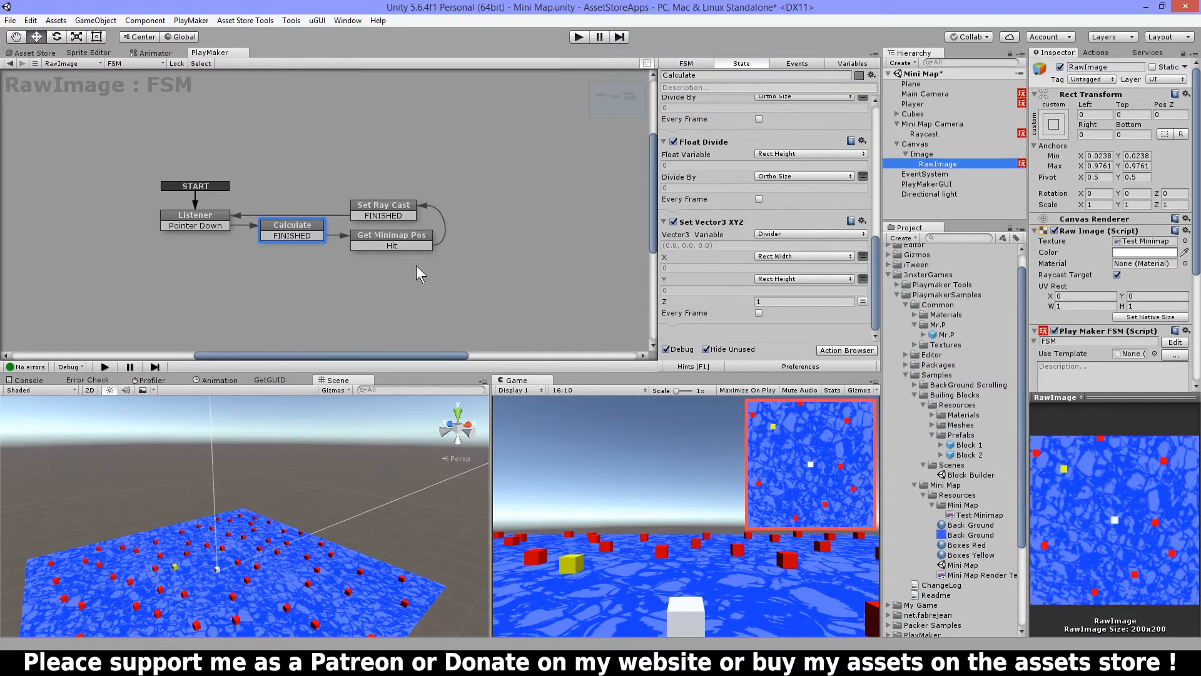
mouse_move(792, 460)
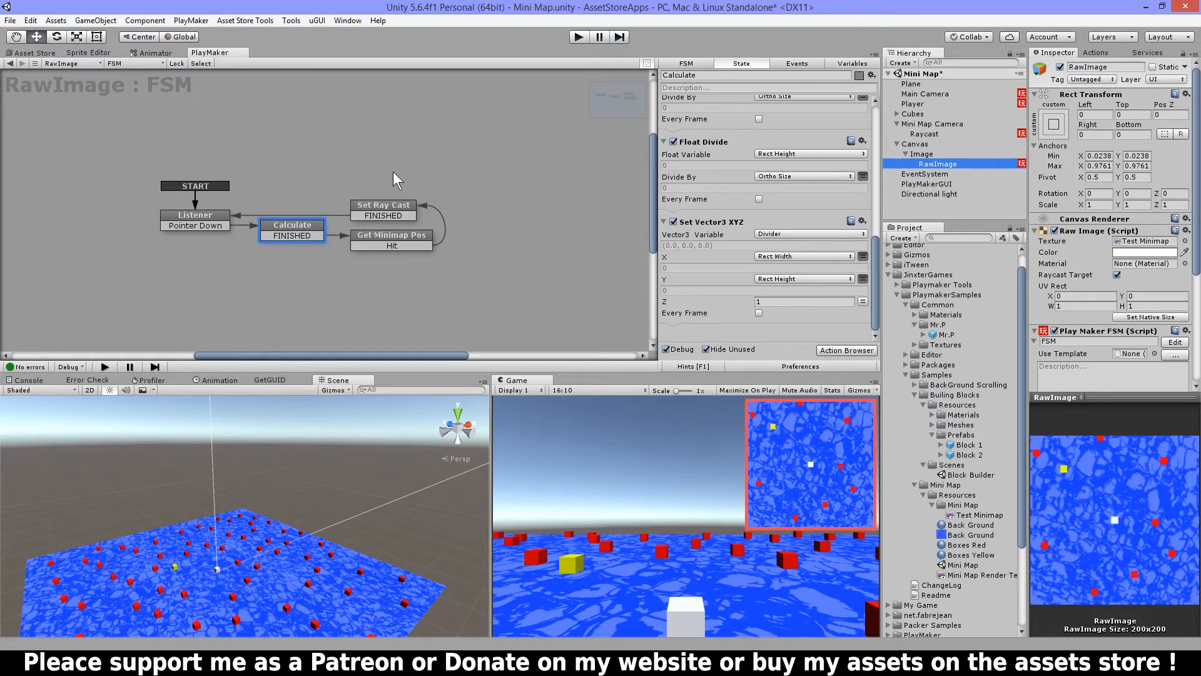
mouse_move(751, 264)
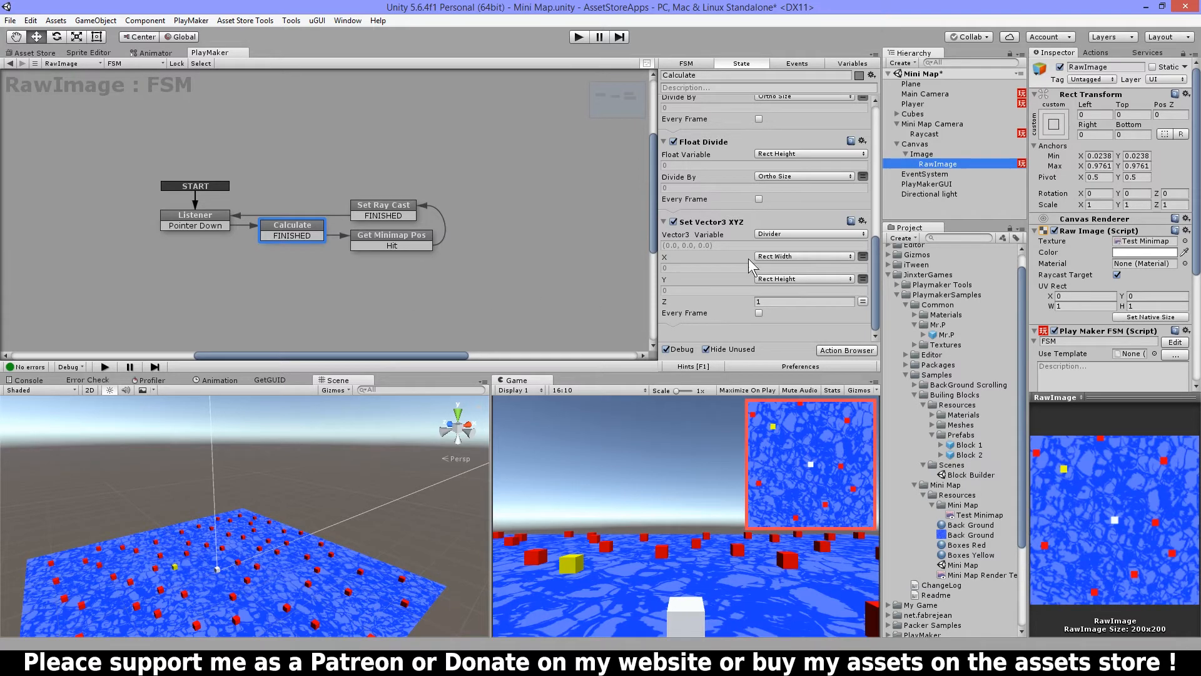
mouse_move(784, 283)
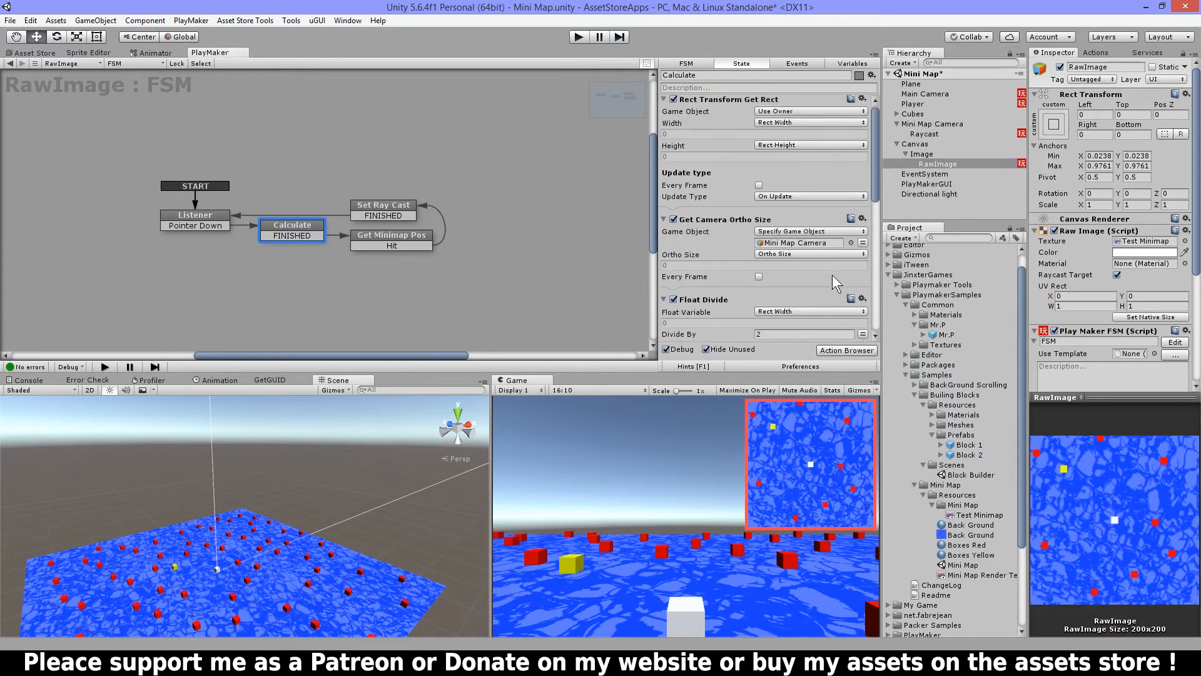
scroll(down, 3)
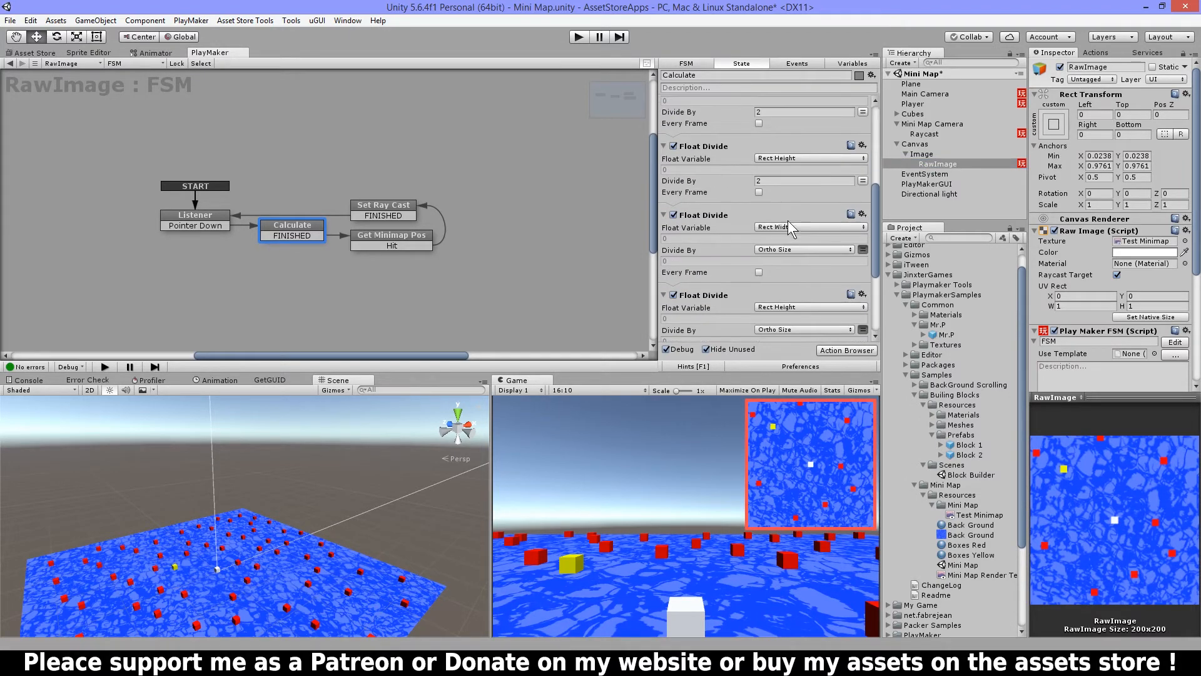
scroll(down, 3)
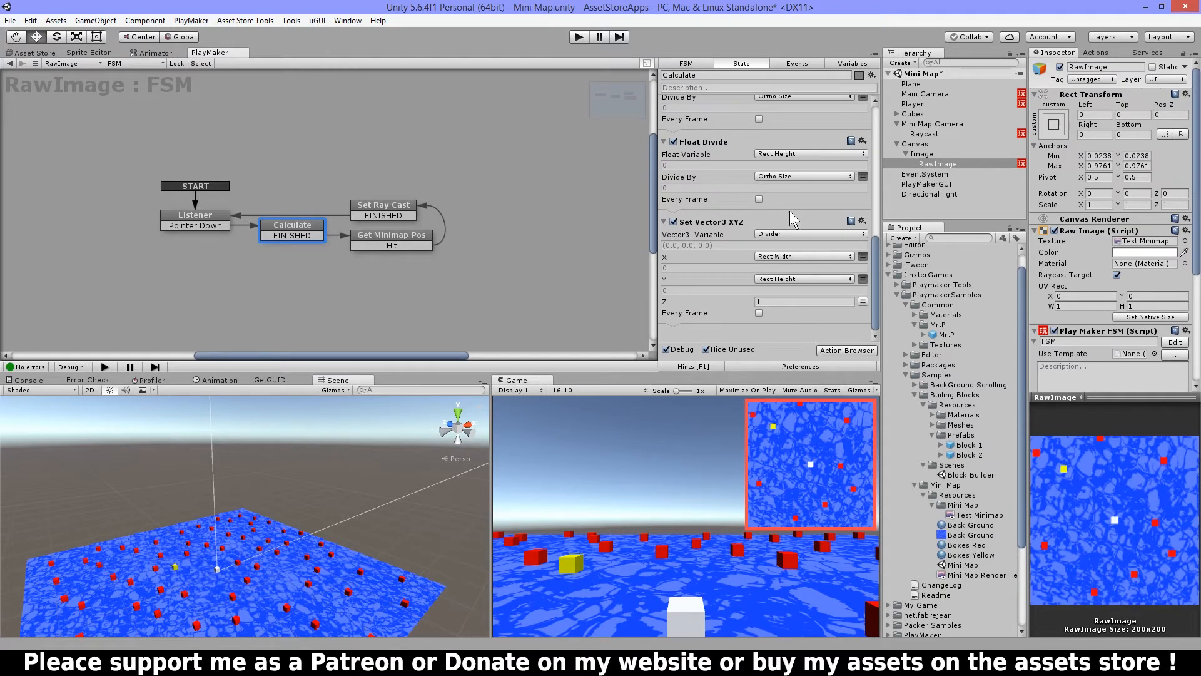
mouse_move(851, 223)
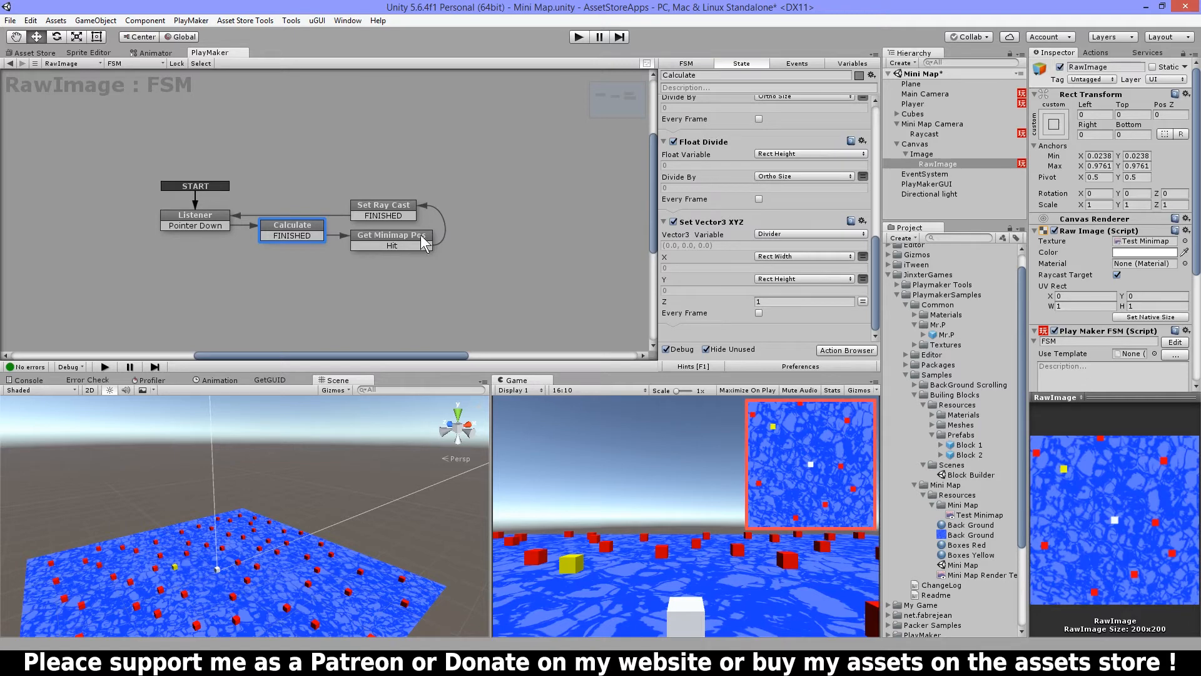
Show the Get Minimap Pos state's Get Mouse Position and Screen Point To Local actions.
click(390, 235)
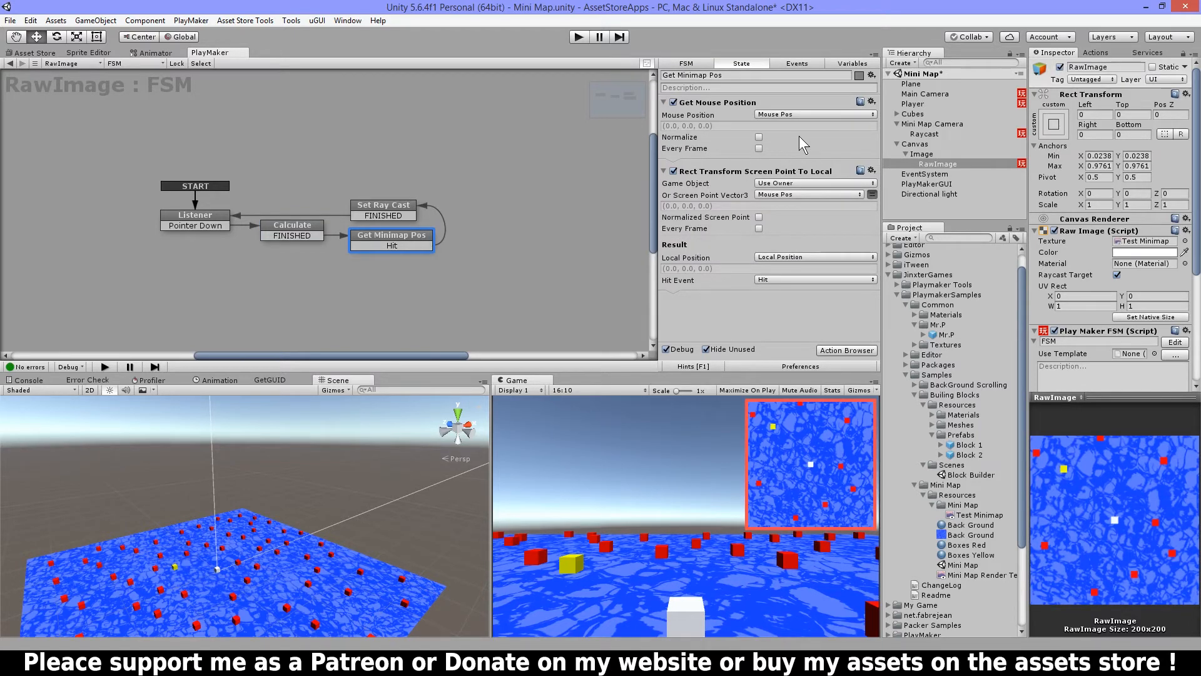
mouse_move(713, 189)
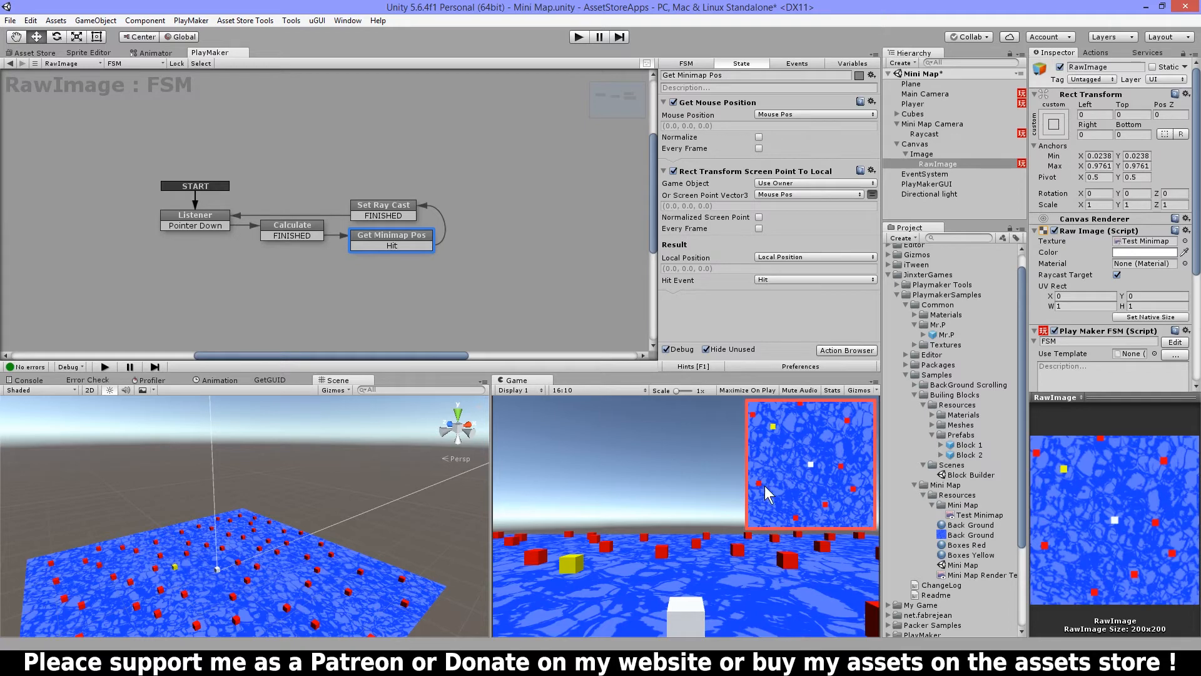
mouse_move(790, 473)
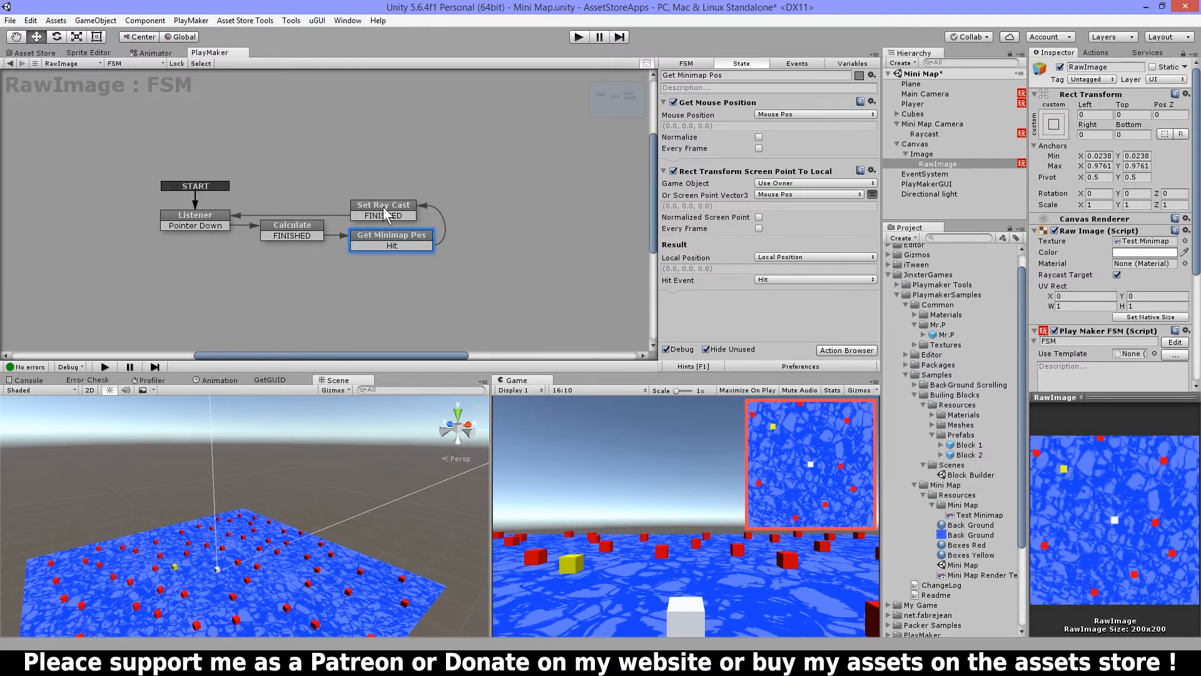
Show the Set Ray Cast state's Vector3 divide, Set Position and Send Event Cast Ray actions, pinging the Raycast object.
click(383, 206)
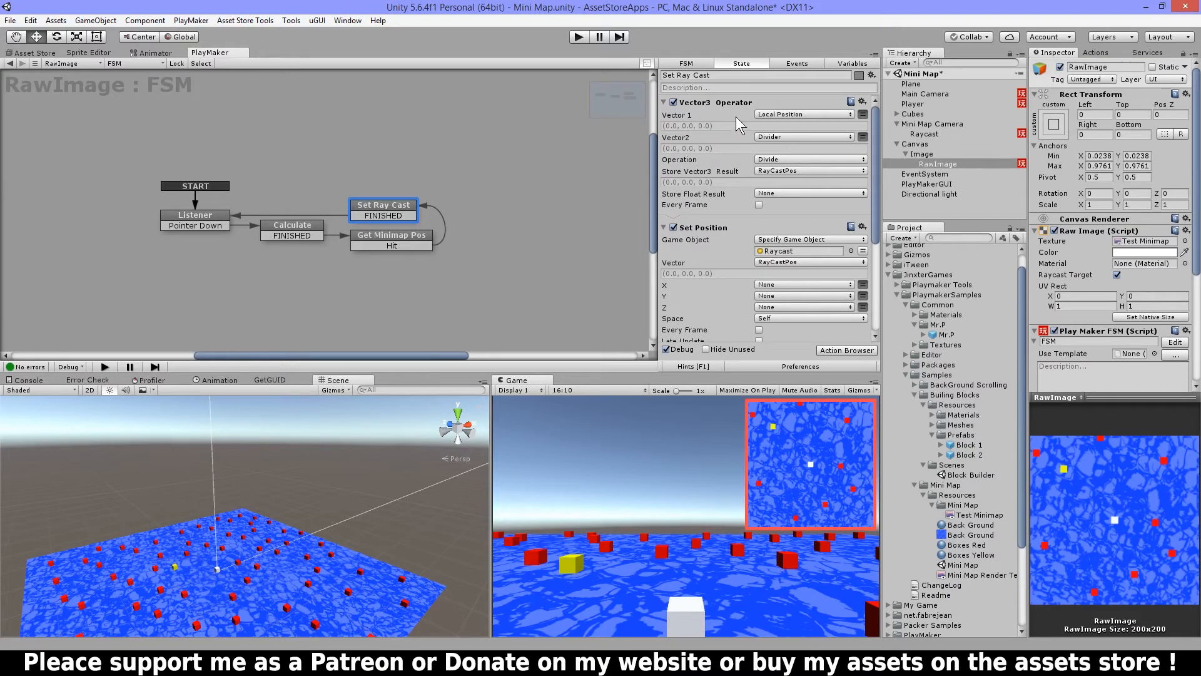
mouse_move(770, 131)
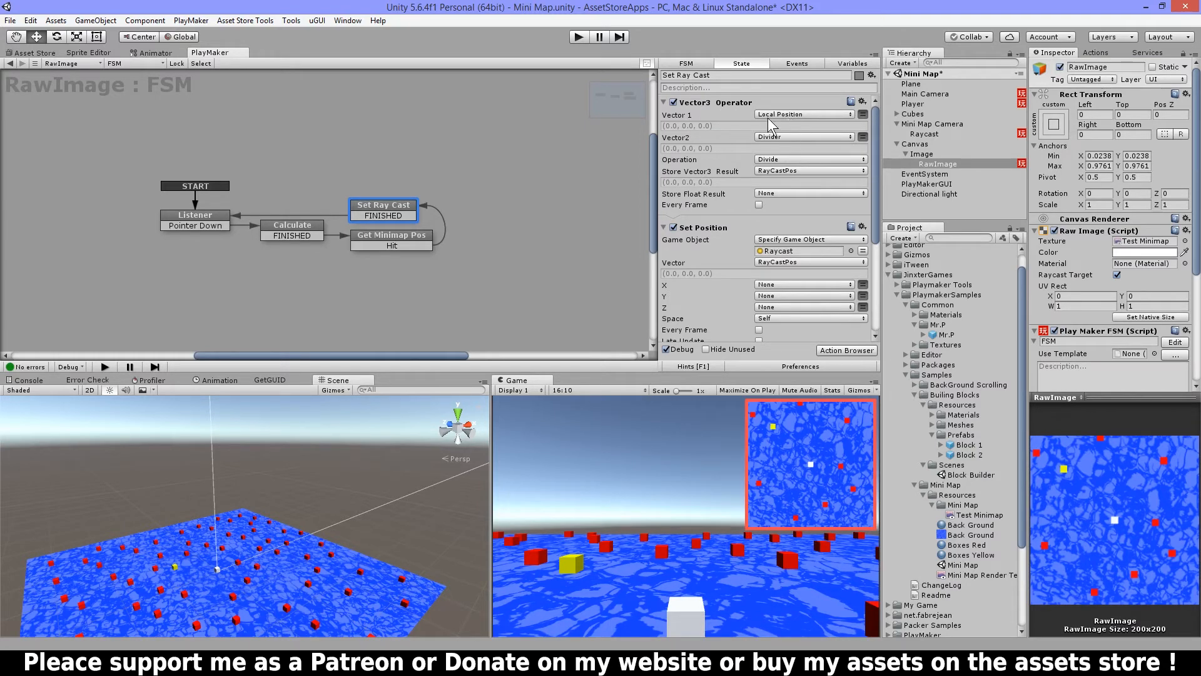
mouse_move(278, 279)
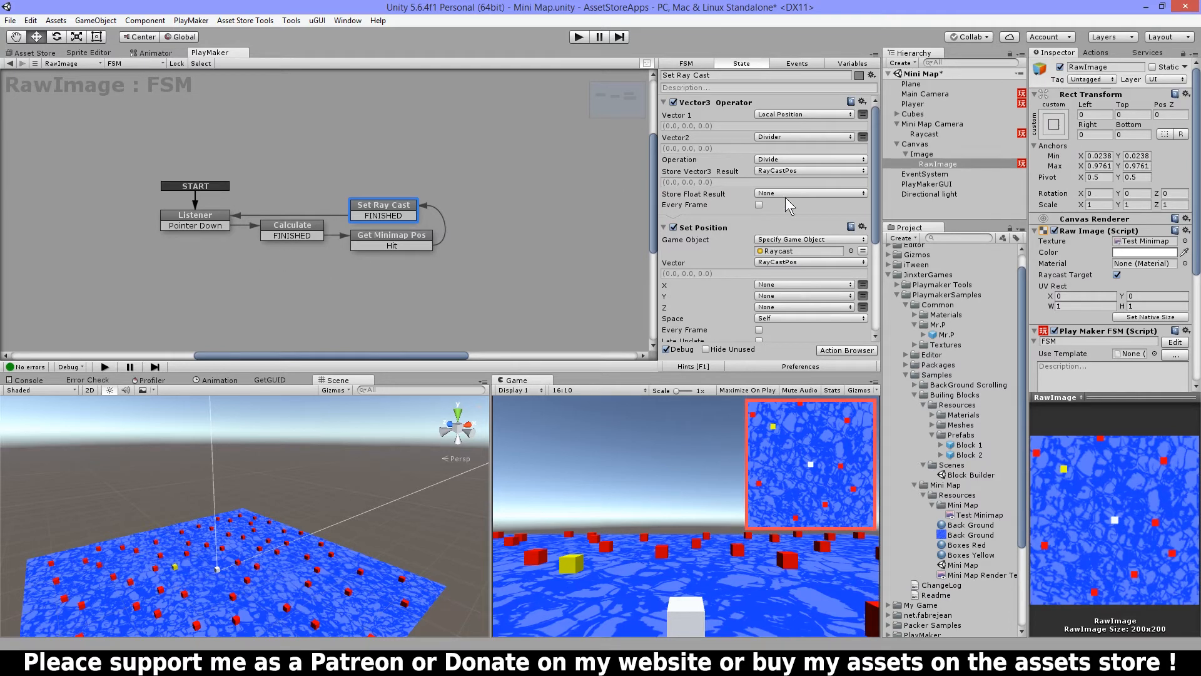
mouse_move(733, 178)
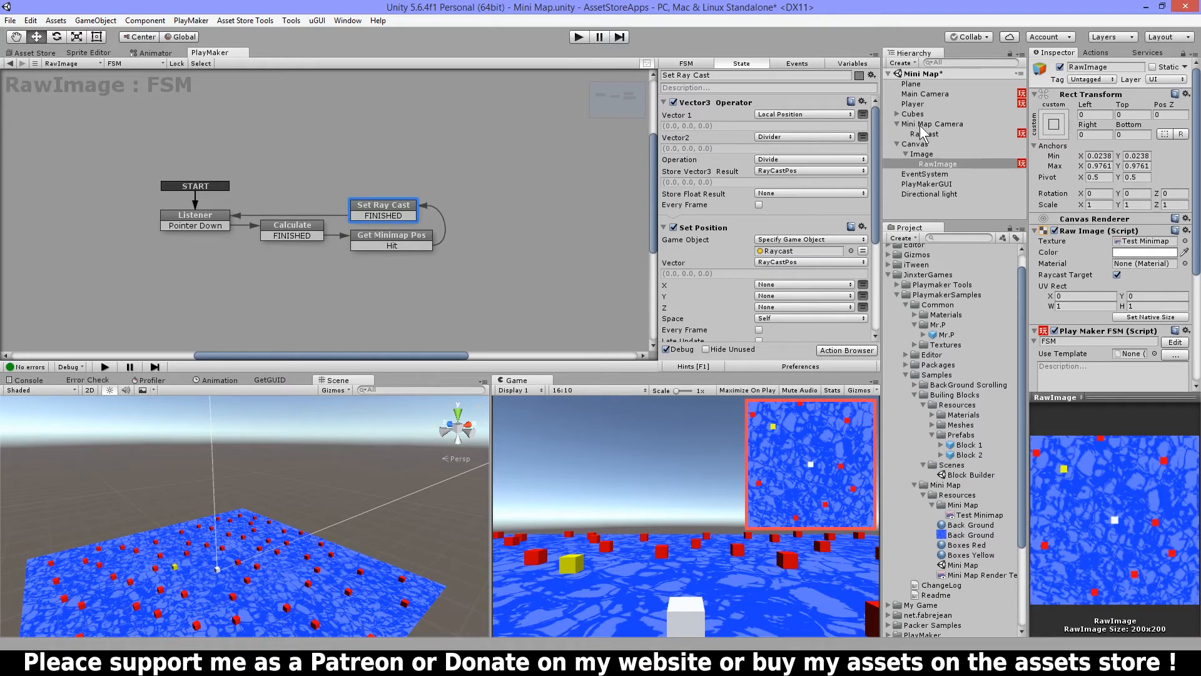
scroll(down, 3)
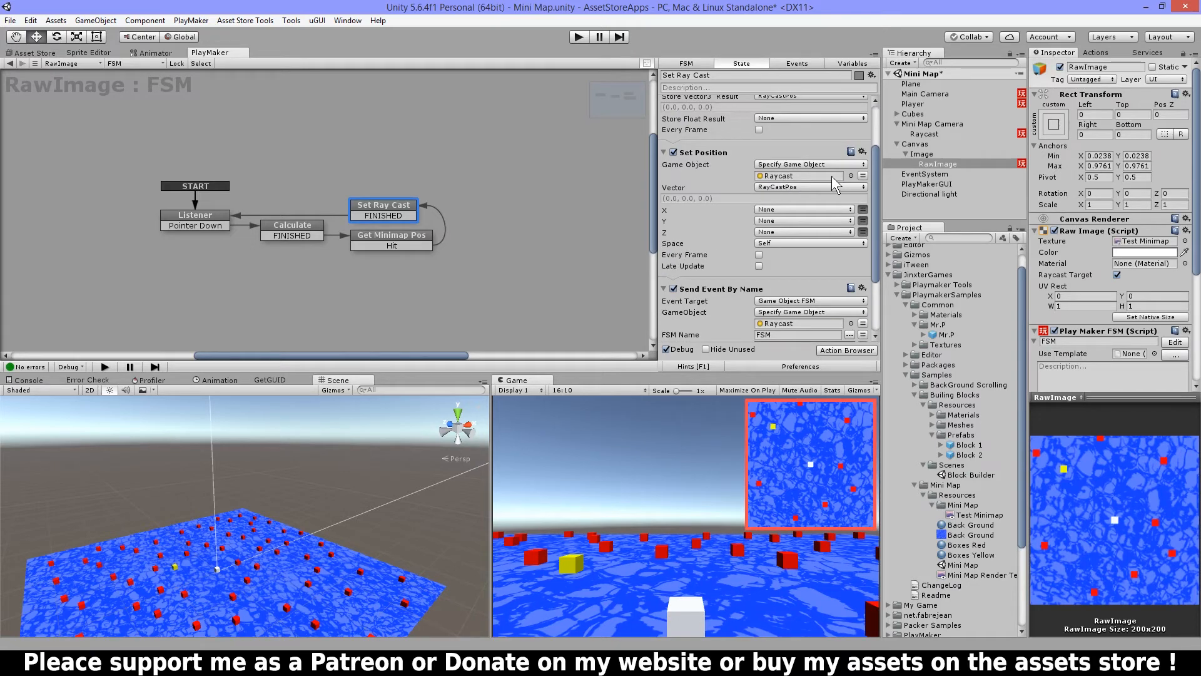
click(923, 134)
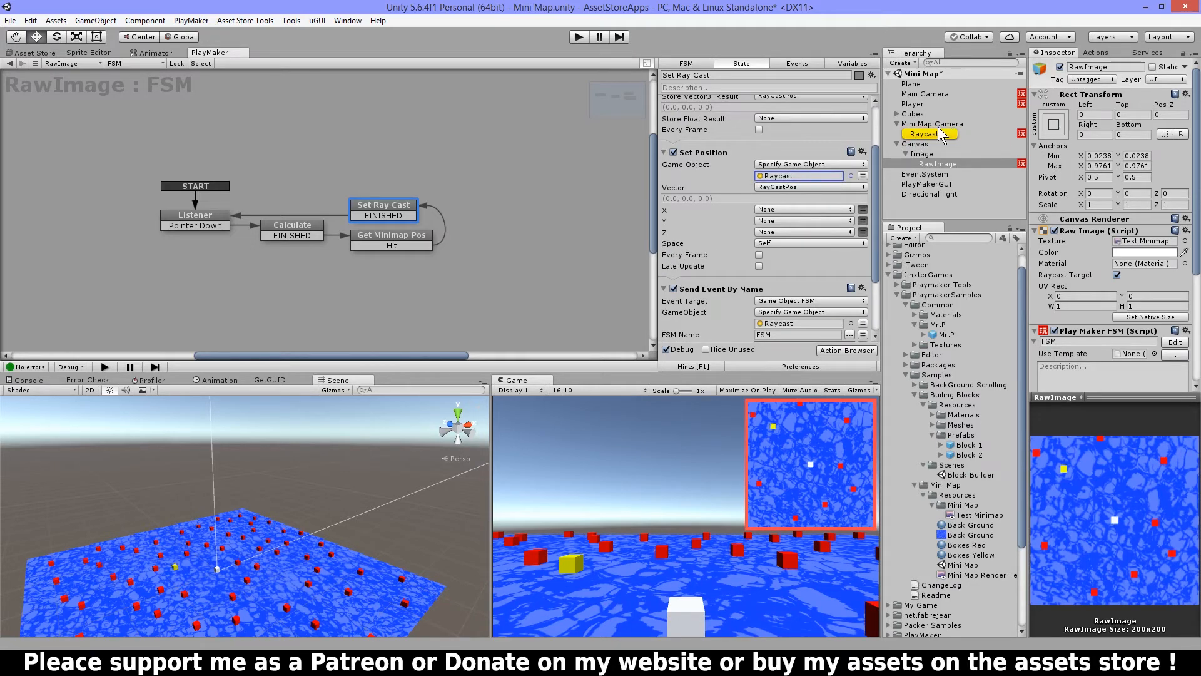
mouse_move(785, 280)
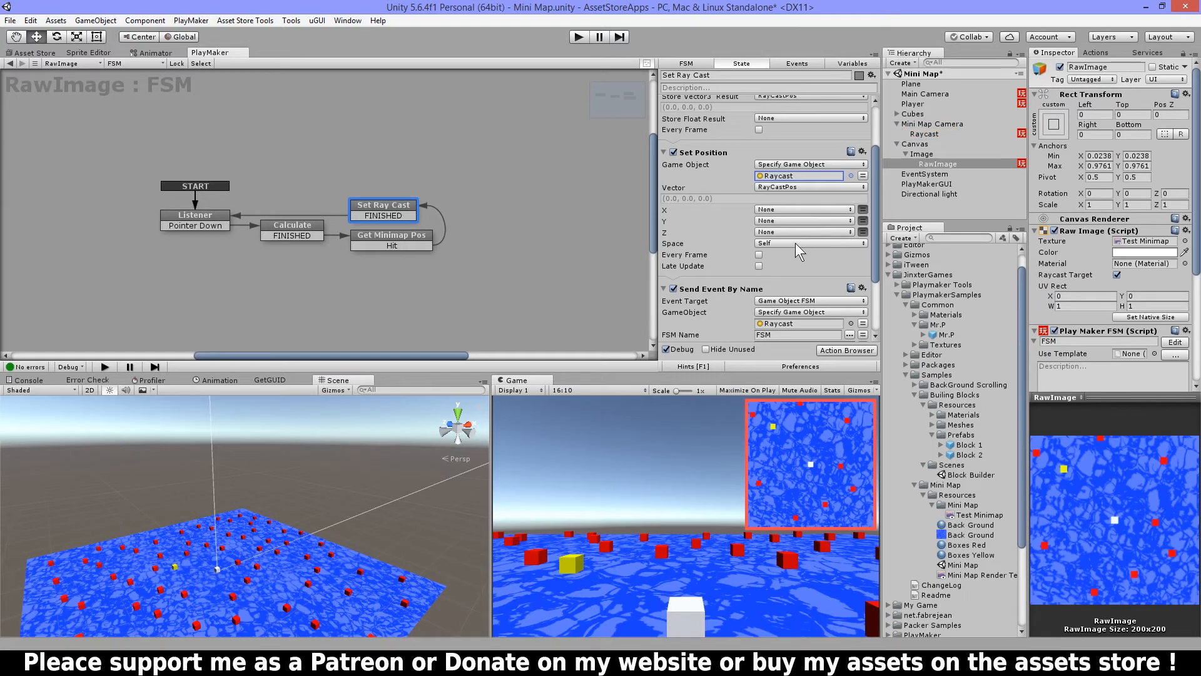
scroll(down, 3)
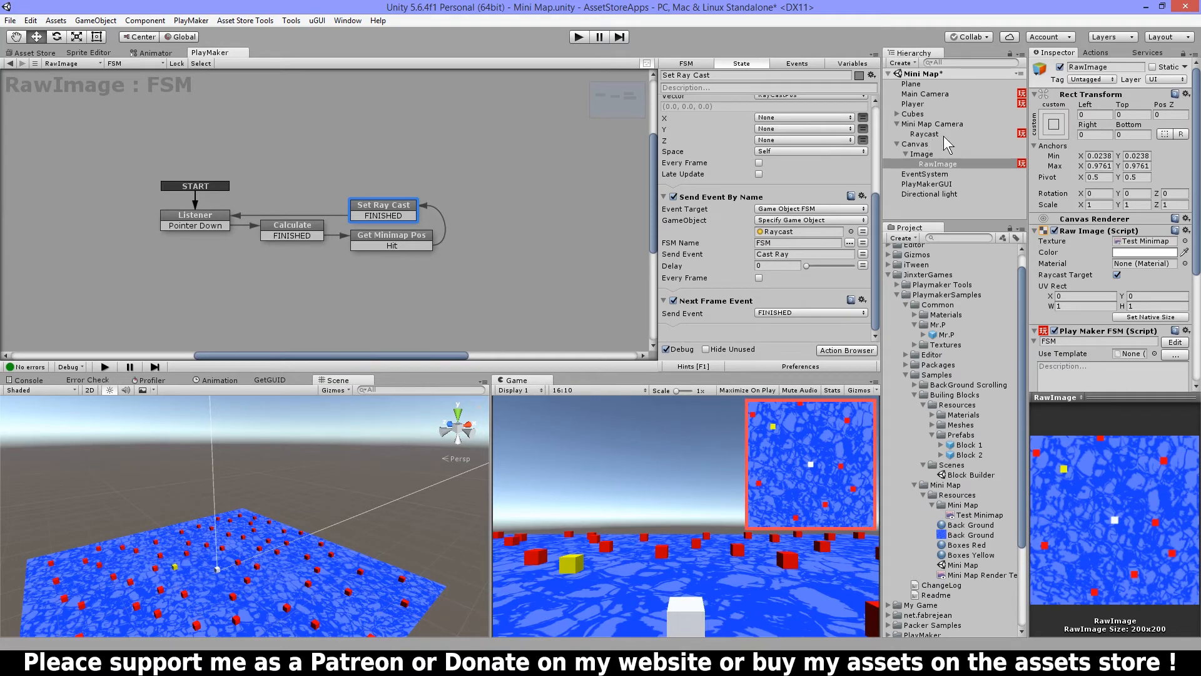
mouse_move(771, 328)
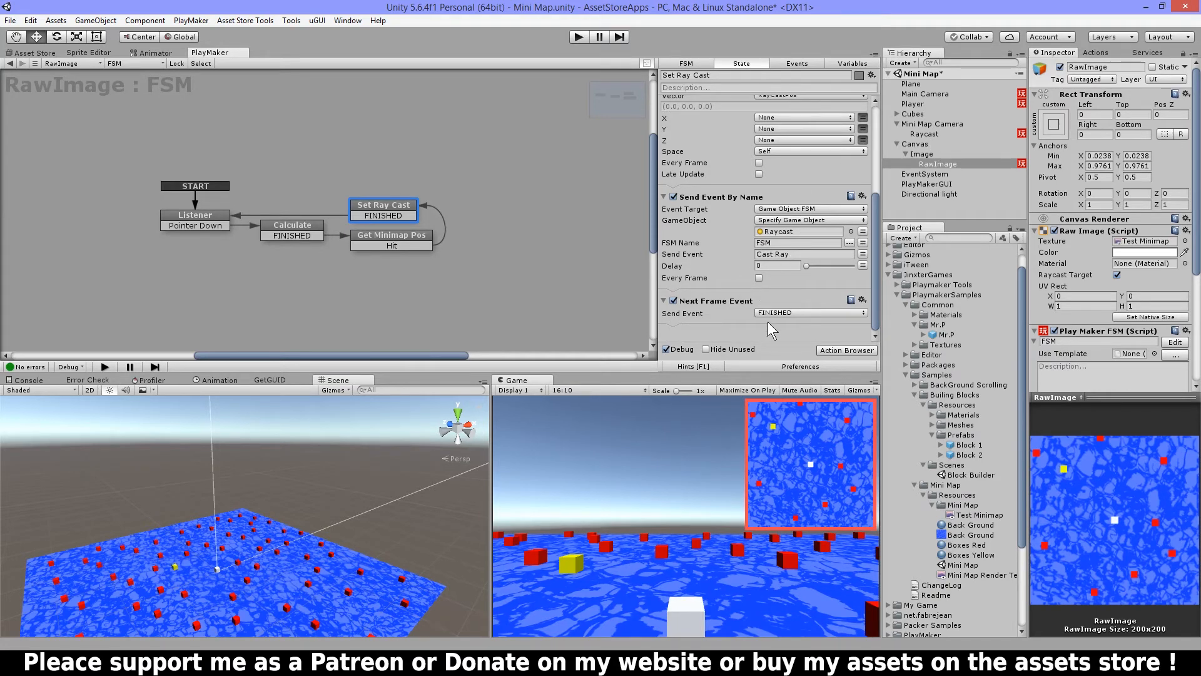
mouse_move(726, 327)
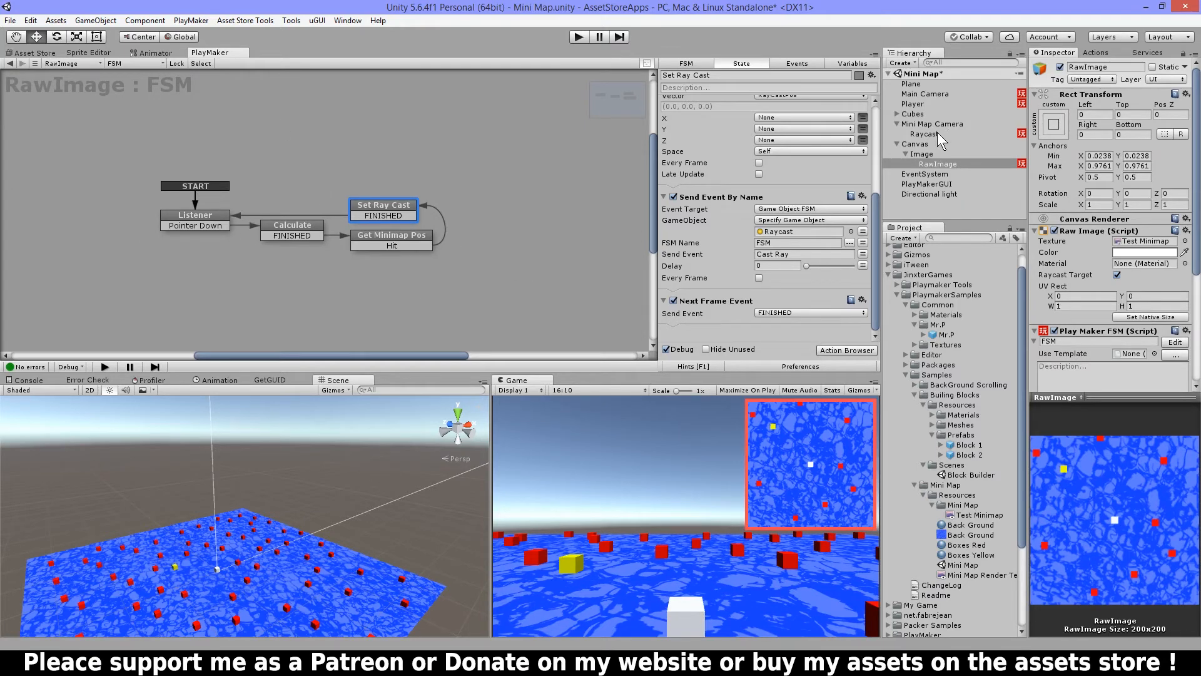
Glance at the Raycast FSM, then show the Mini Map Camera's orthographic size 12 rendering into Test Minimap.
click(925, 133)
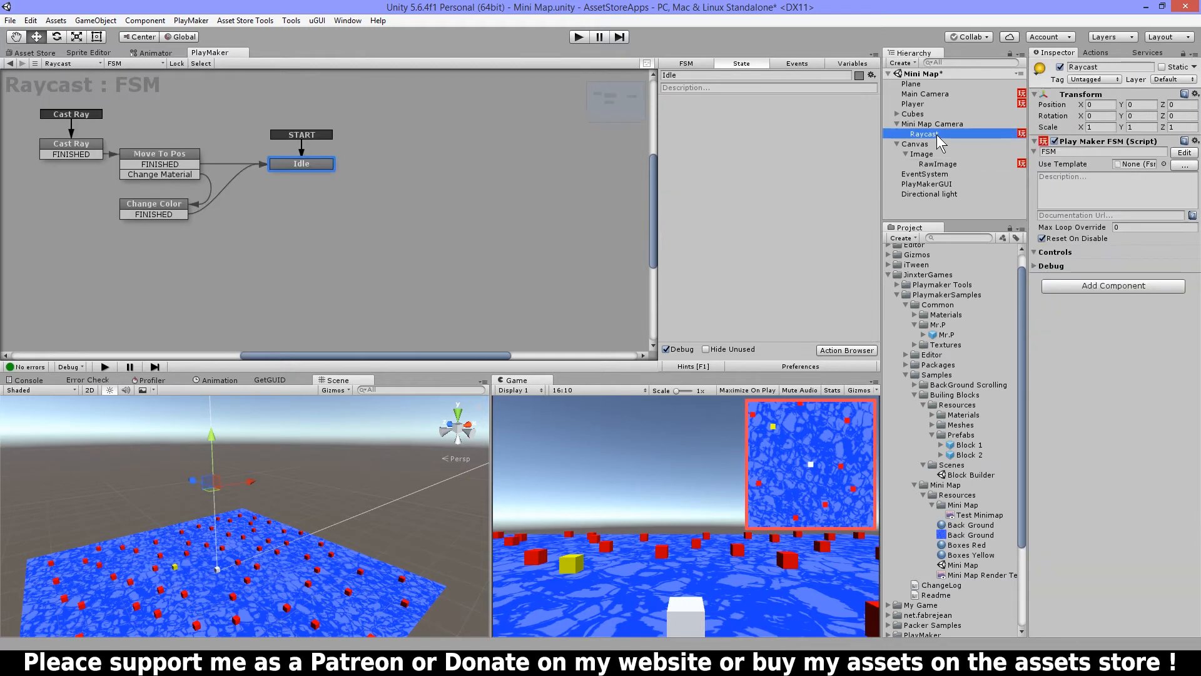
click(932, 123)
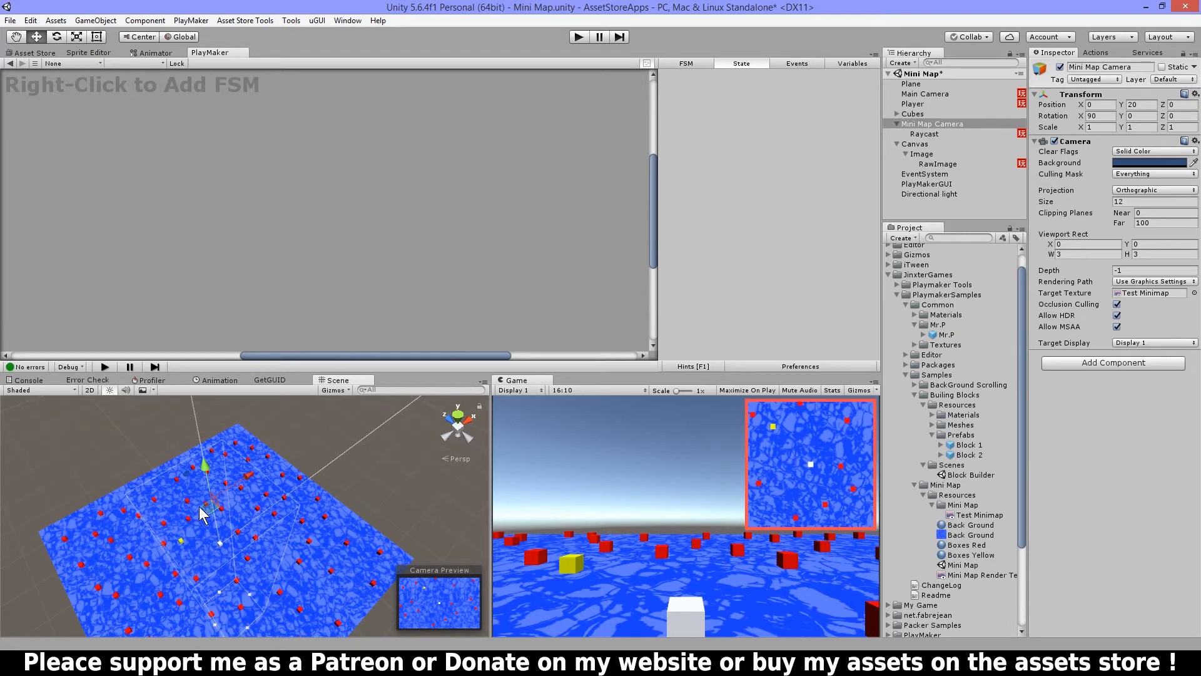
mouse_move(143, 502)
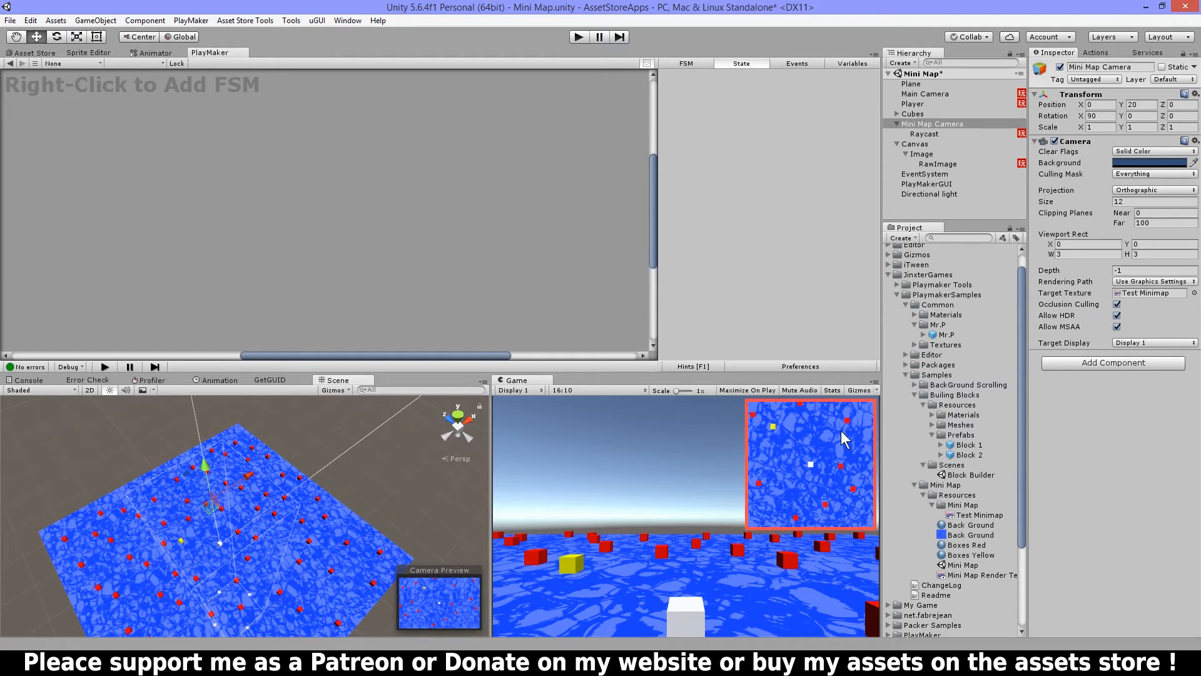
mouse_move(225, 455)
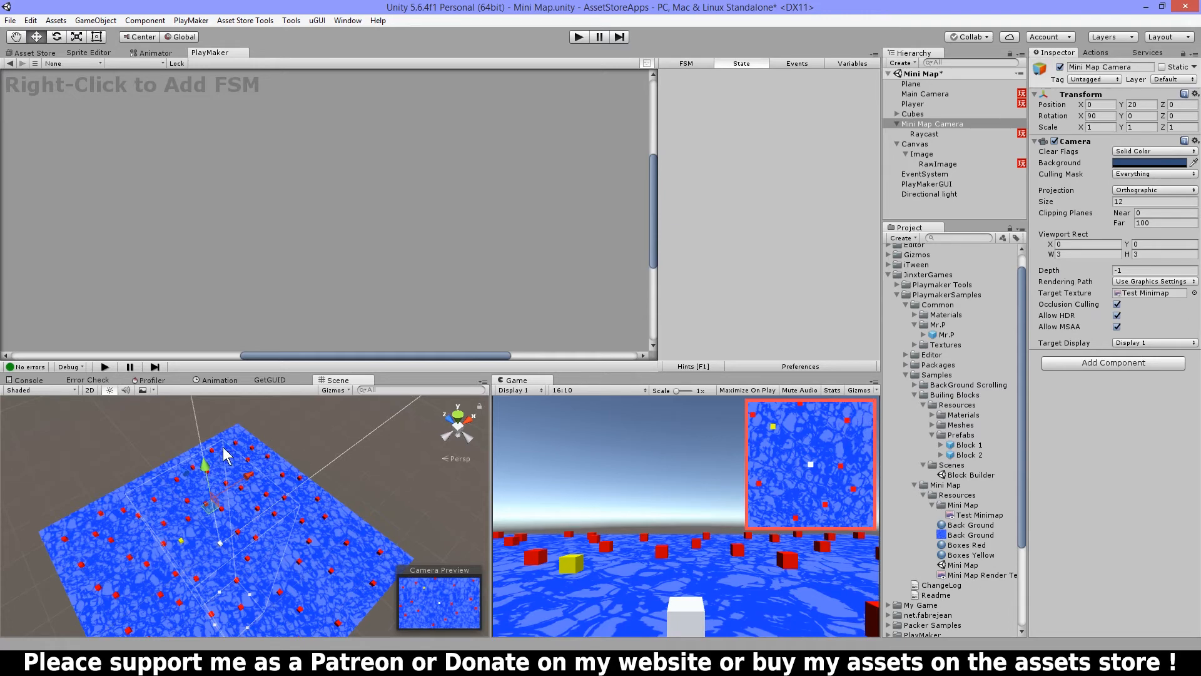
mouse_move(787, 569)
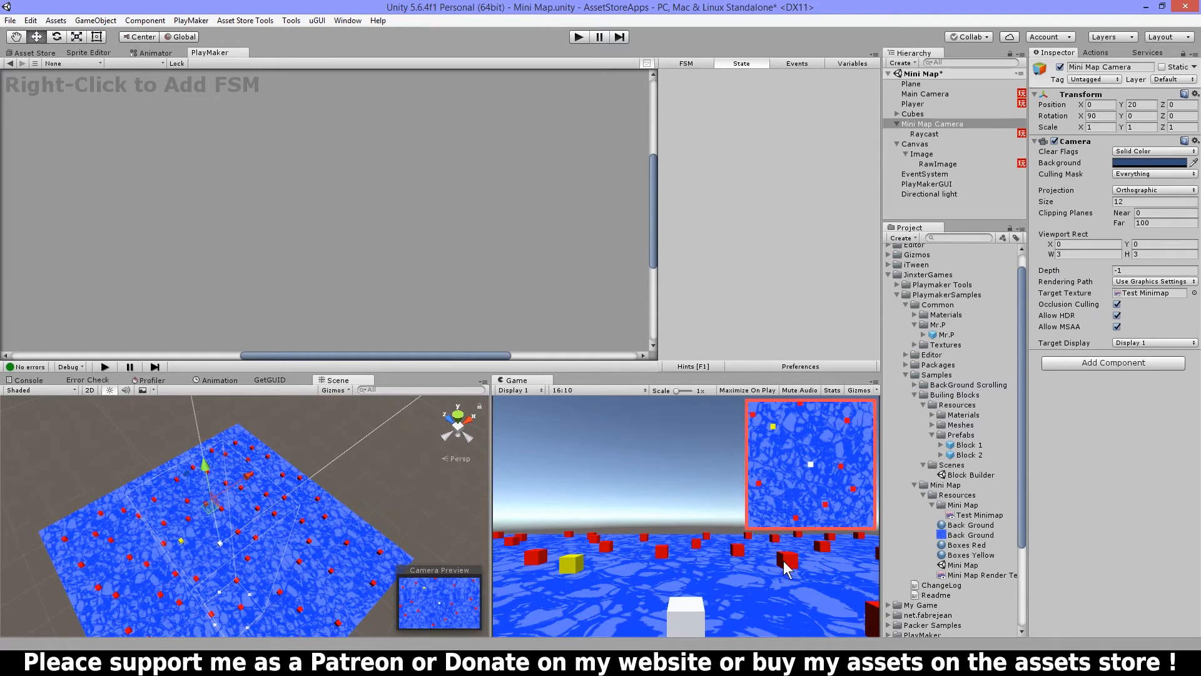
mouse_move(323, 526)
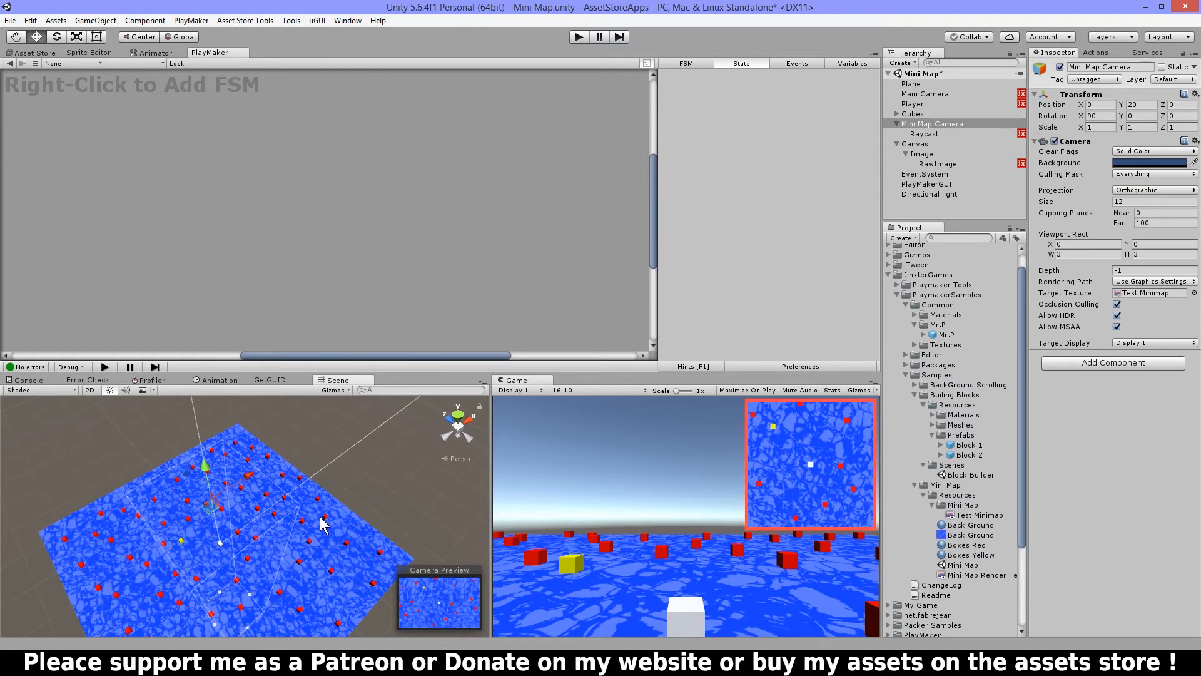
mouse_move(872, 232)
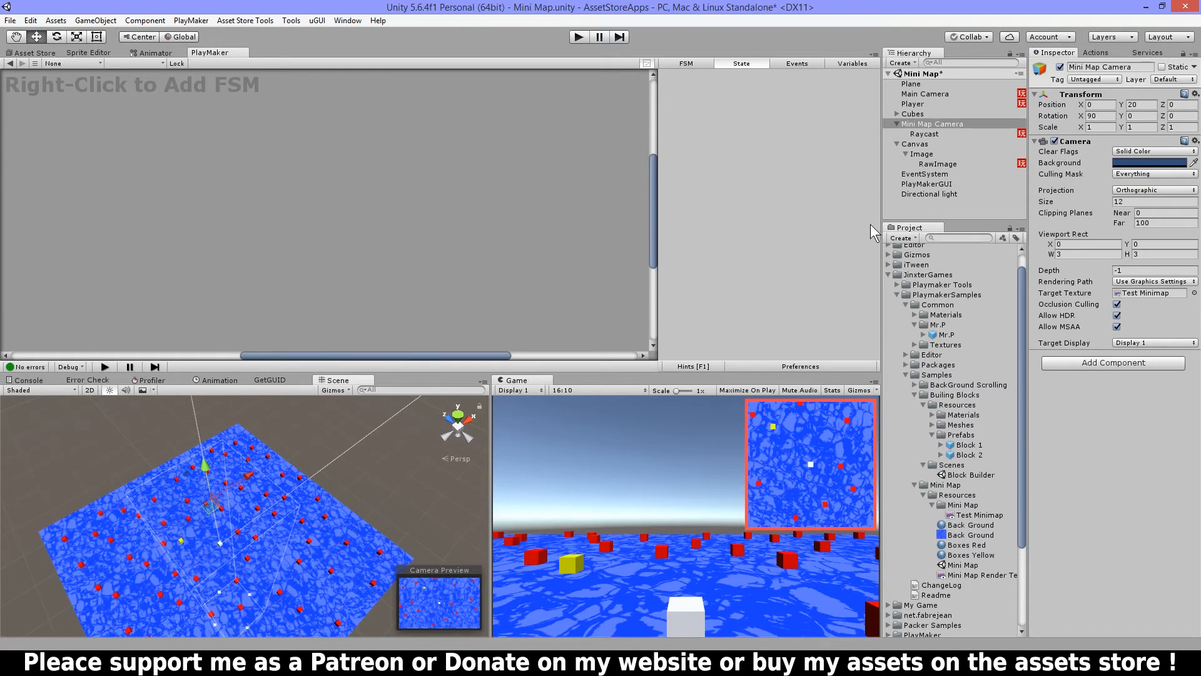
click(925, 133)
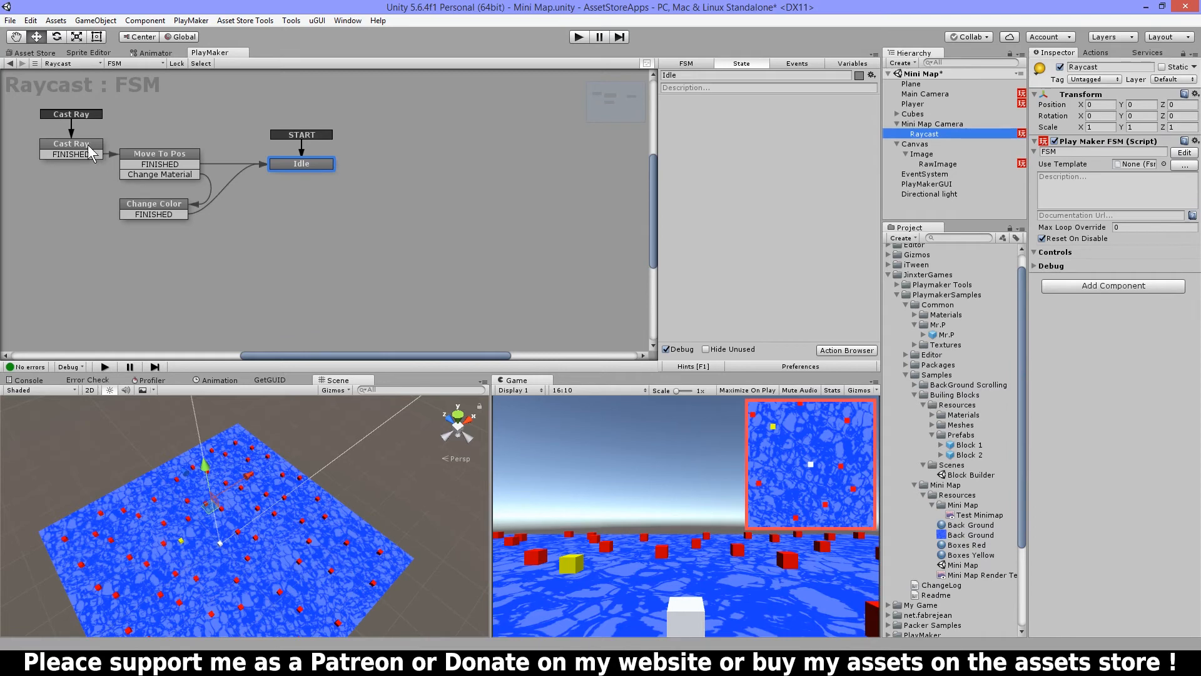
click(70, 143)
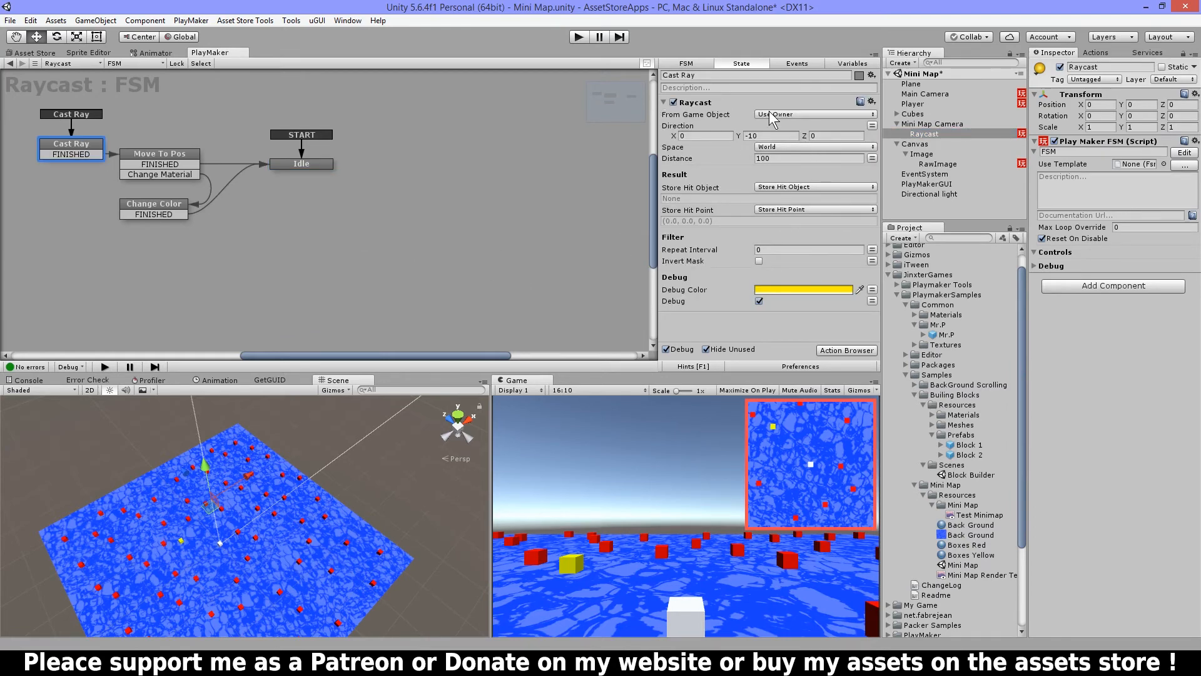
click(770, 135)
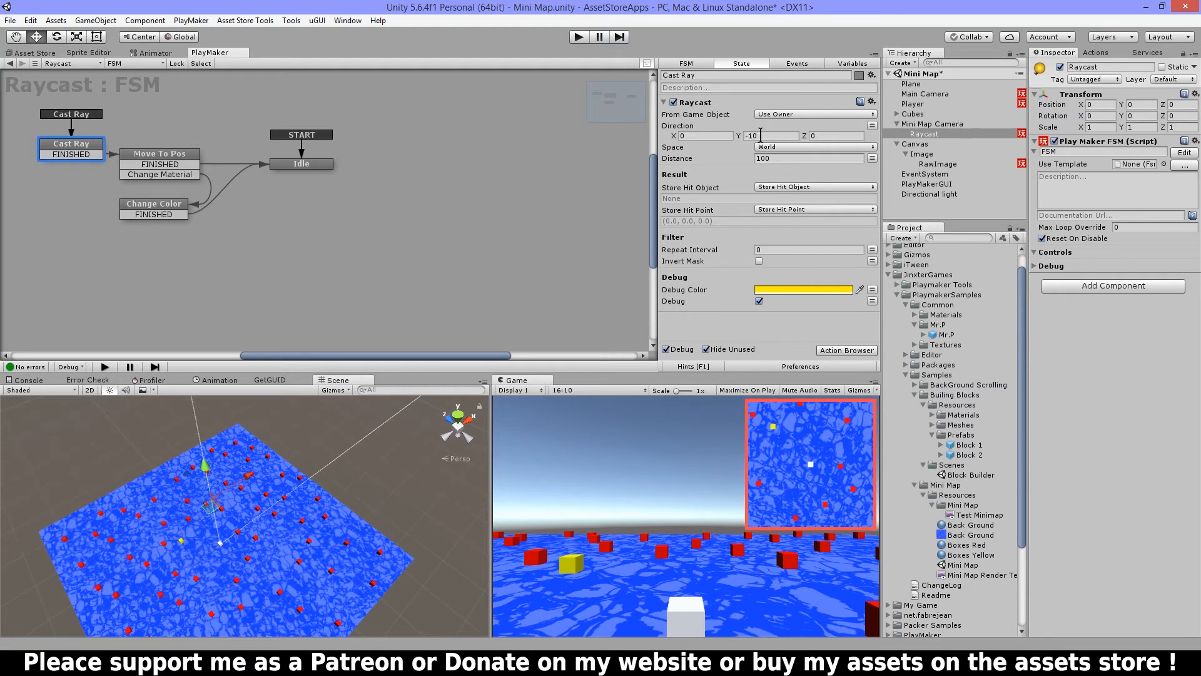
mouse_move(398, 423)
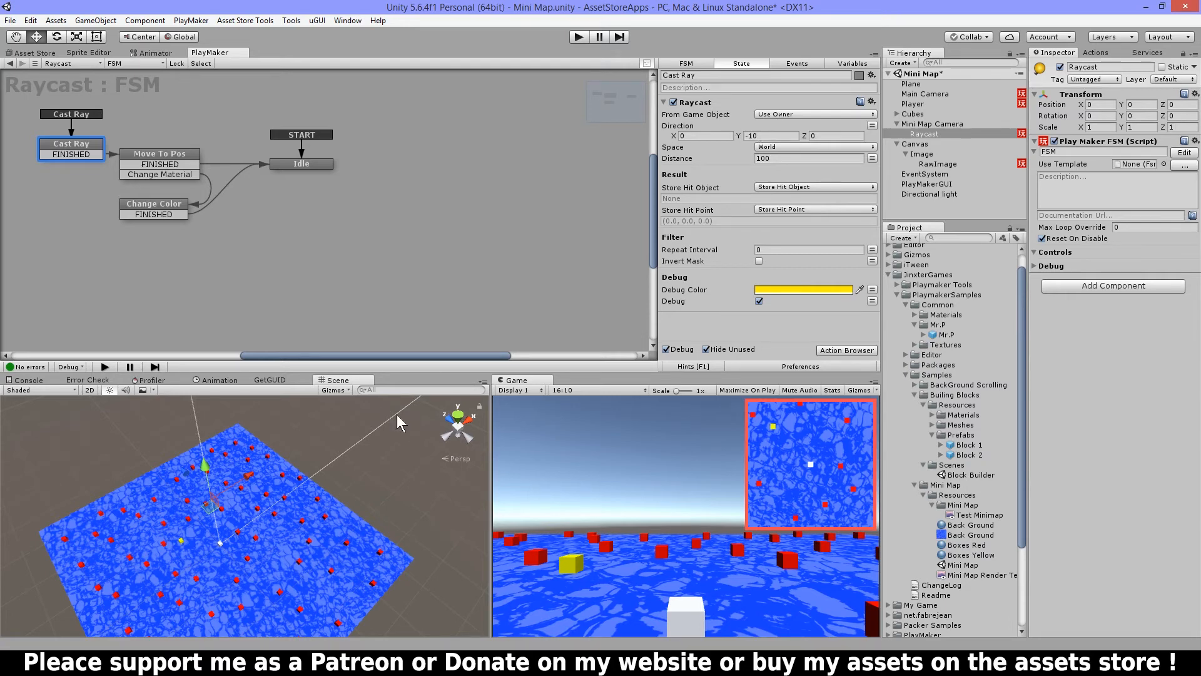
mouse_move(268, 615)
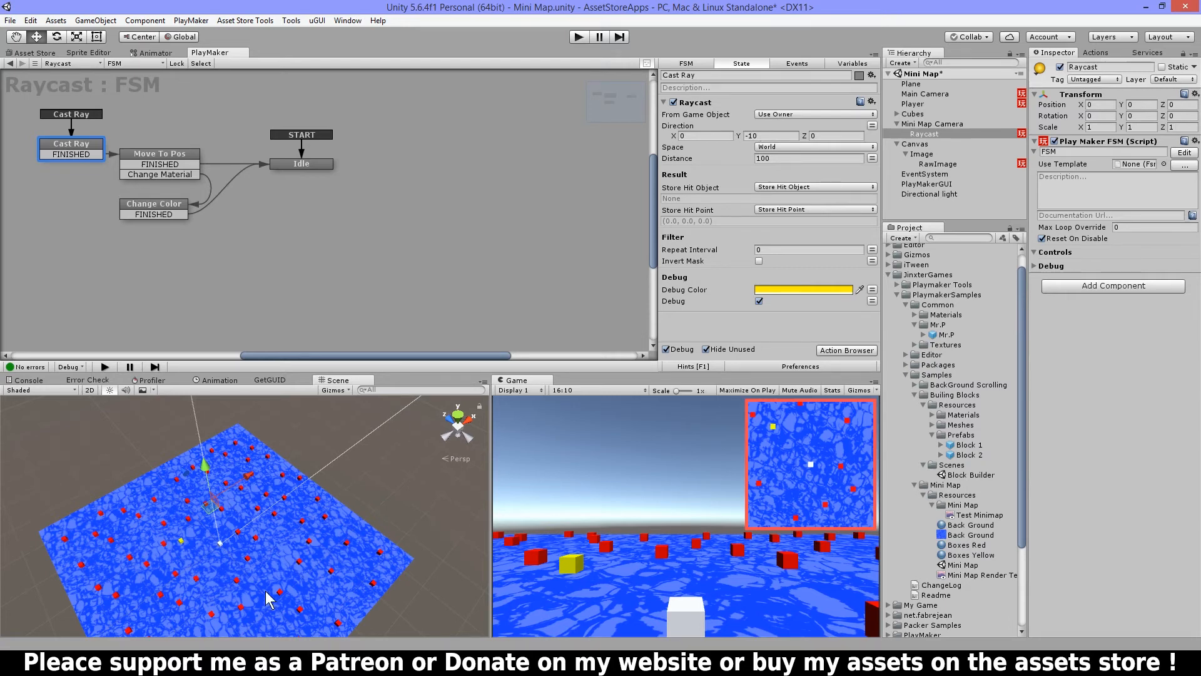
mouse_move(842, 153)
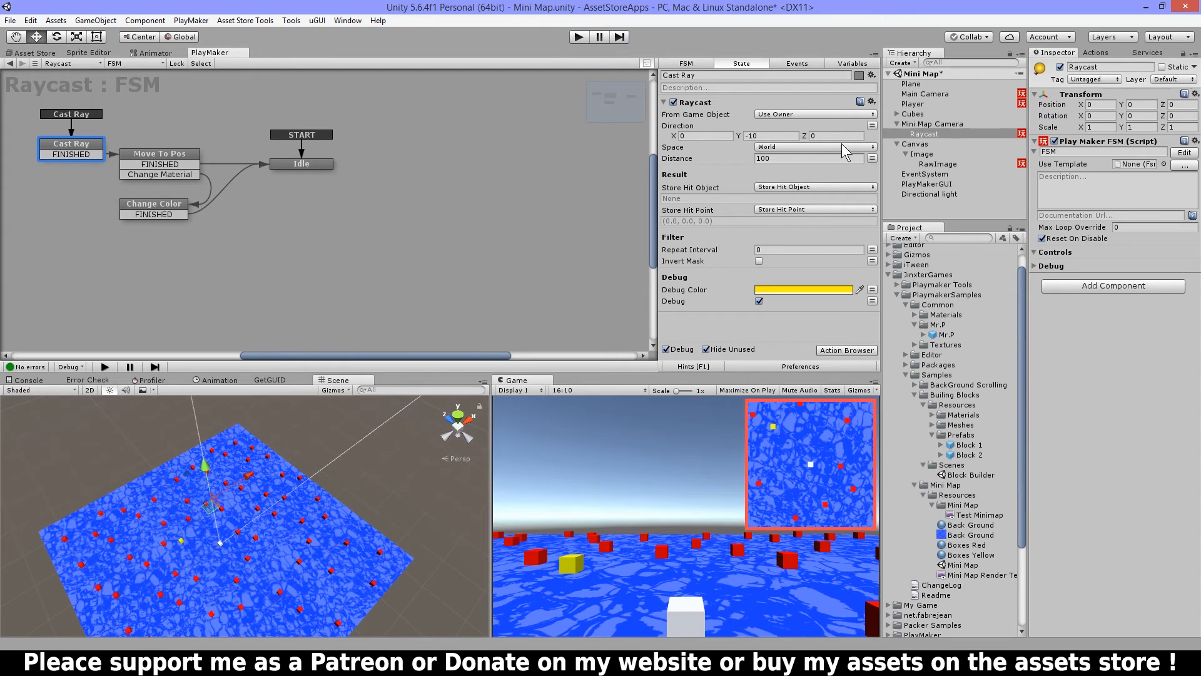
mouse_move(346, 498)
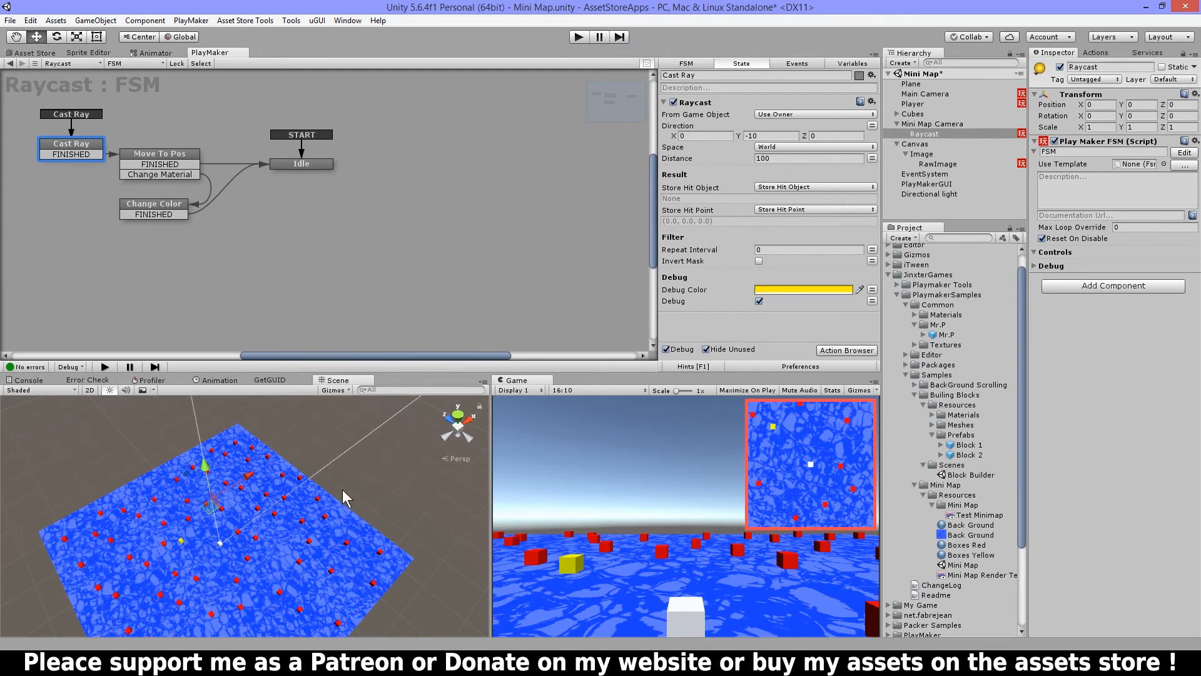
mouse_move(396, 303)
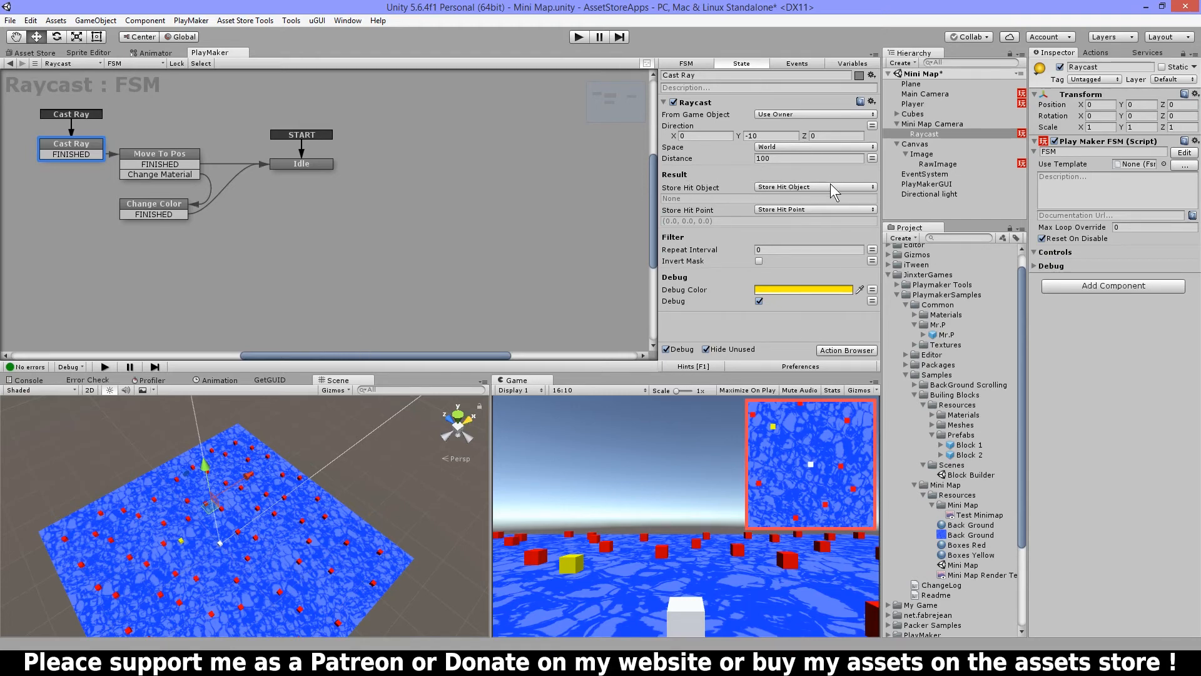
mouse_move(809, 194)
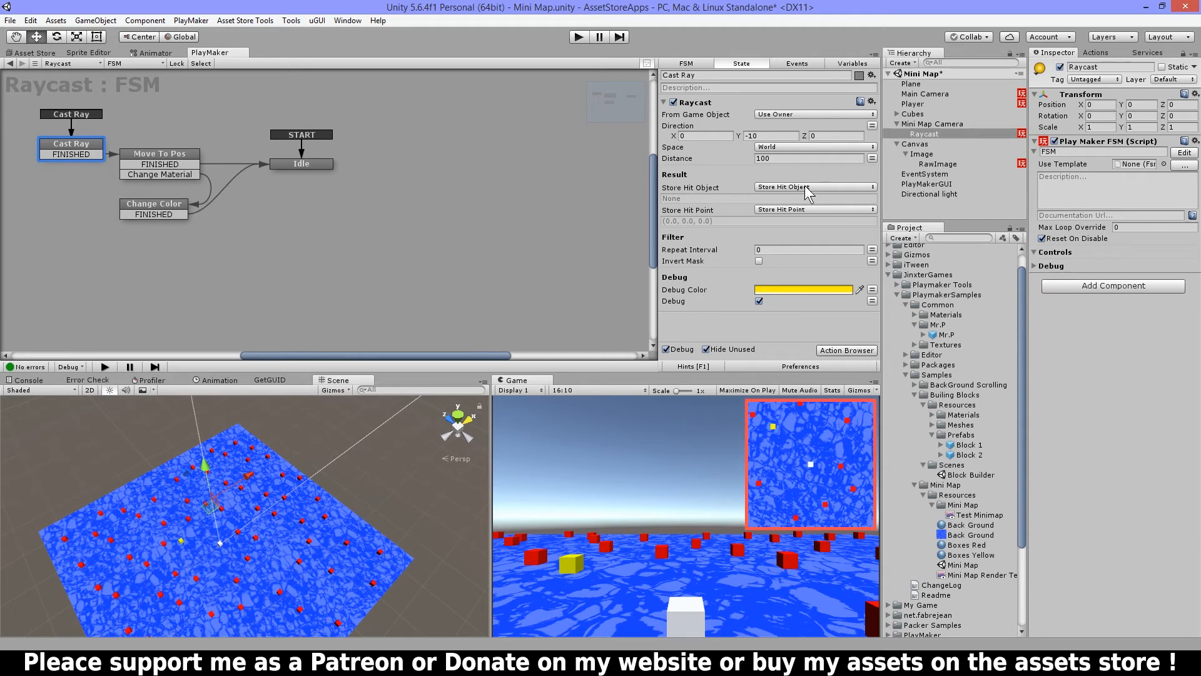
mouse_move(762, 218)
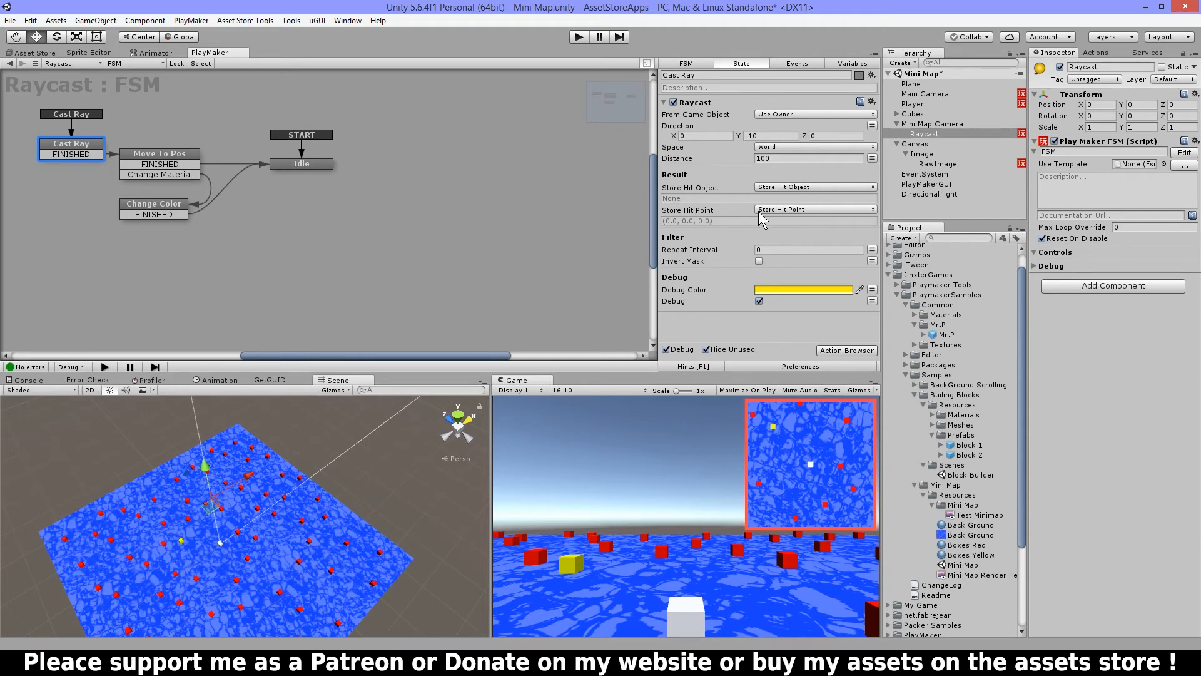
mouse_move(695, 218)
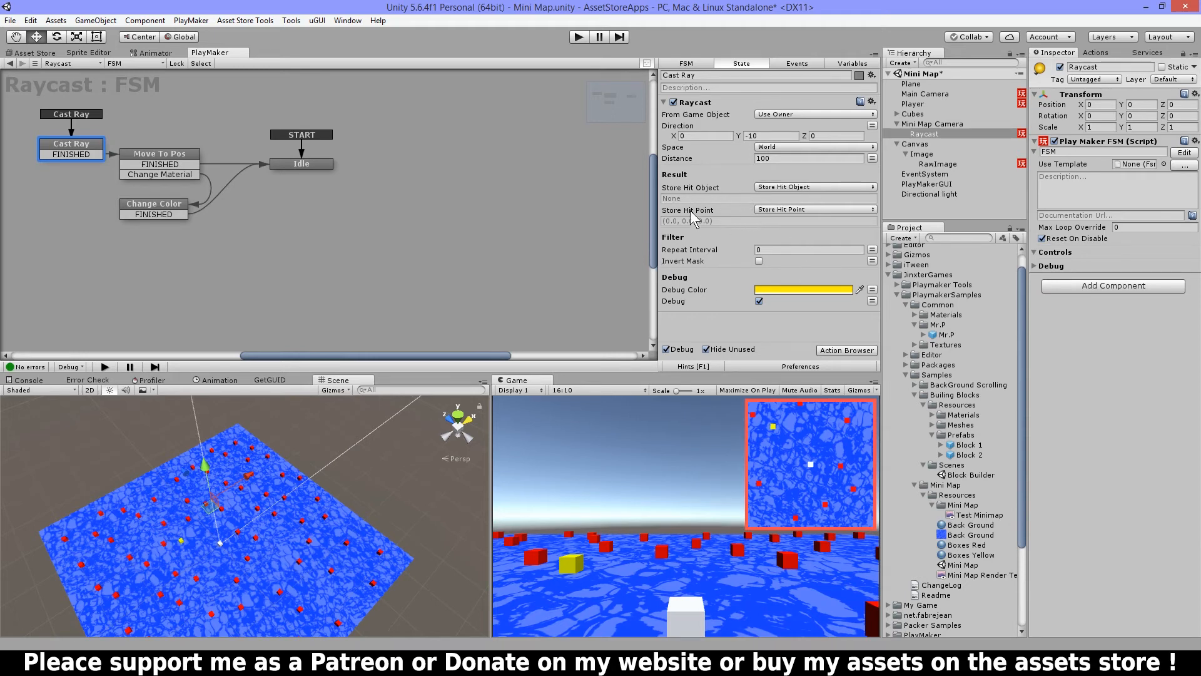
mouse_move(708, 279)
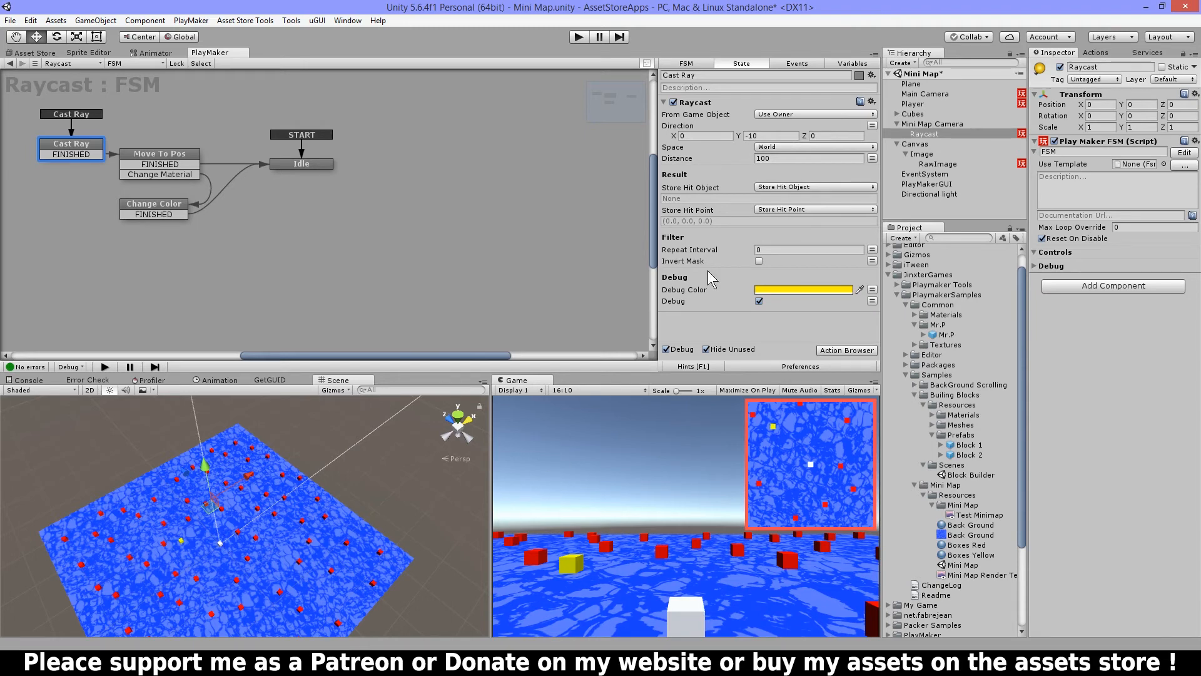
mouse_move(357, 238)
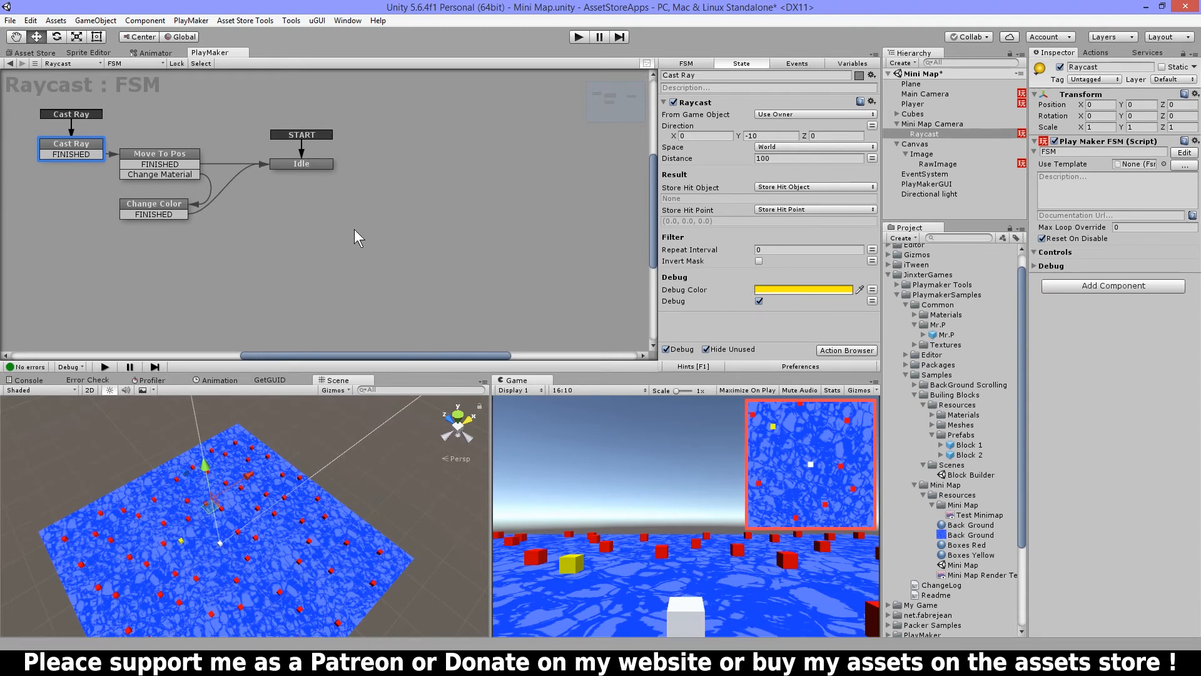
Review the Move To Pos state's actions, then inspect a red cube and the Plane before returning to Raycast.
click(159, 153)
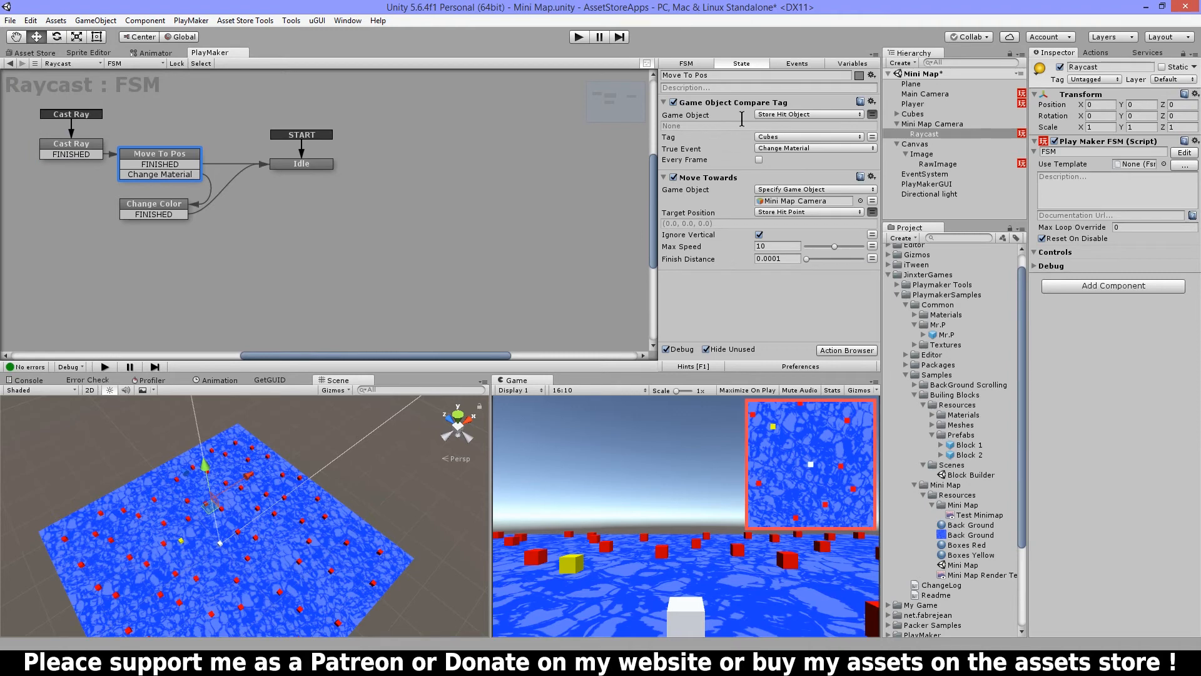
mouse_move(798, 112)
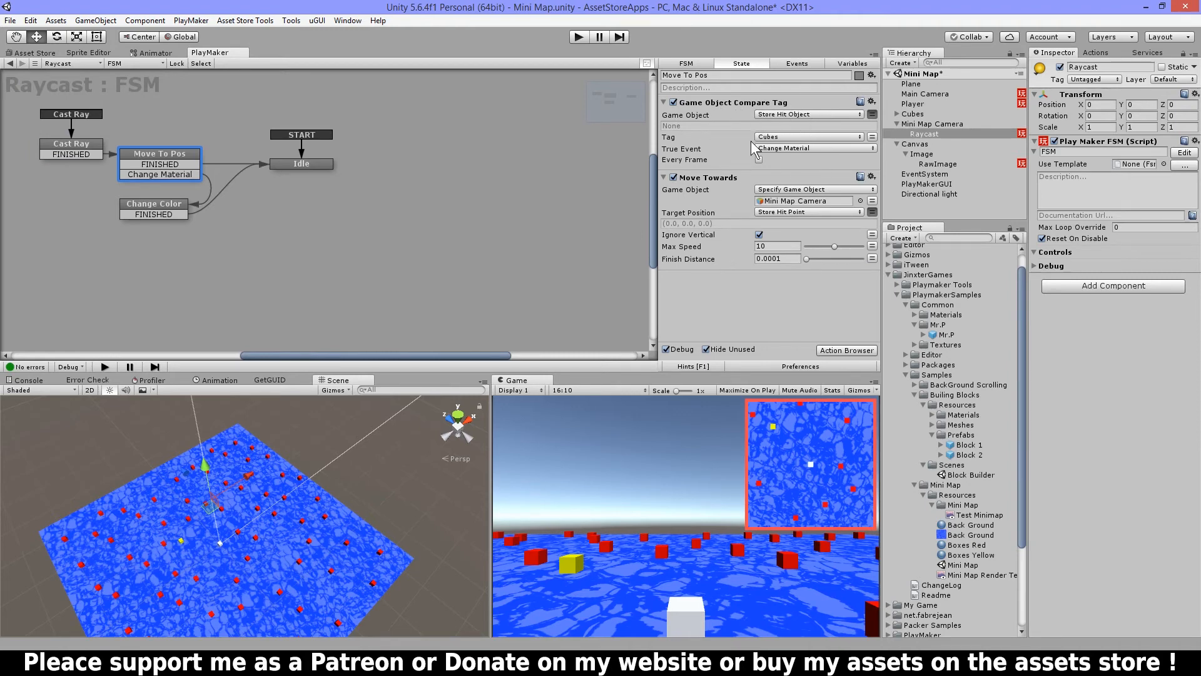
click(758, 161)
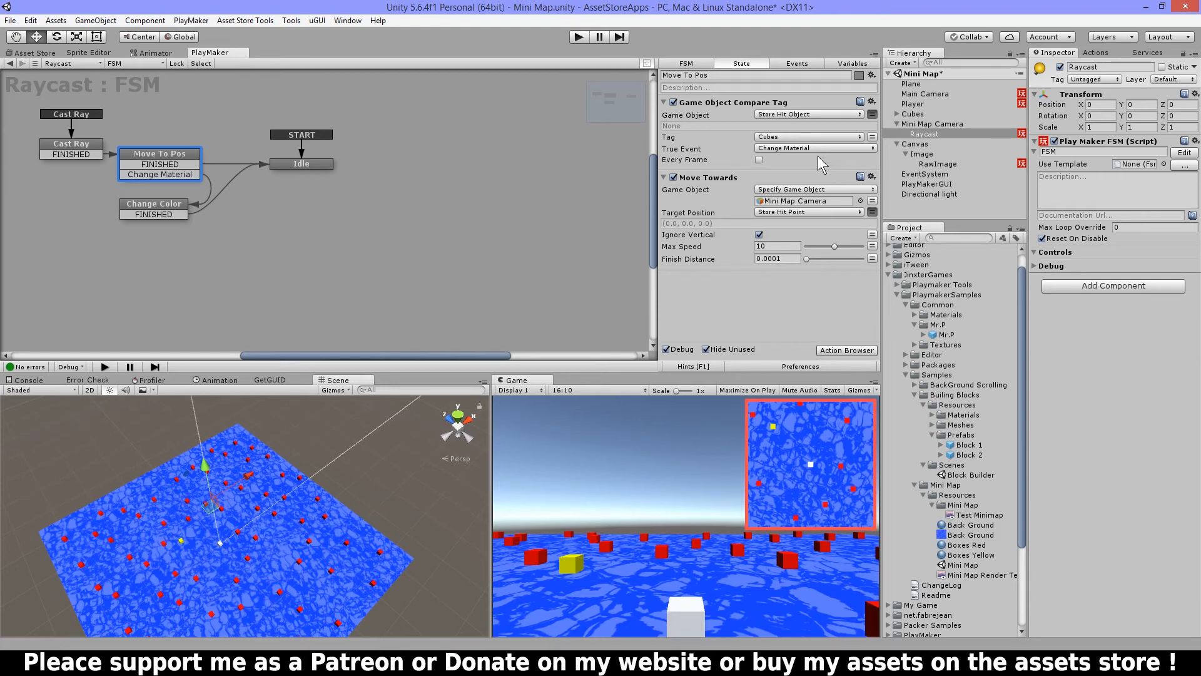
mouse_move(736, 546)
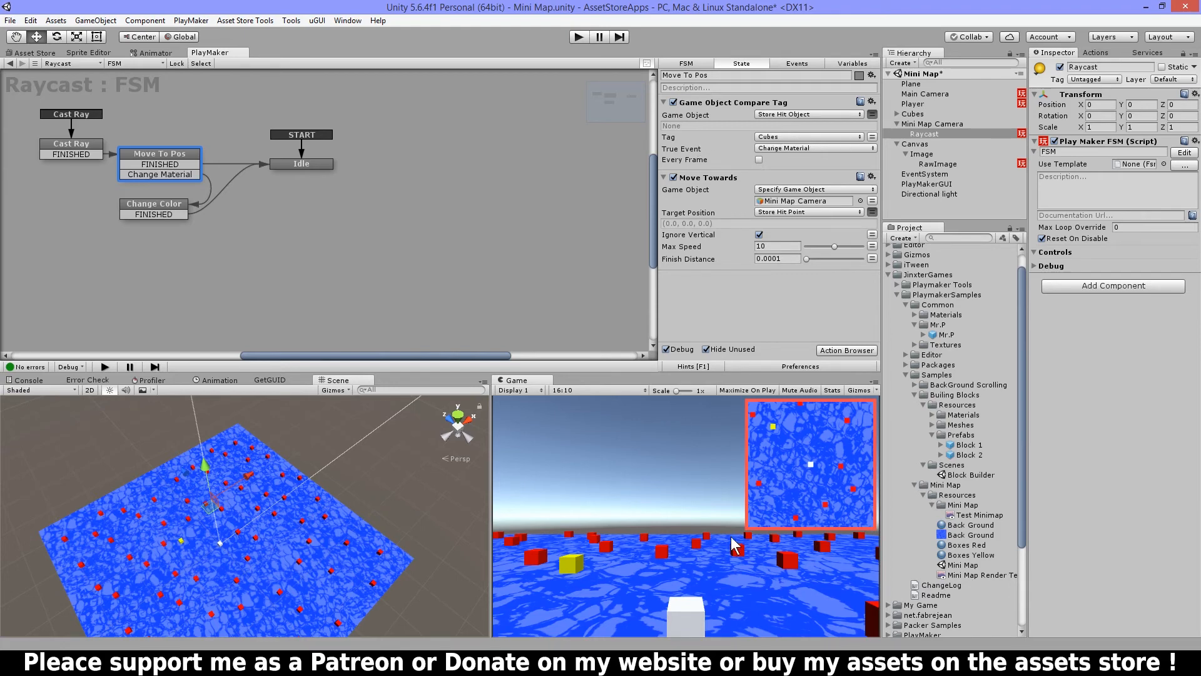
mouse_move(707, 545)
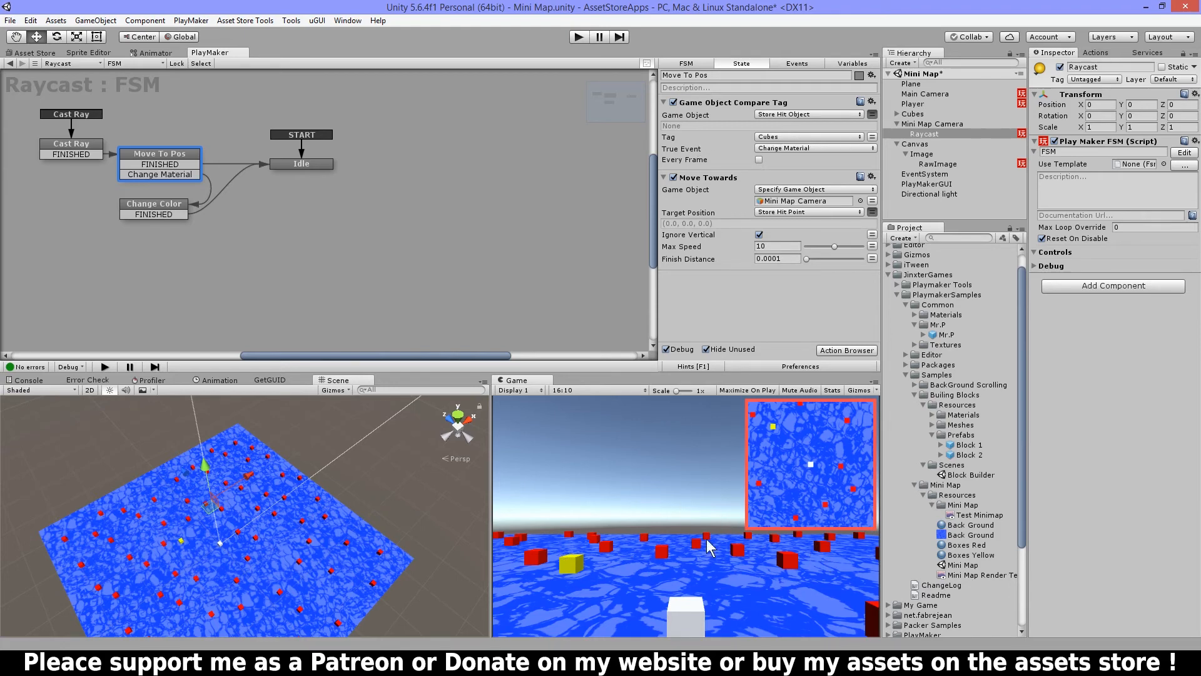
click(897, 114)
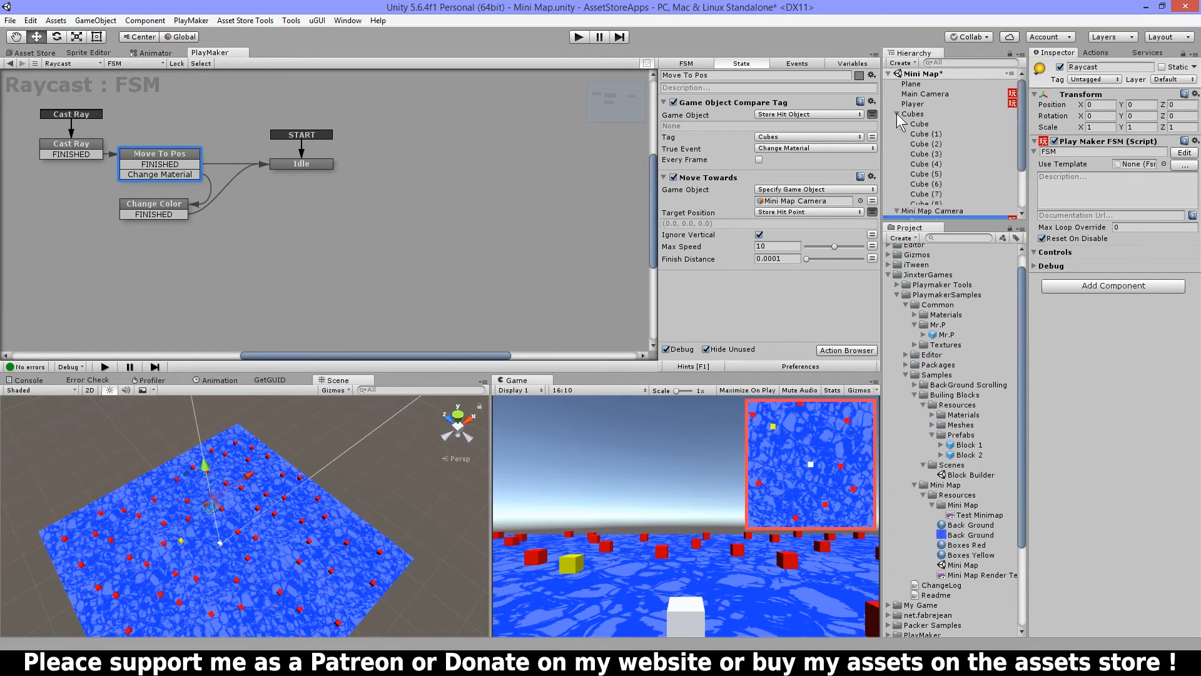
click(919, 124)
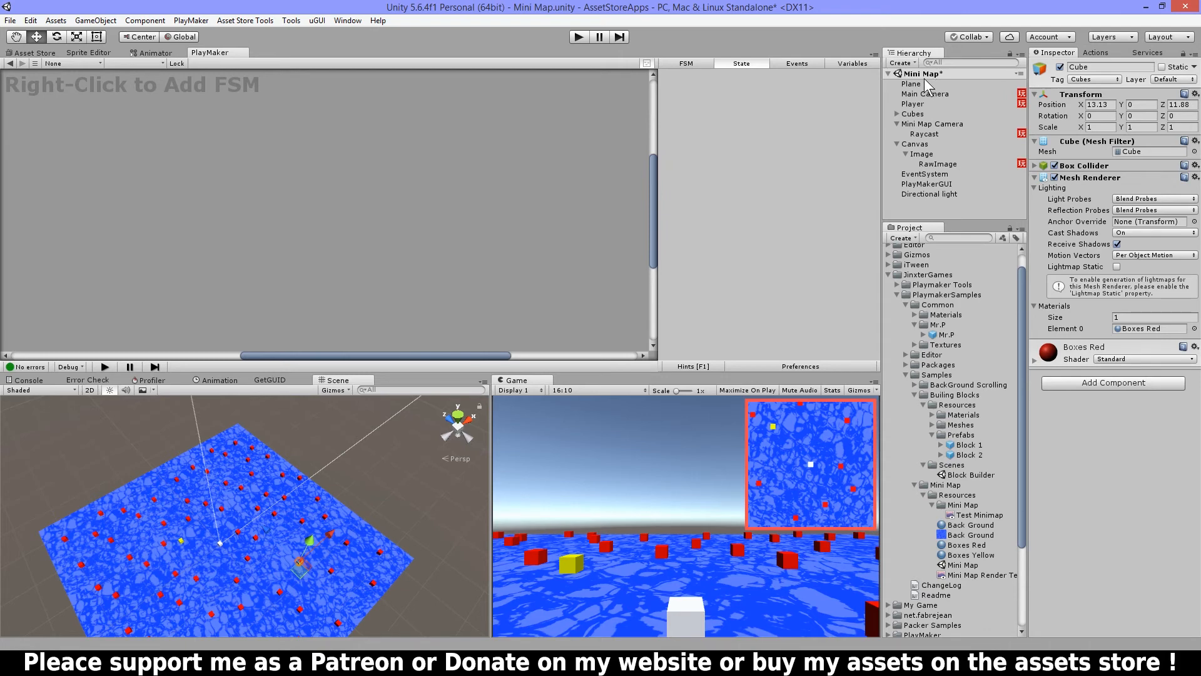
click(911, 83)
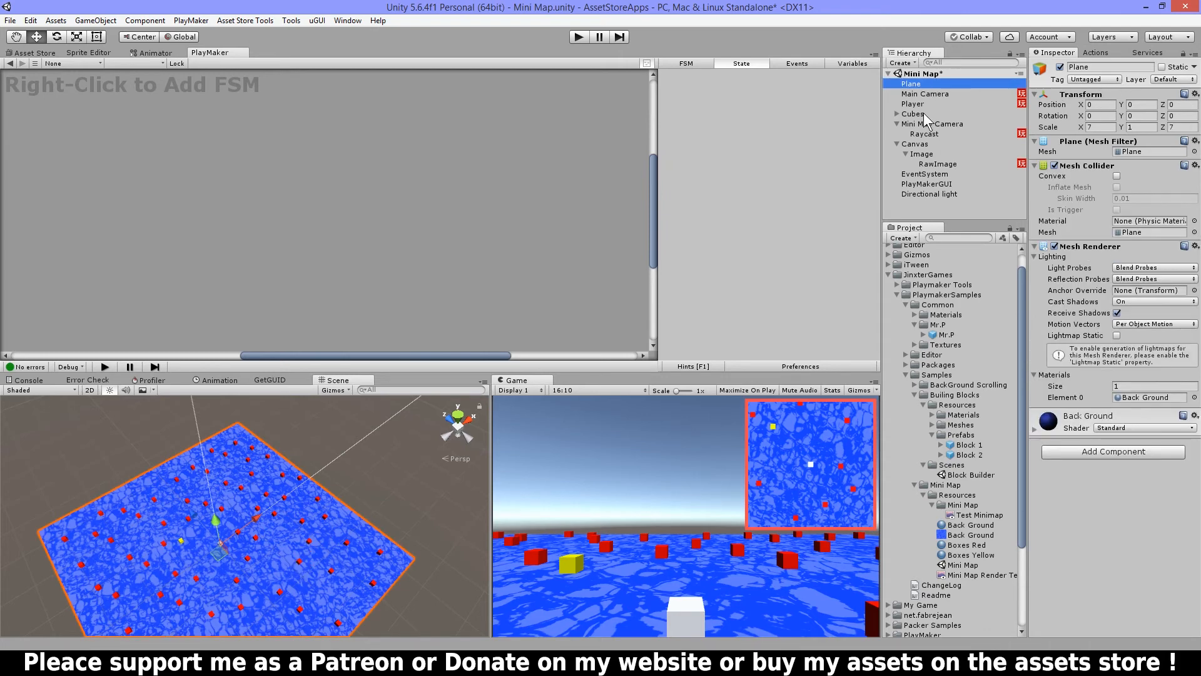
click(925, 134)
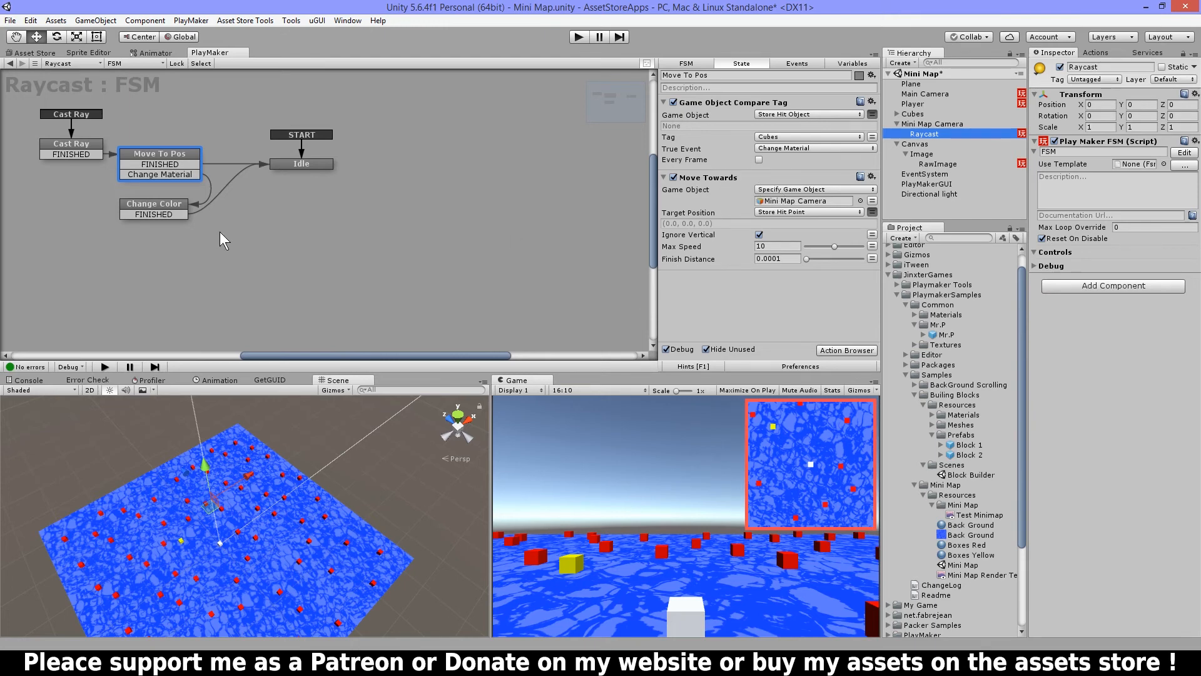
Review the Change Color state's material action and the empty Idle state.
click(154, 203)
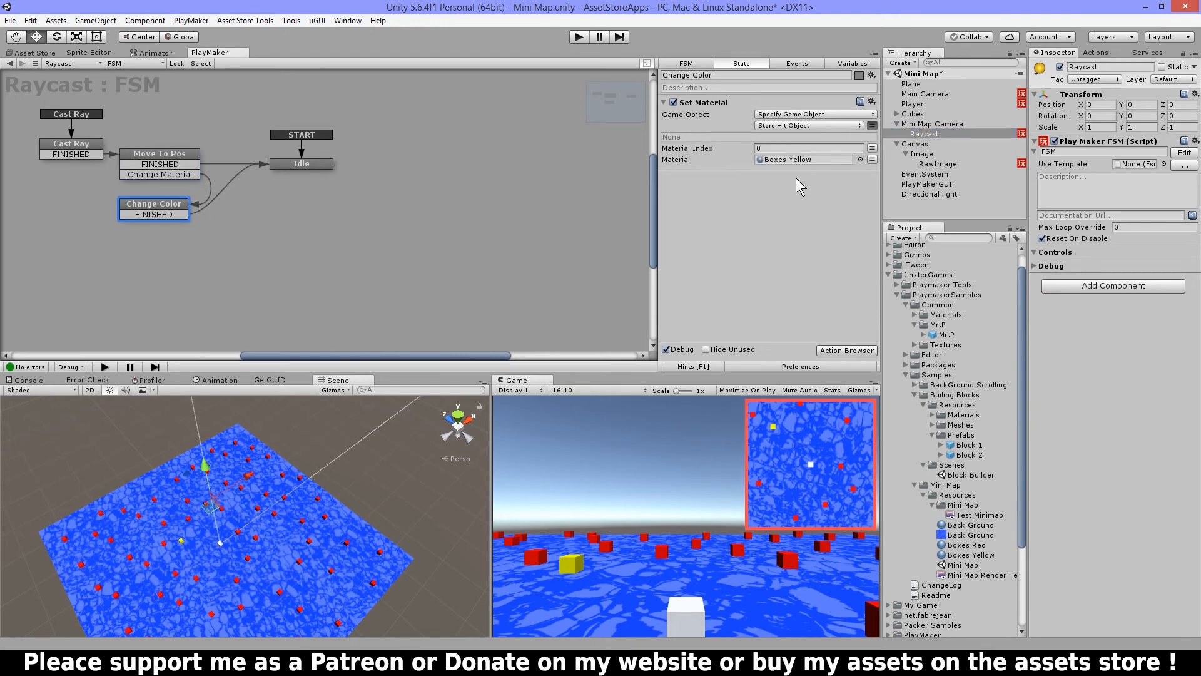
click(300, 163)
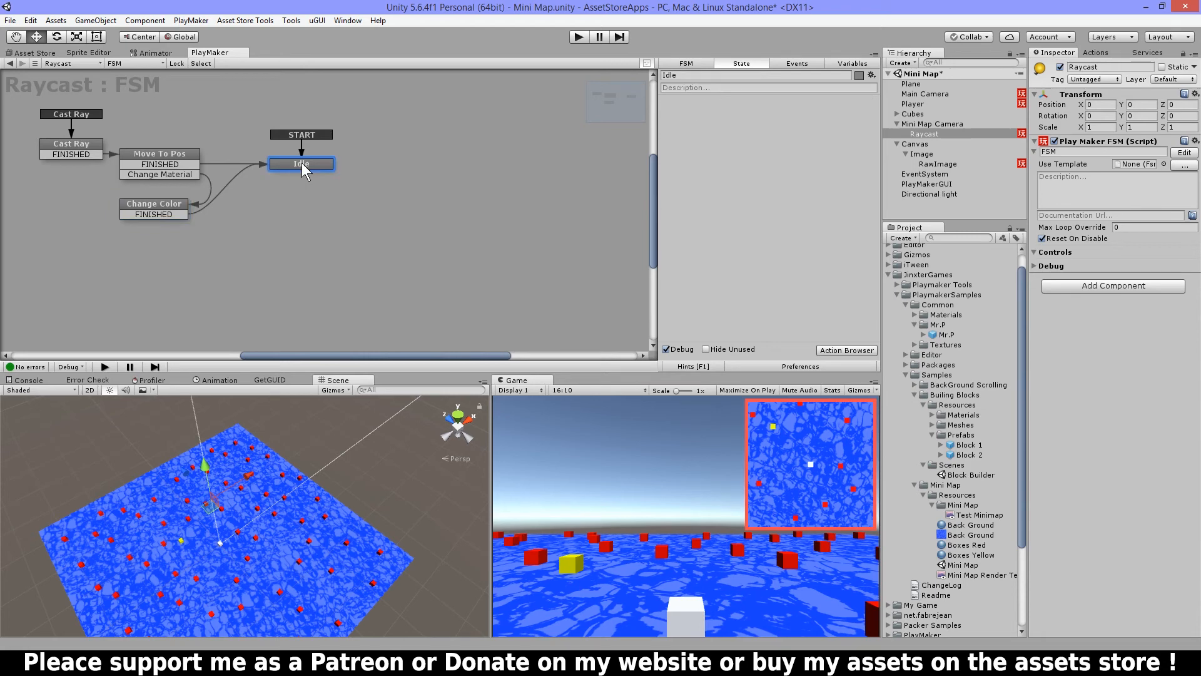
Confirm Move To Pos targets the Mini Map Camera, then run the scene in play mode.
click(159, 153)
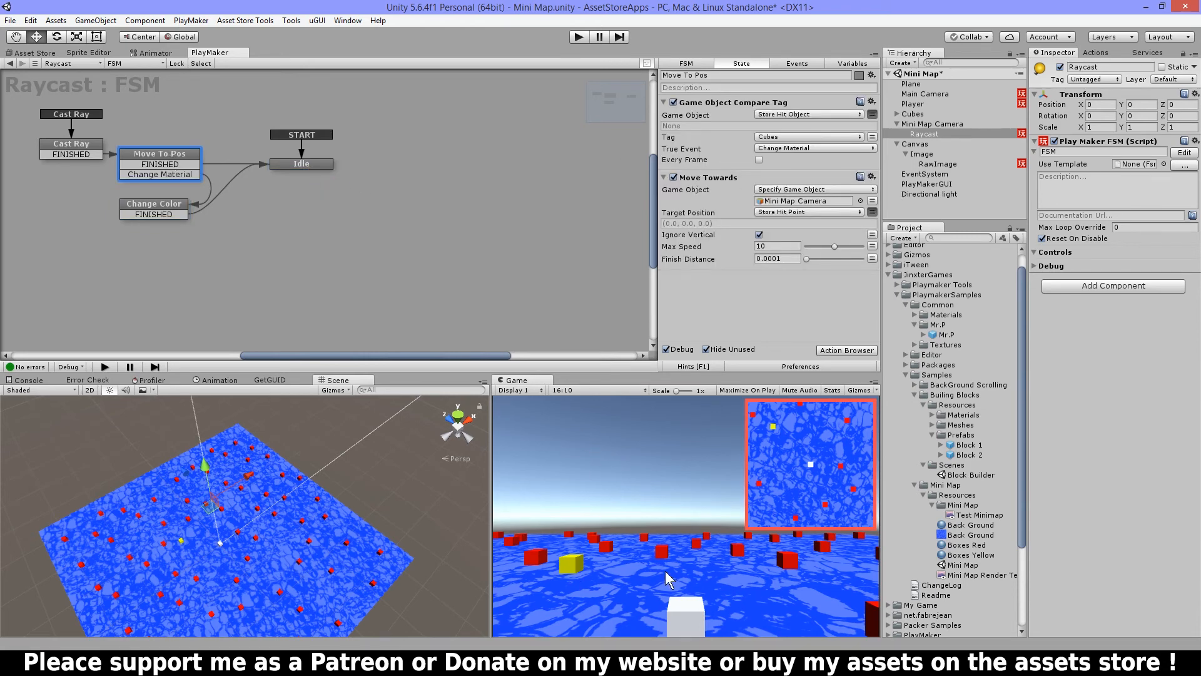
mouse_move(770, 213)
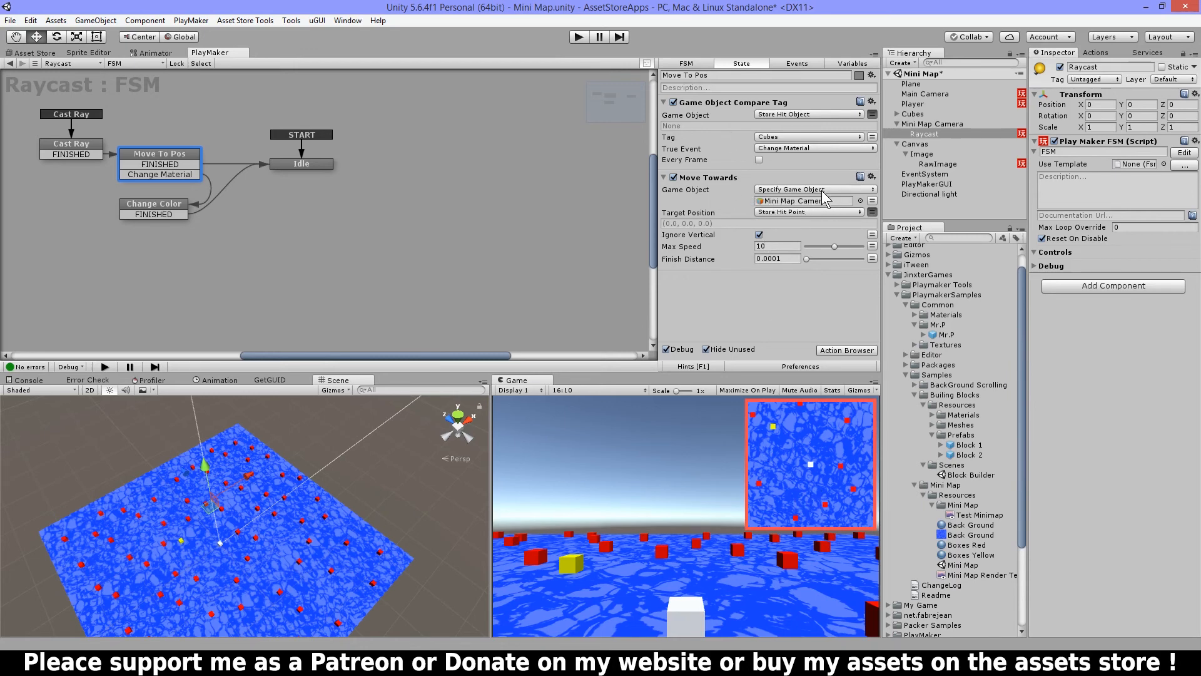
click(803, 201)
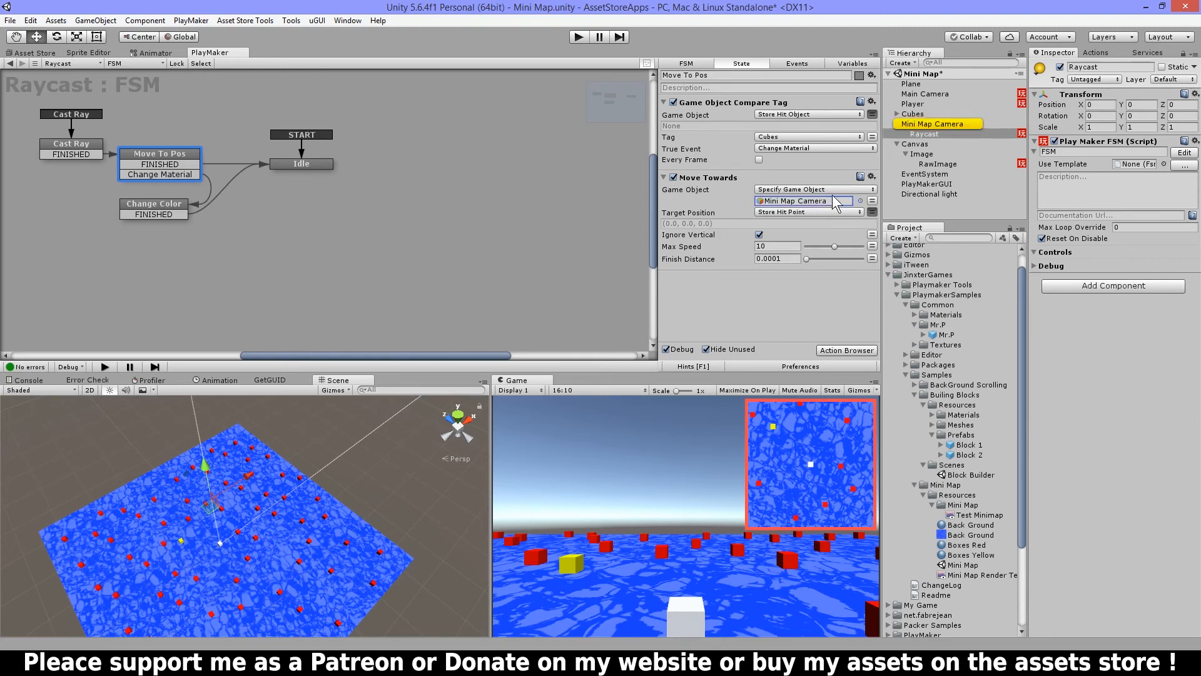
mouse_move(778, 215)
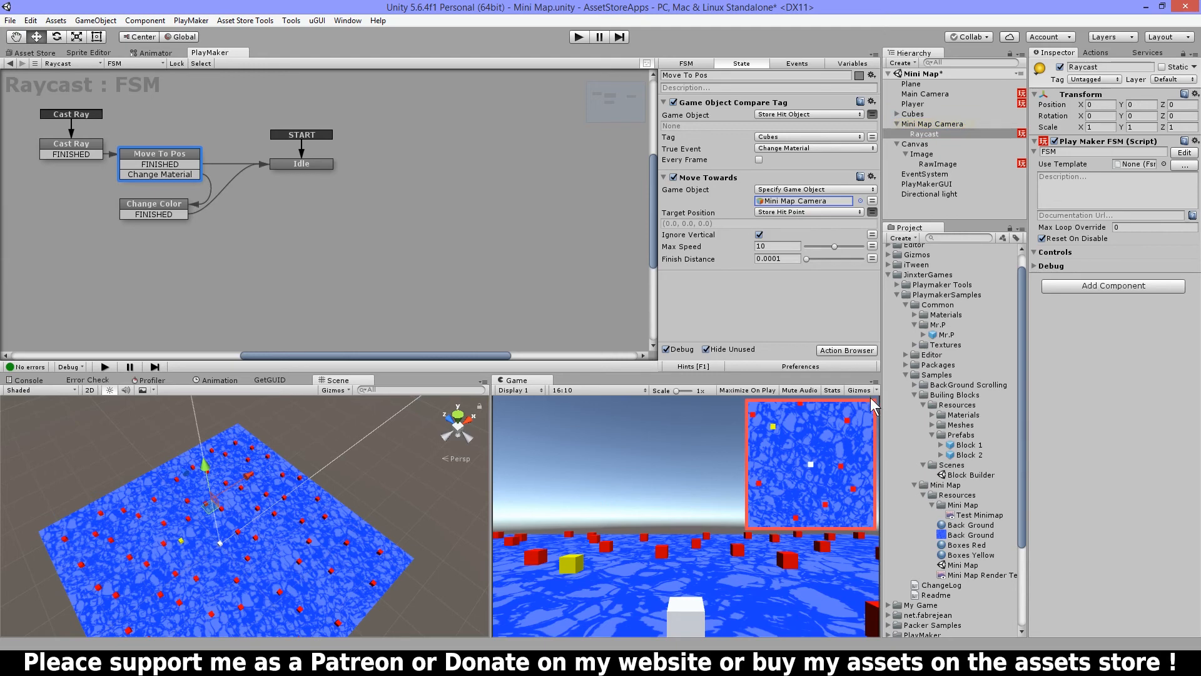
mouse_move(682, 443)
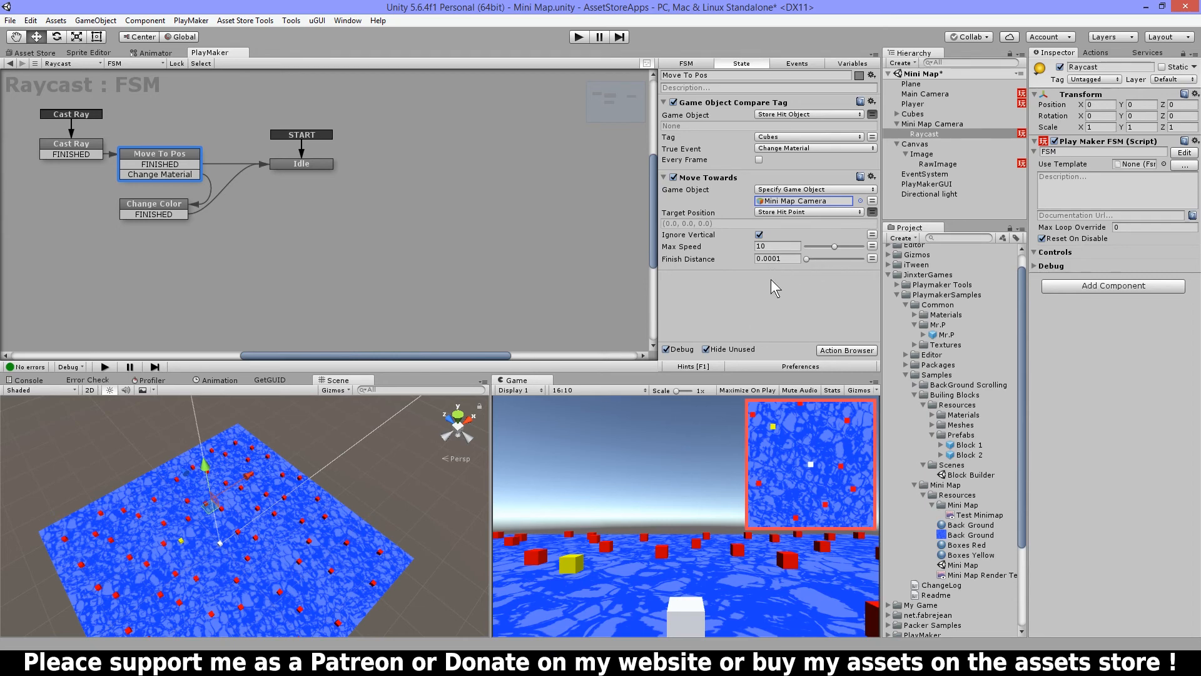
mouse_move(812, 321)
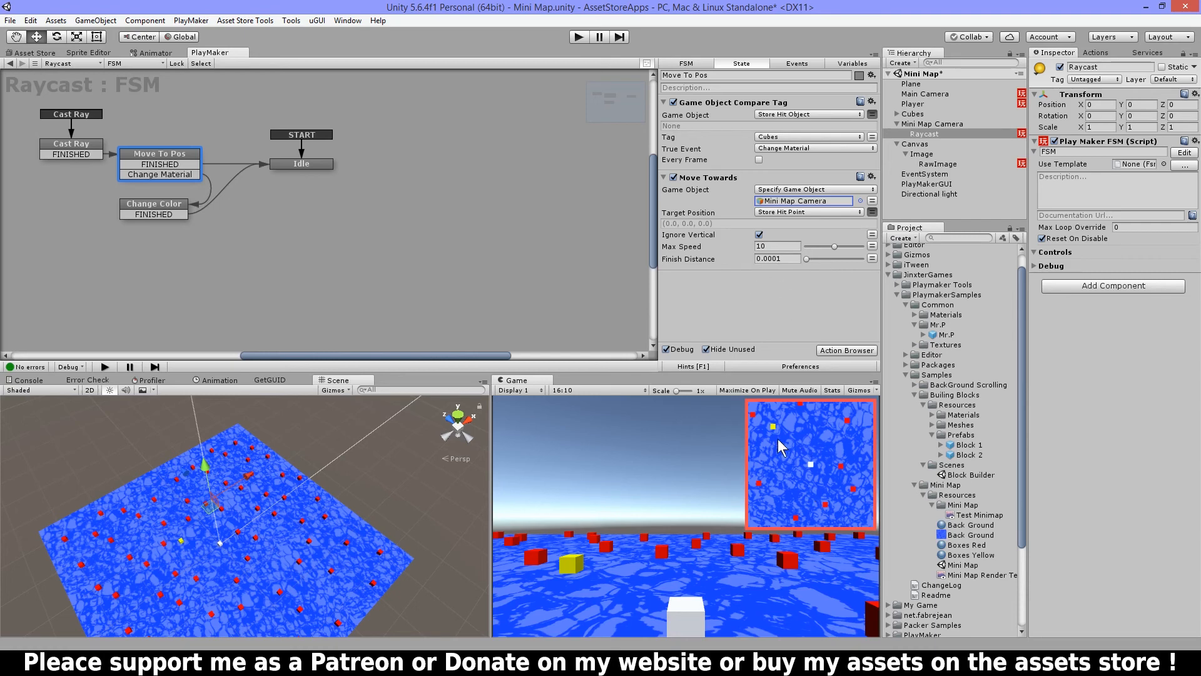
mouse_move(791, 323)
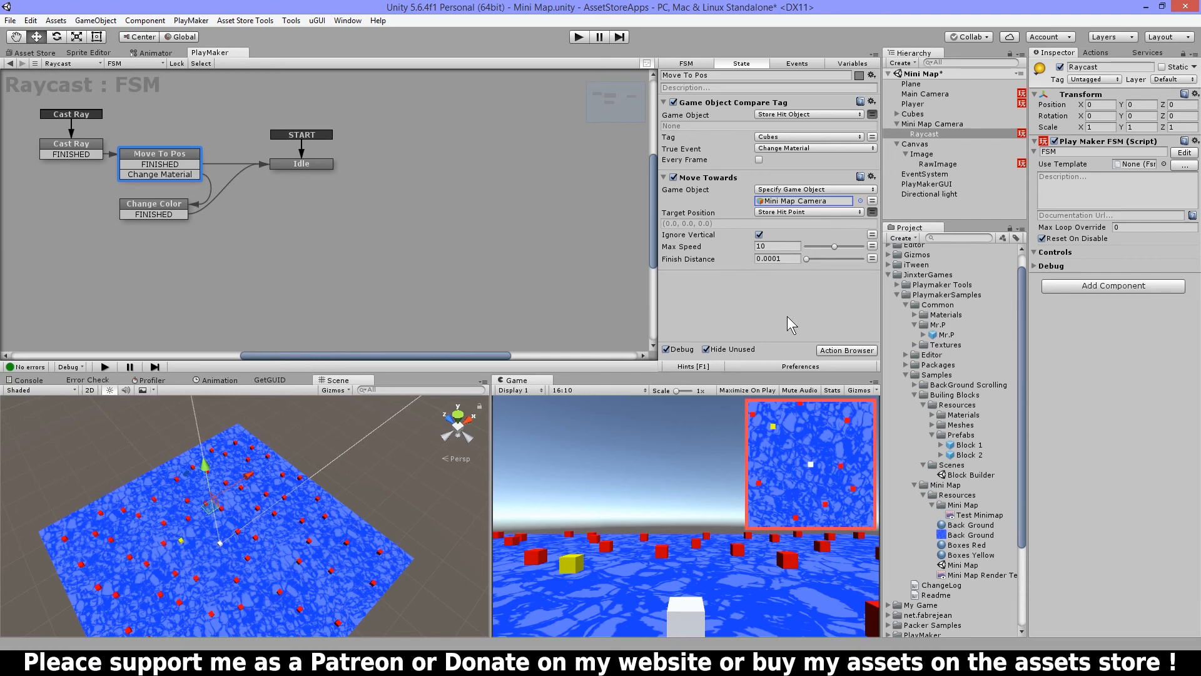
mouse_move(573, 323)
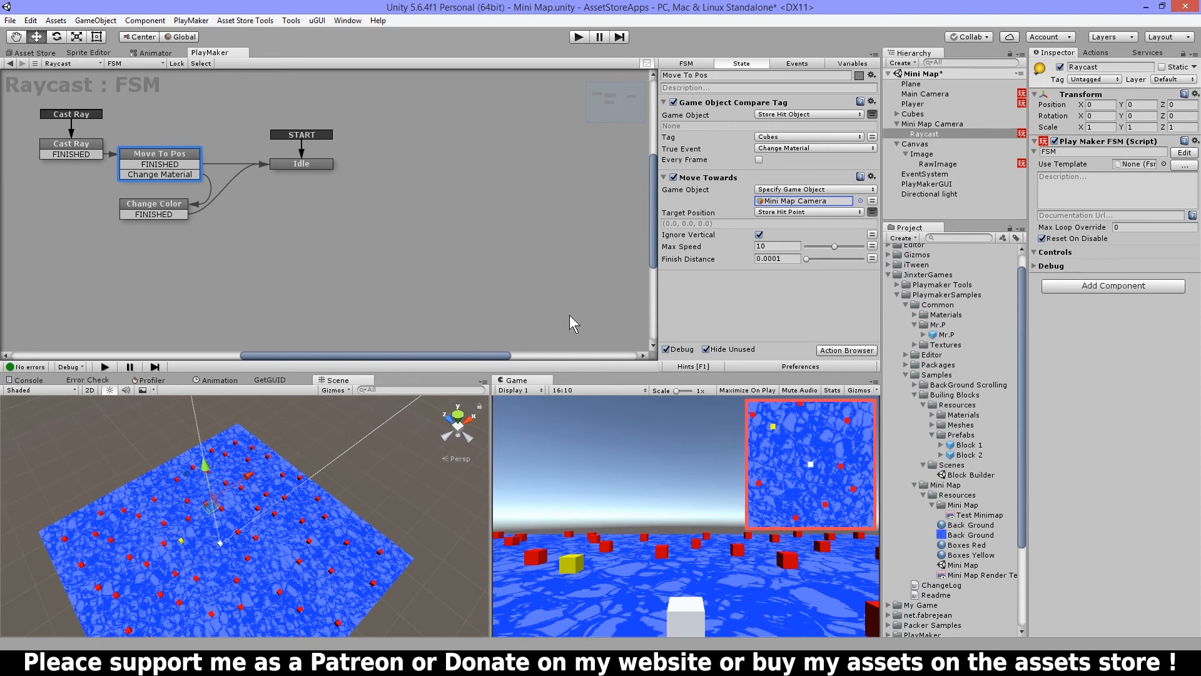
mouse_move(983, 143)
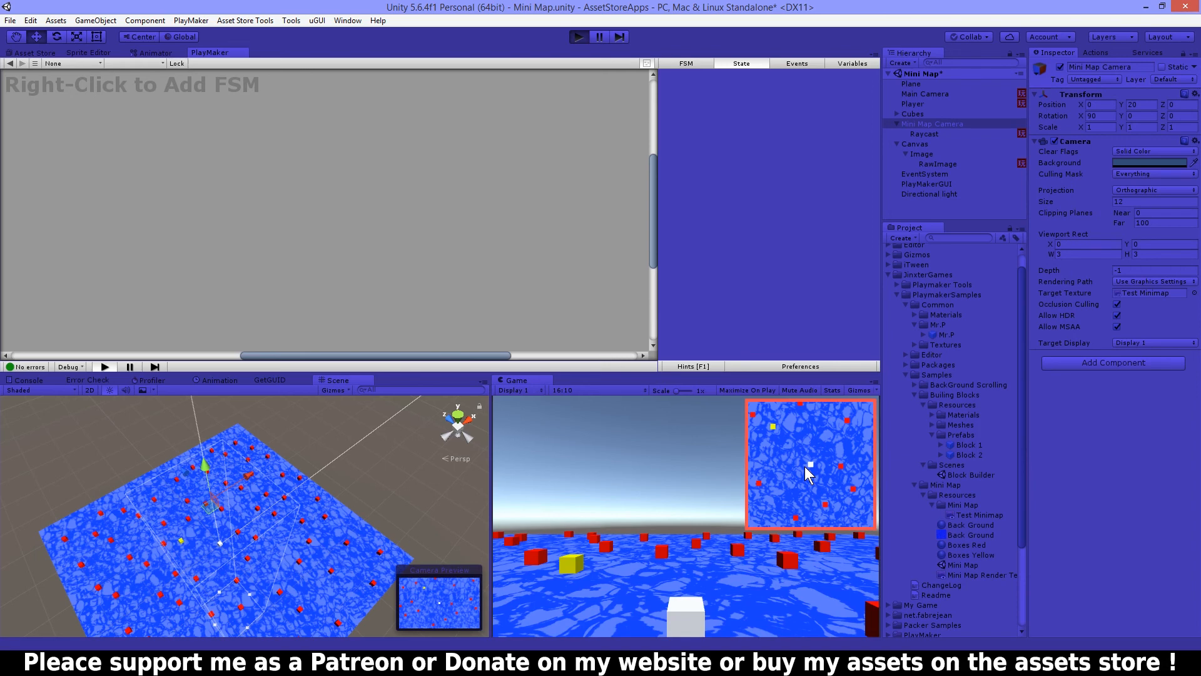
click(576, 38)
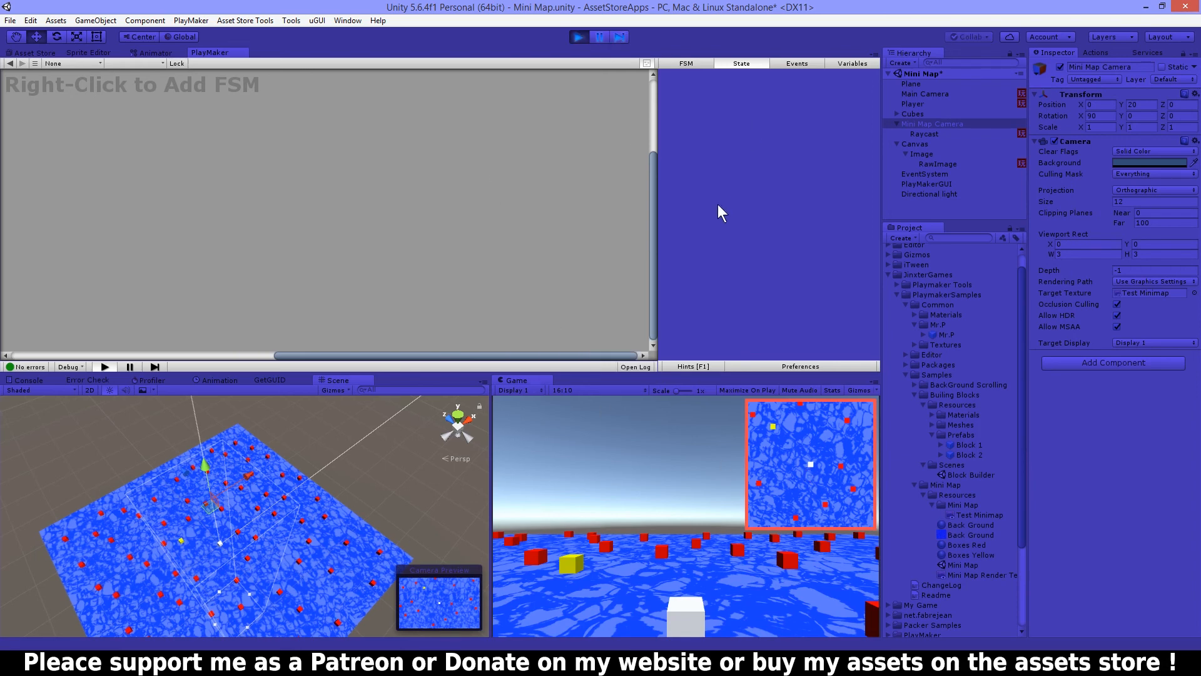